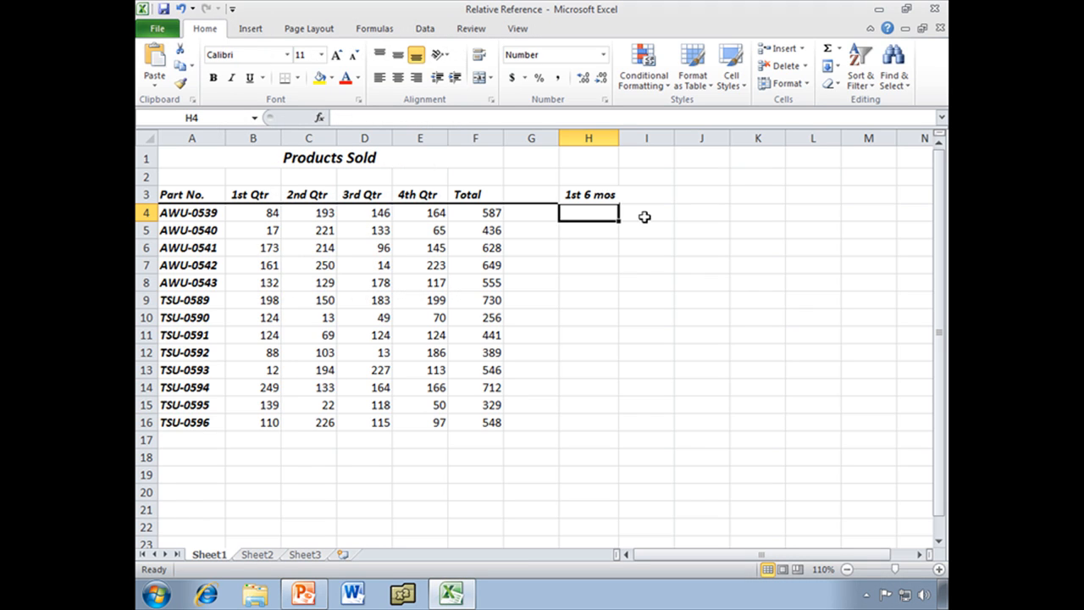
{"action": "mouse_move", "coordinate": [605, 218]}
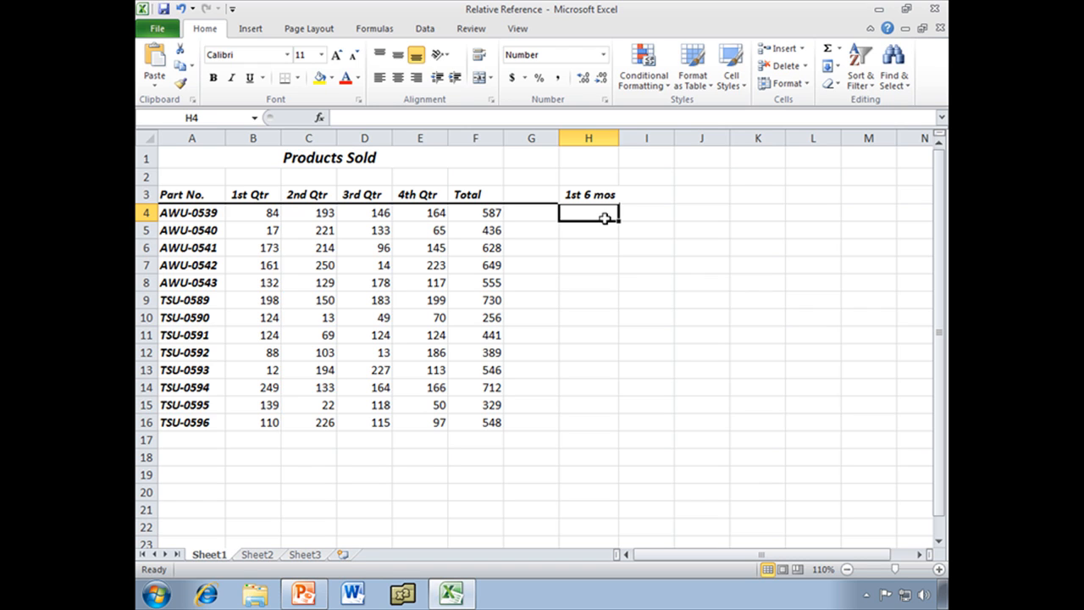
Enter =SUM(B4:C4) in H4 to total AWU-0539's first two quarters, 277.
{"action": "type", "text": "="}
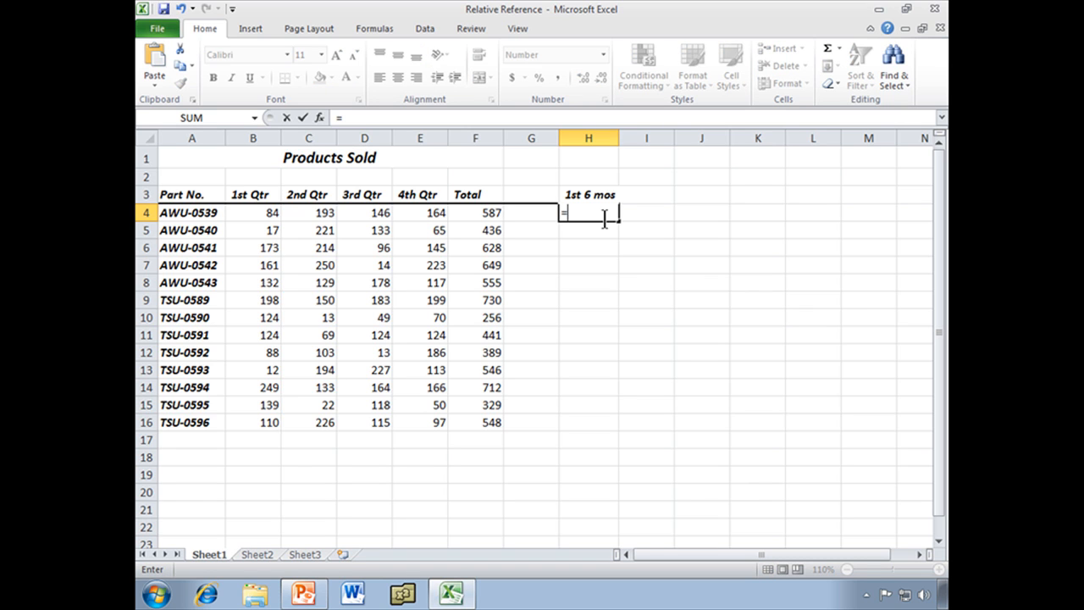
{"action": "type", "text": "sum("}
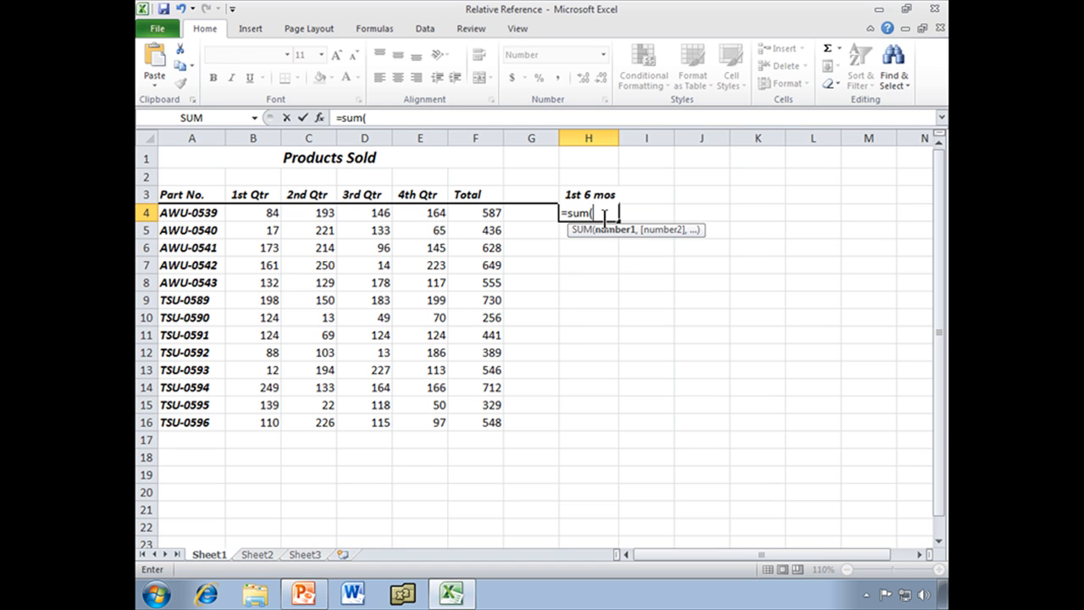
{"action": "mouse_move", "coordinate": [314, 196]}
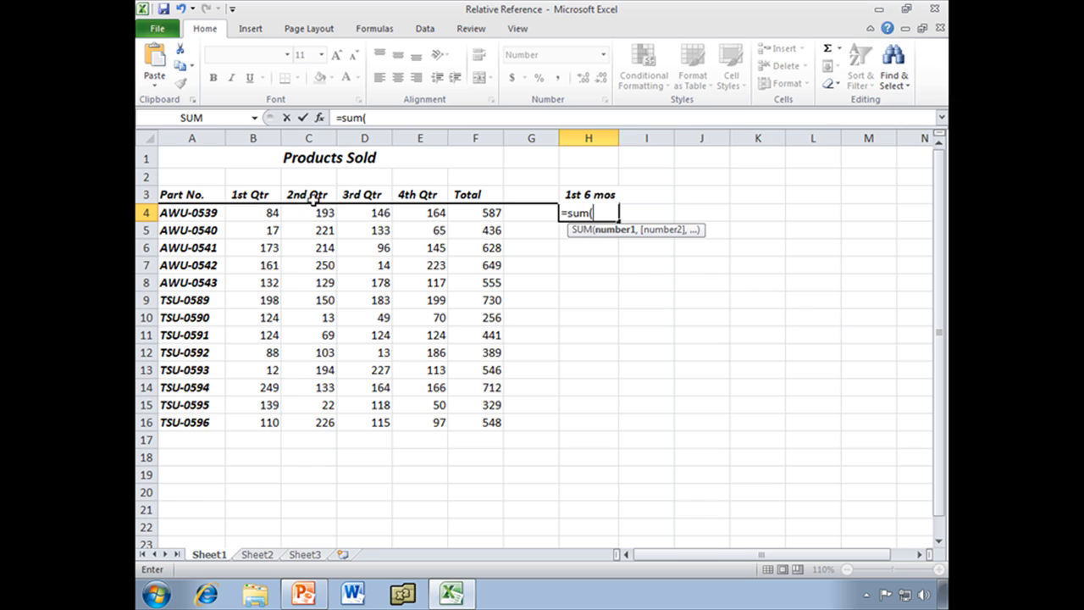
{"action": "mouse_move", "coordinate": [259, 212]}
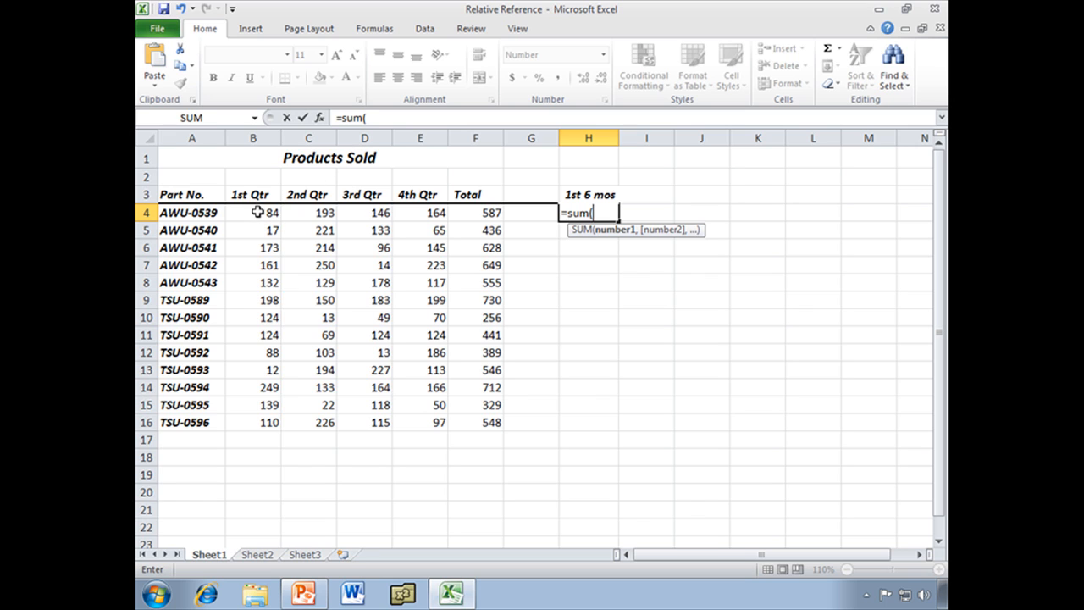
{"action": "left_click", "coordinate": [252, 212]}
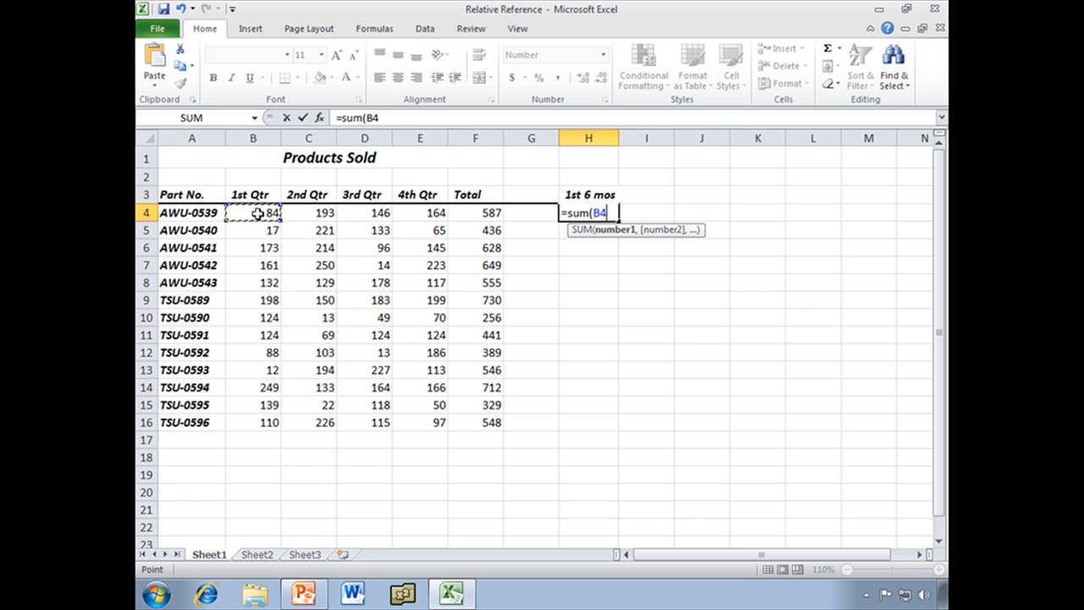
{"action": "left_click_drag", "start_coordinate": [252, 213], "coordinate": [308, 213]}
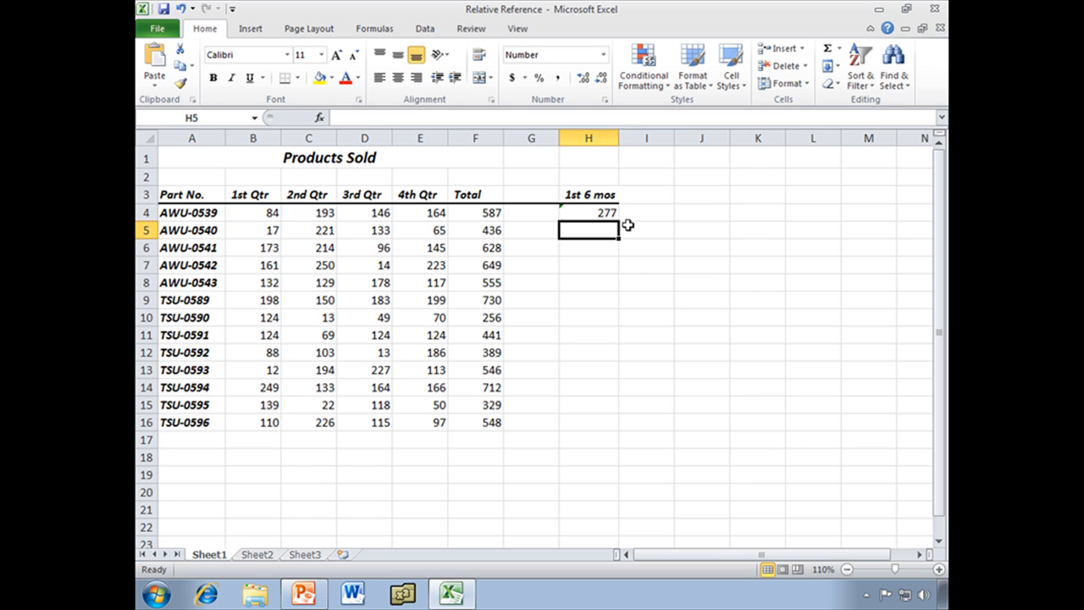
Ignore the 'formula omits adjacent cells' warning on H4's 277 total.
{"action": "left_click", "coordinate": [588, 213]}
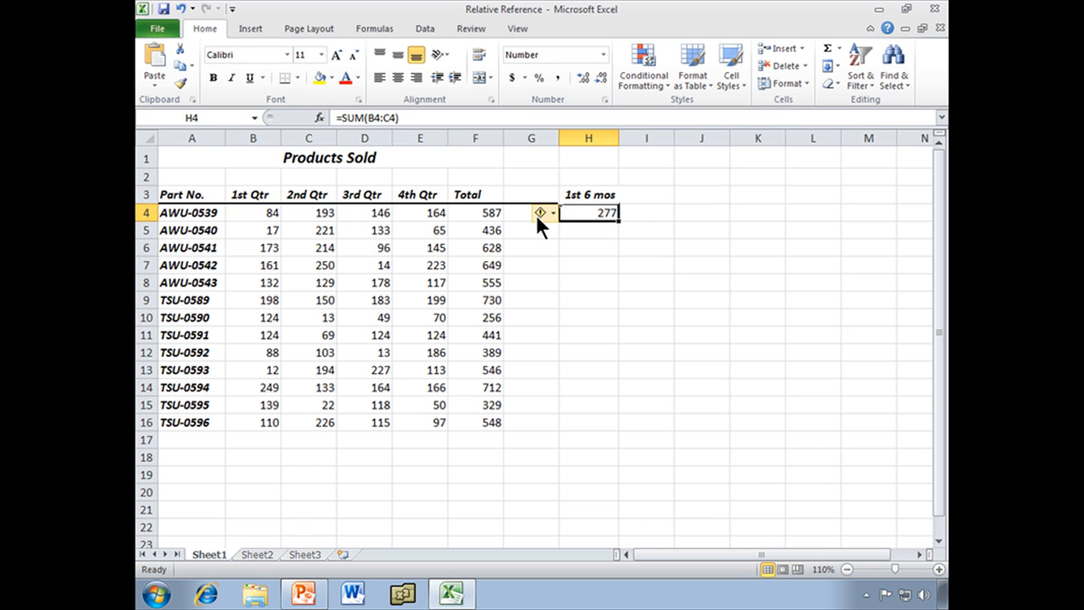
{"action": "left_click", "coordinate": [545, 213]}
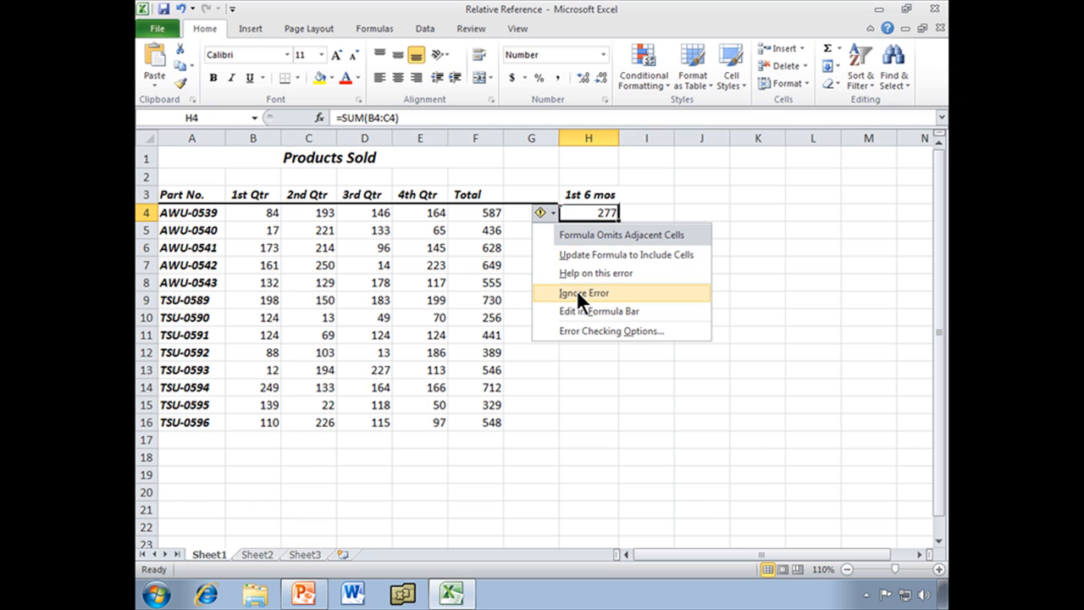
{"action": "left_click", "coordinate": [583, 292]}
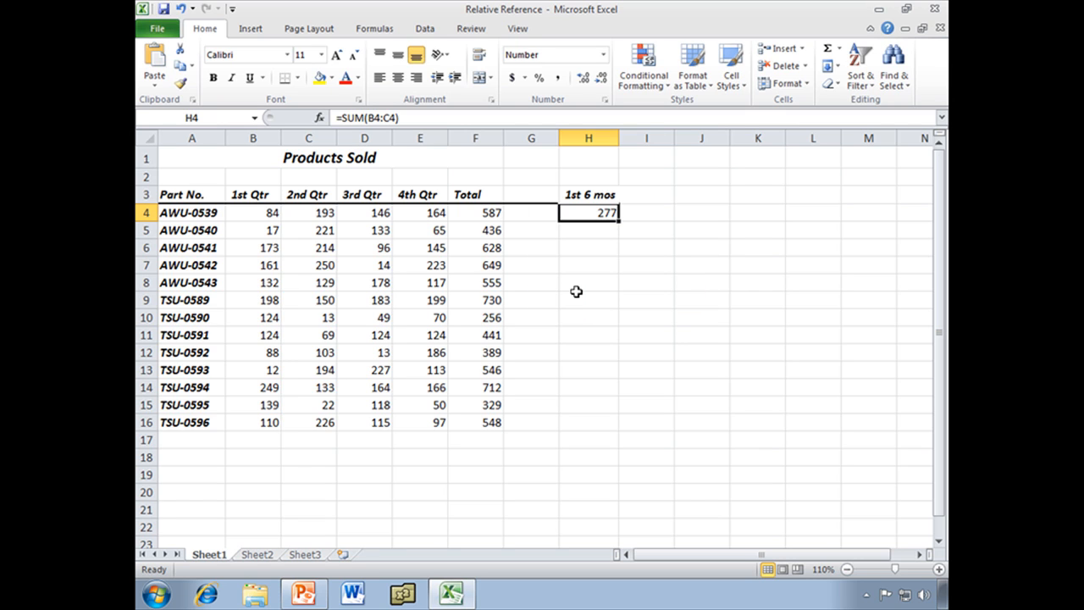
{"action": "mouse_move", "coordinate": [379, 217]}
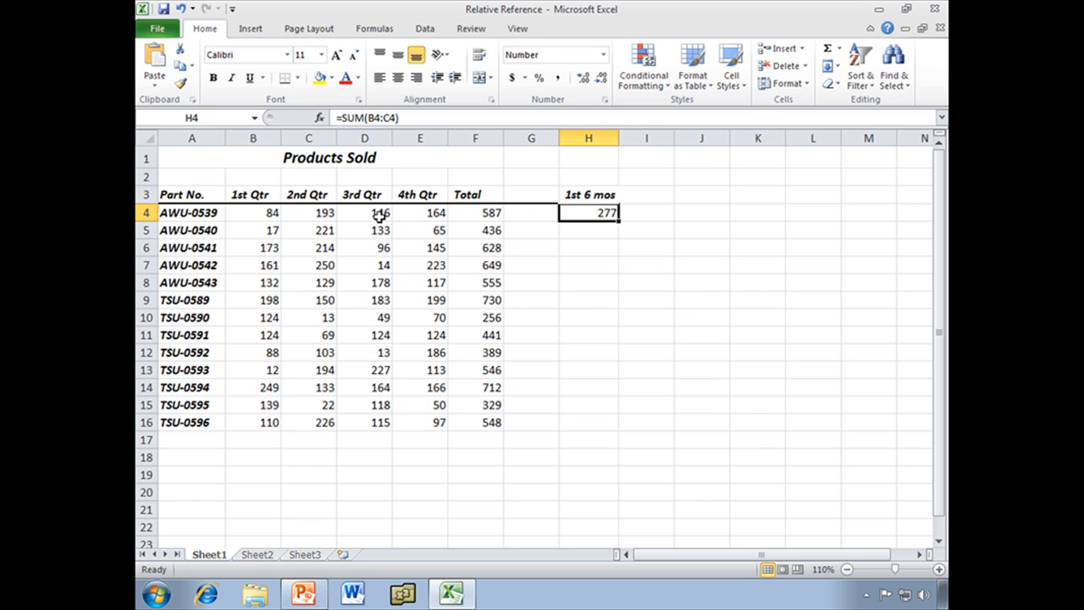
{"action": "mouse_move", "coordinate": [487, 212]}
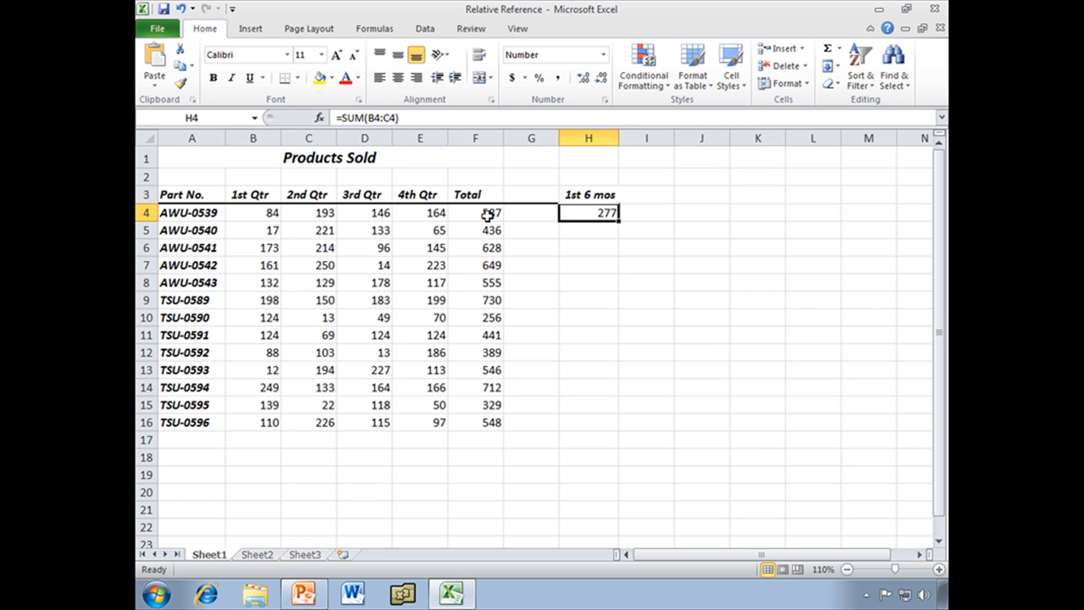
{"action": "mouse_move", "coordinate": [273, 213]}
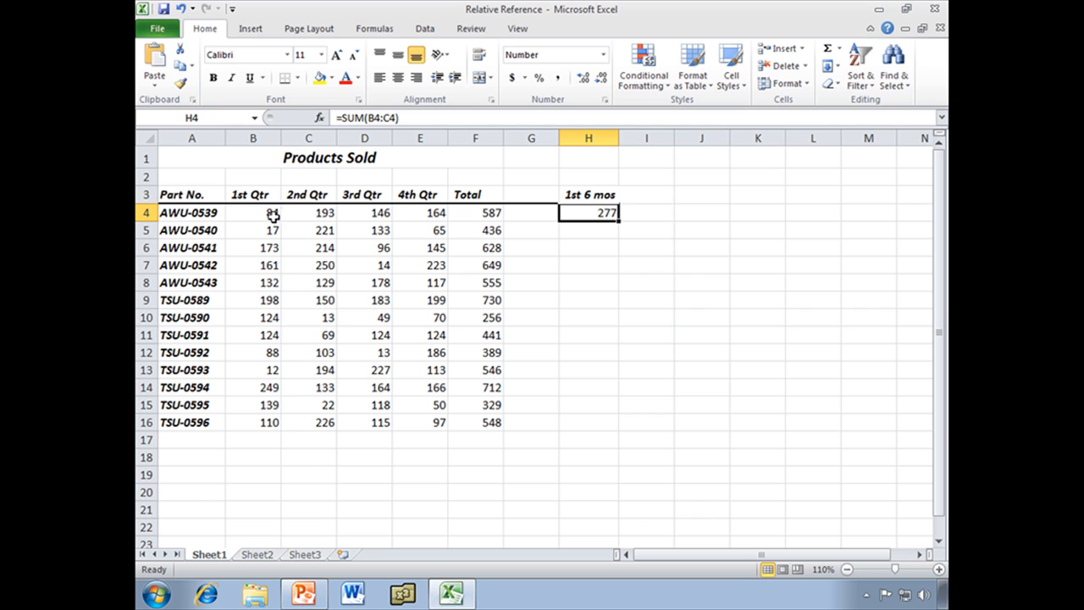
{"action": "mouse_move", "coordinate": [592, 214]}
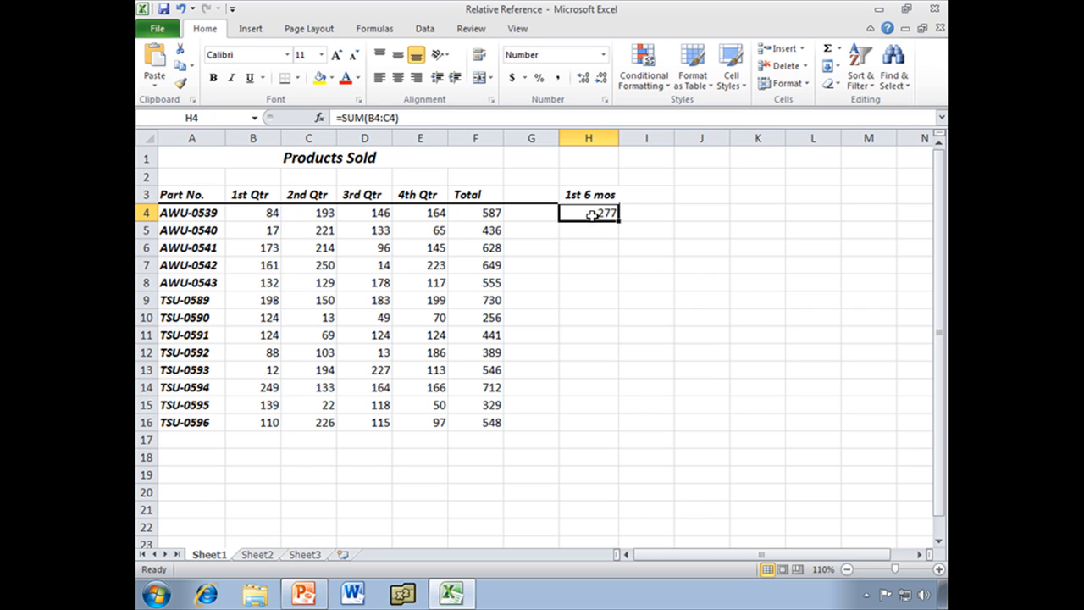
{"action": "mouse_move", "coordinate": [402, 118]}
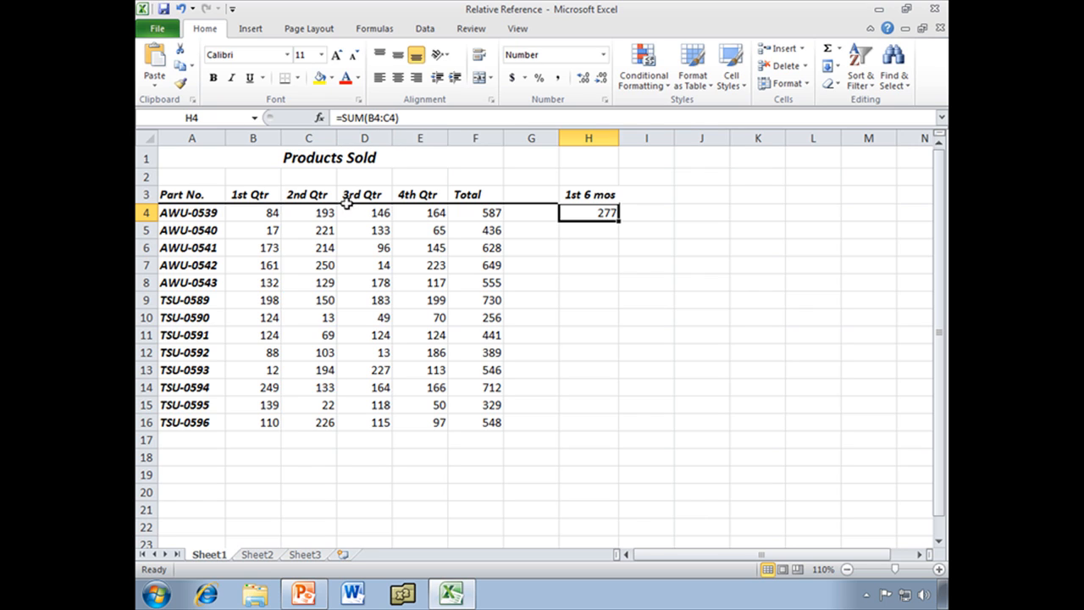
{"action": "mouse_move", "coordinate": [520, 217]}
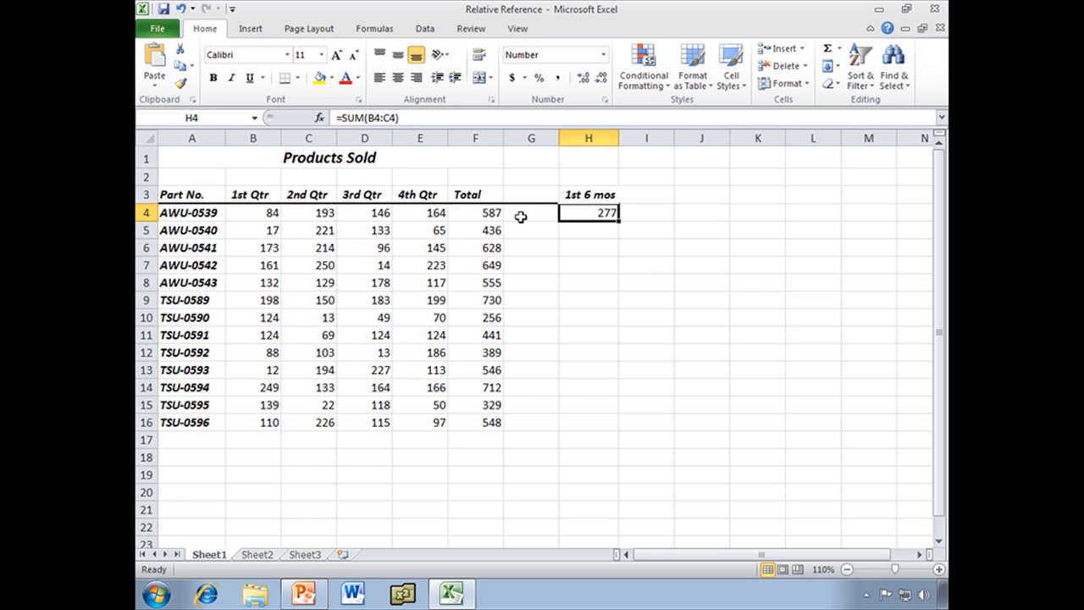
{"action": "mouse_move", "coordinate": [380, 212]}
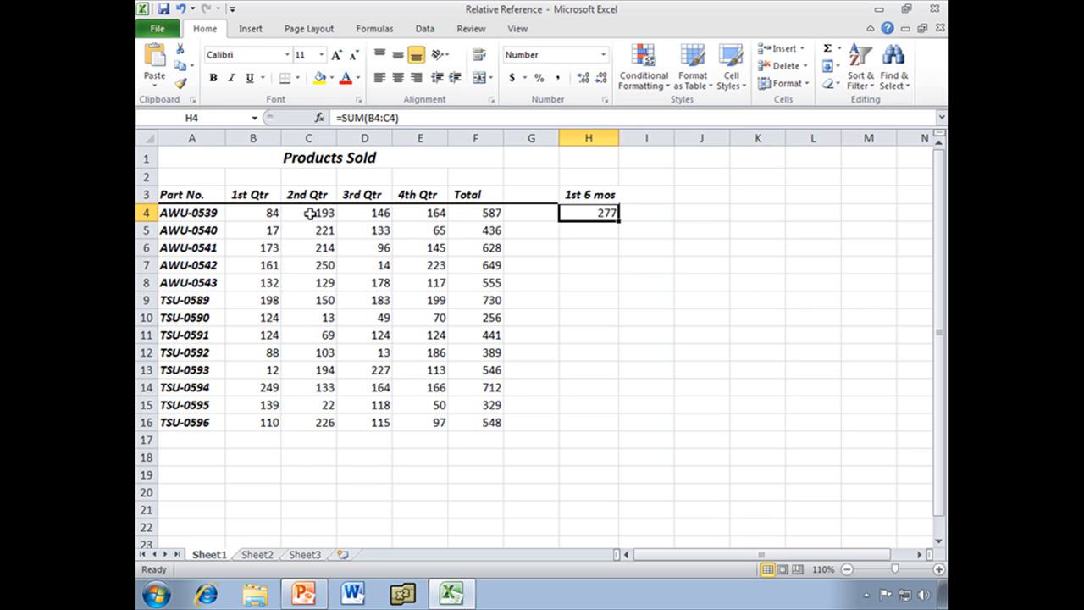
{"action": "mouse_move", "coordinate": [259, 211]}
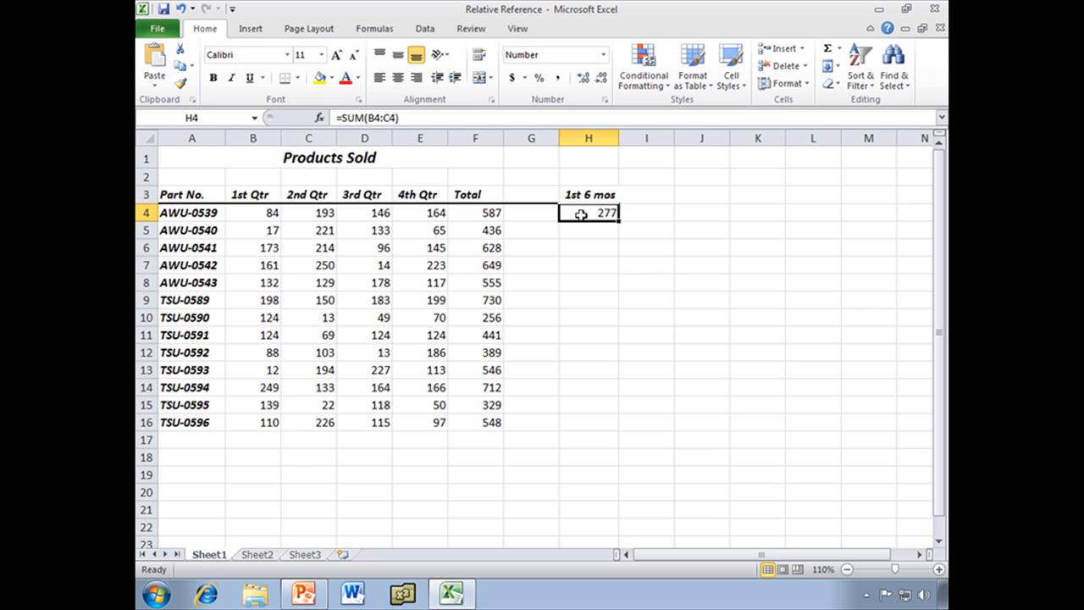
{"action": "mouse_move", "coordinate": [620, 220]}
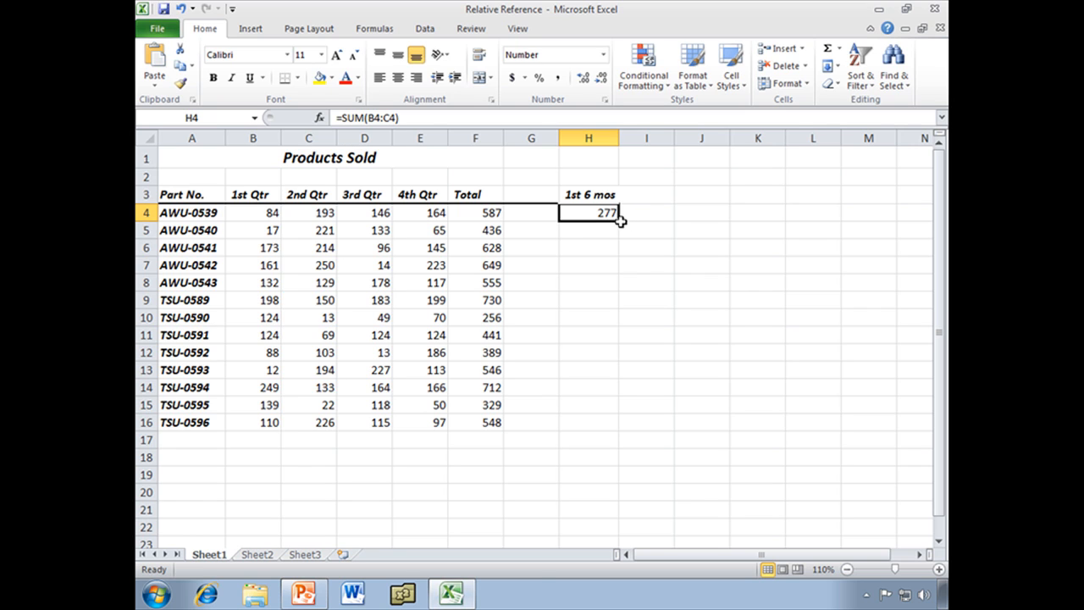
Fill the first-half SUM formula down to H16 and verify TSU-0590's row 10 references.
{"action": "left_click_drag", "start_coordinate": [588, 212], "coordinate": [588, 405]}
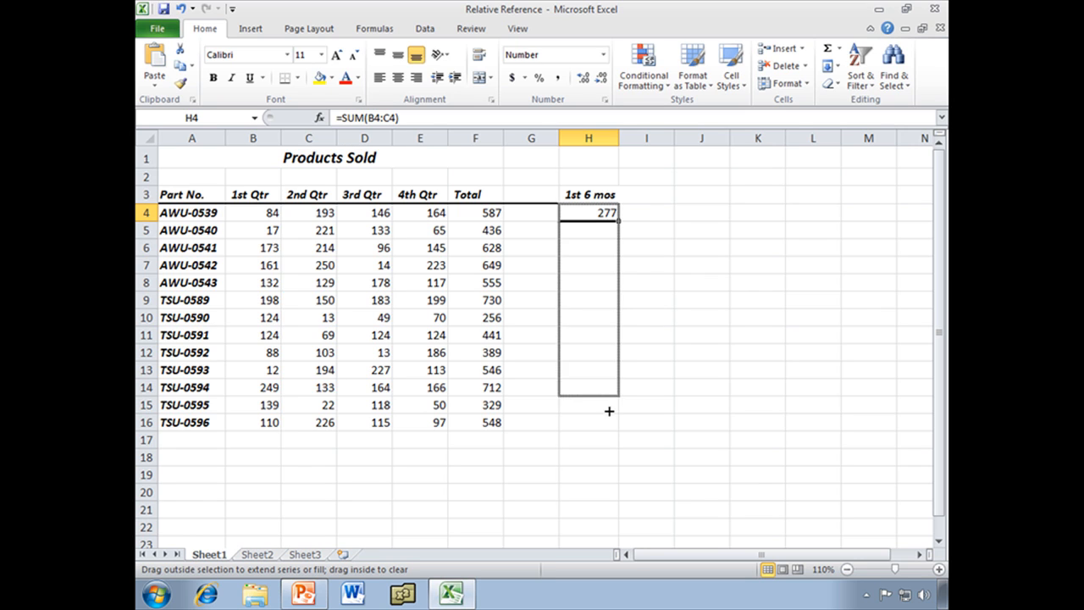
{"action": "left_click_drag", "start_coordinate": [609, 411], "coordinate": [609, 422]}
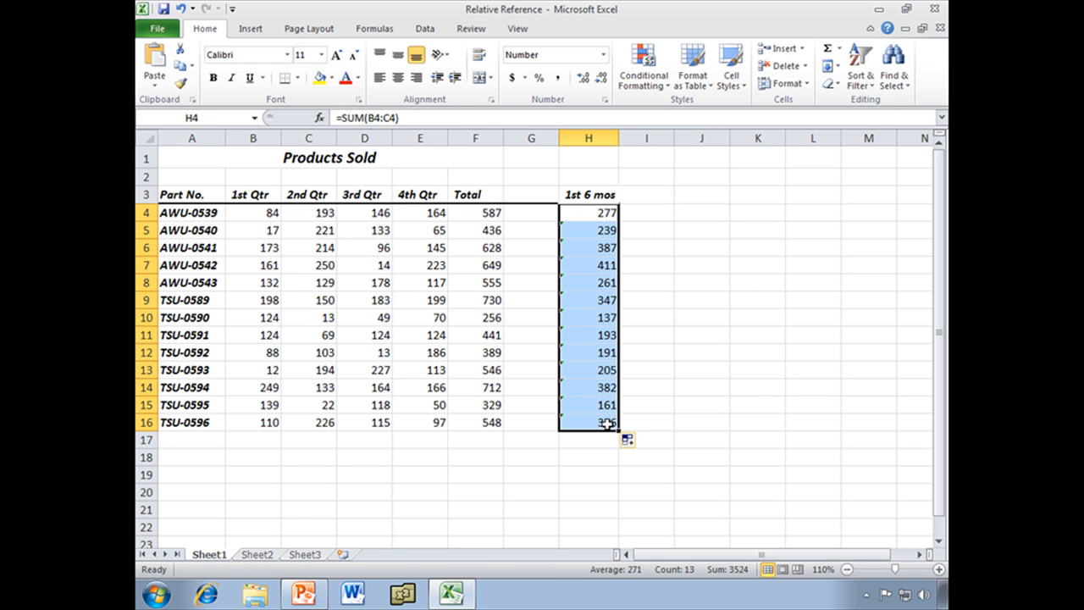
{"action": "mouse_move", "coordinate": [627, 363]}
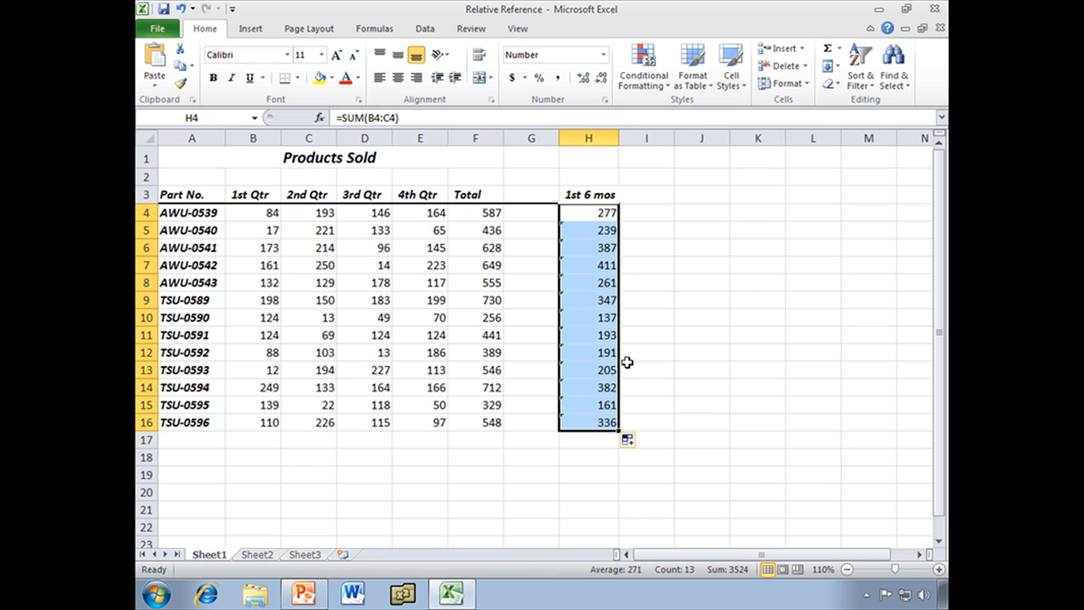
{"action": "left_click", "coordinate": [588, 318]}
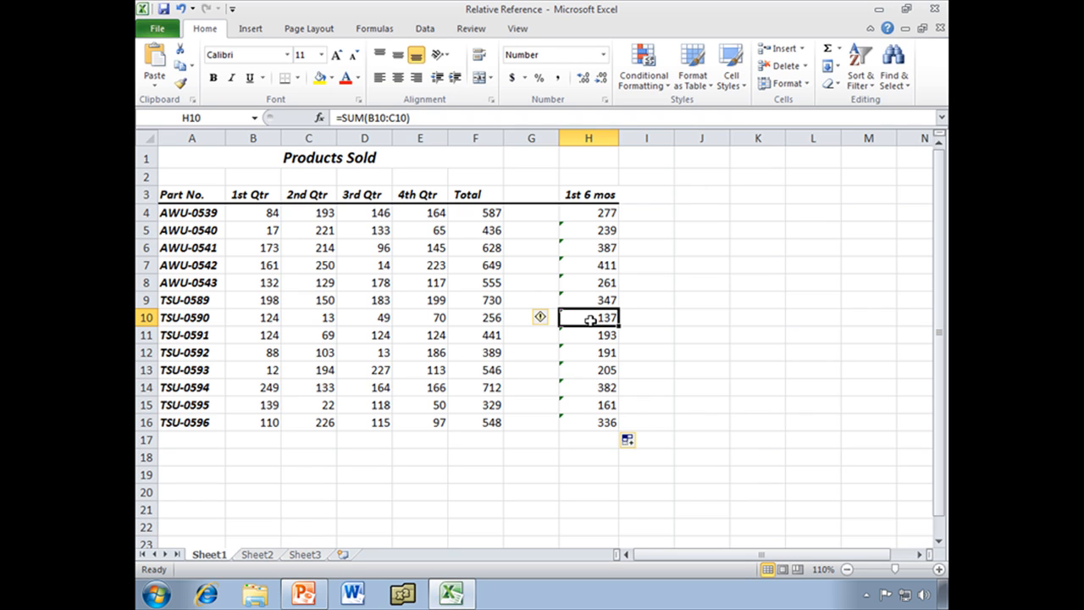
{"action": "mouse_move", "coordinate": [486, 317]}
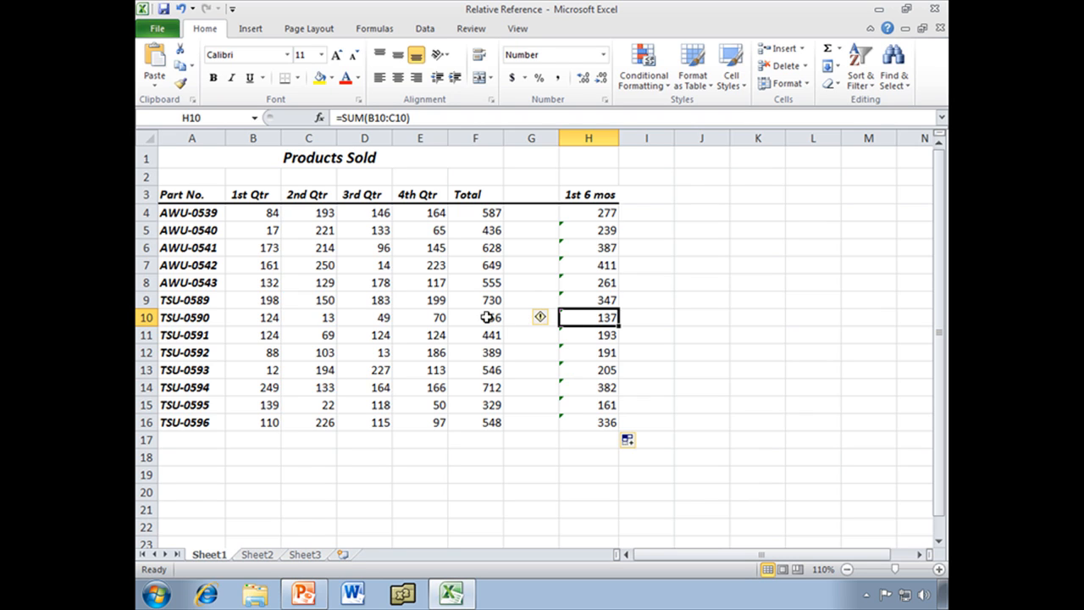
{"action": "left_click", "coordinate": [308, 317]}
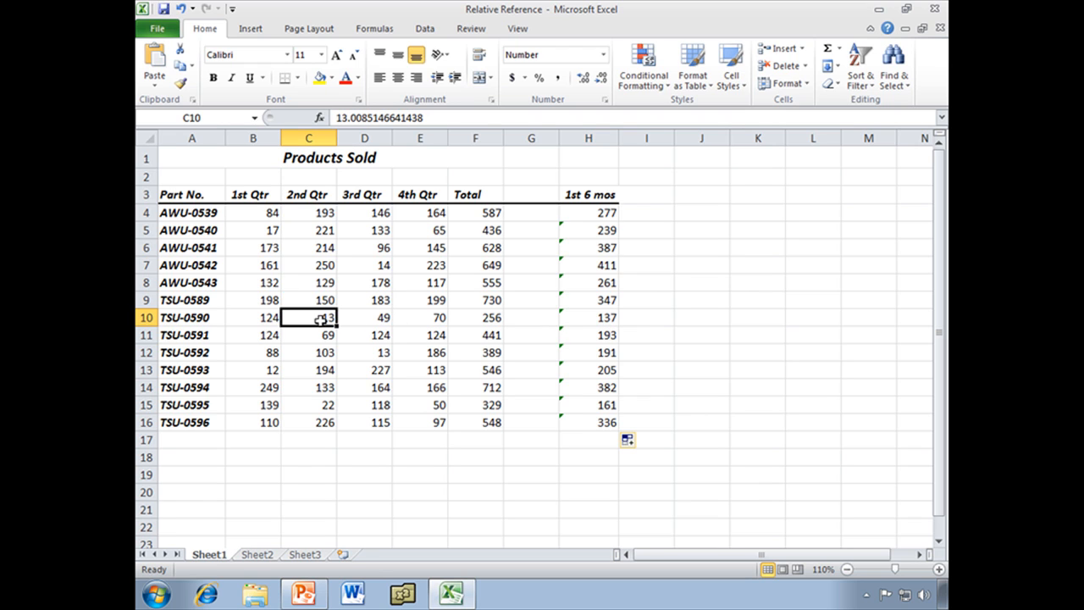
{"action": "left_click", "coordinate": [252, 316]}
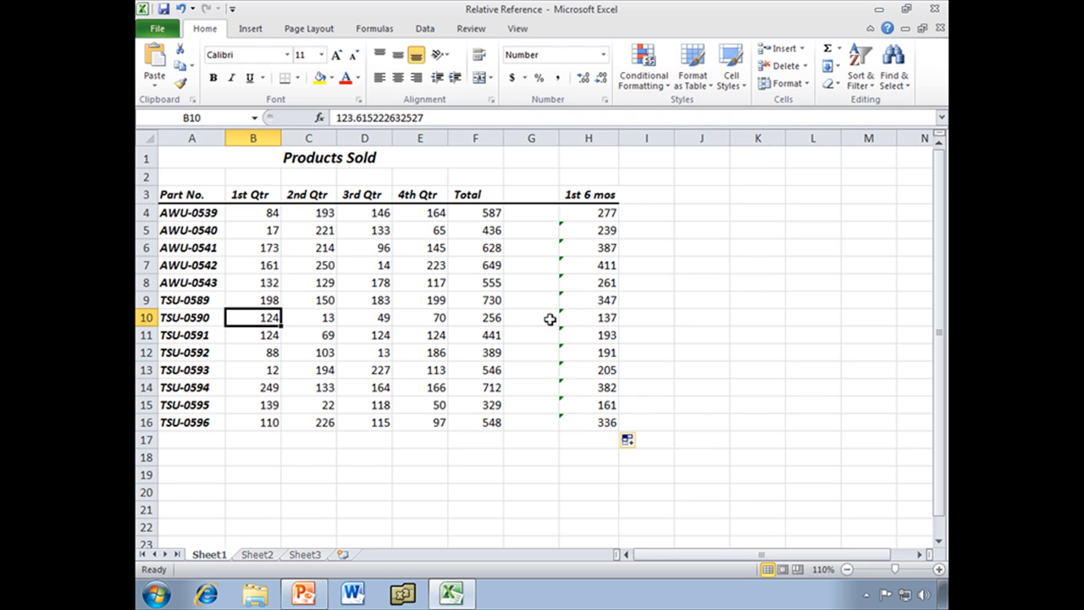
{"action": "left_click", "coordinate": [588, 317]}
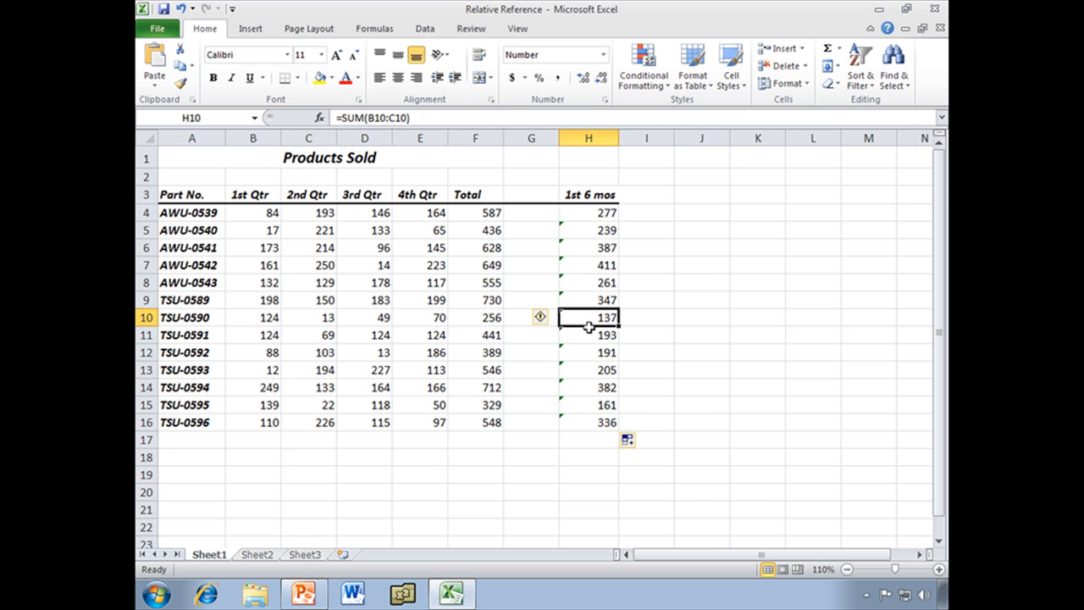
{"action": "left_click_drag", "start_coordinate": [588, 229], "coordinate": [588, 371]}
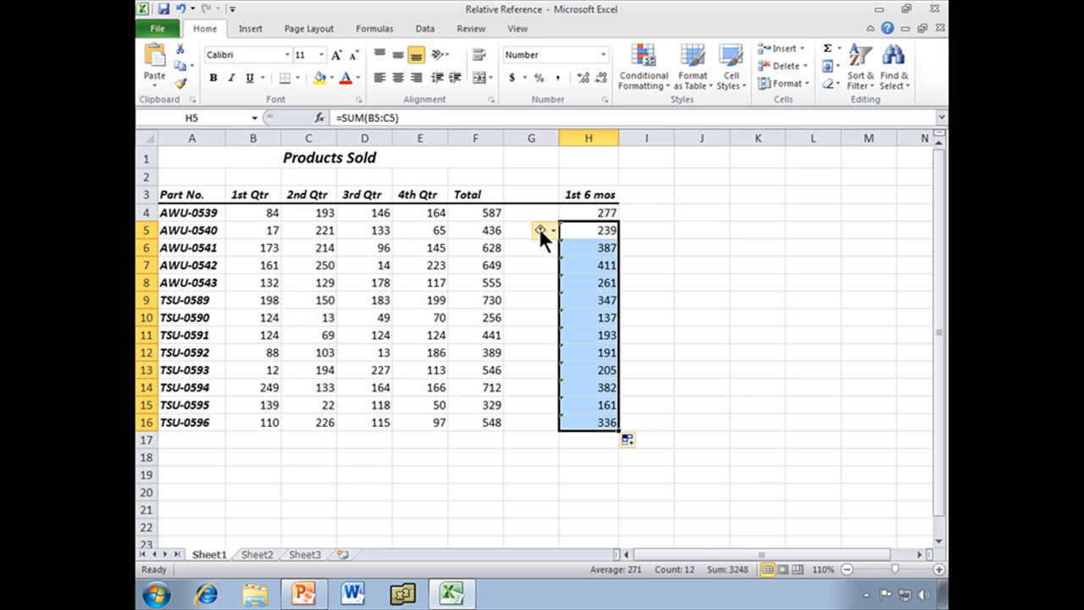
{"action": "left_click", "coordinate": [540, 229]}
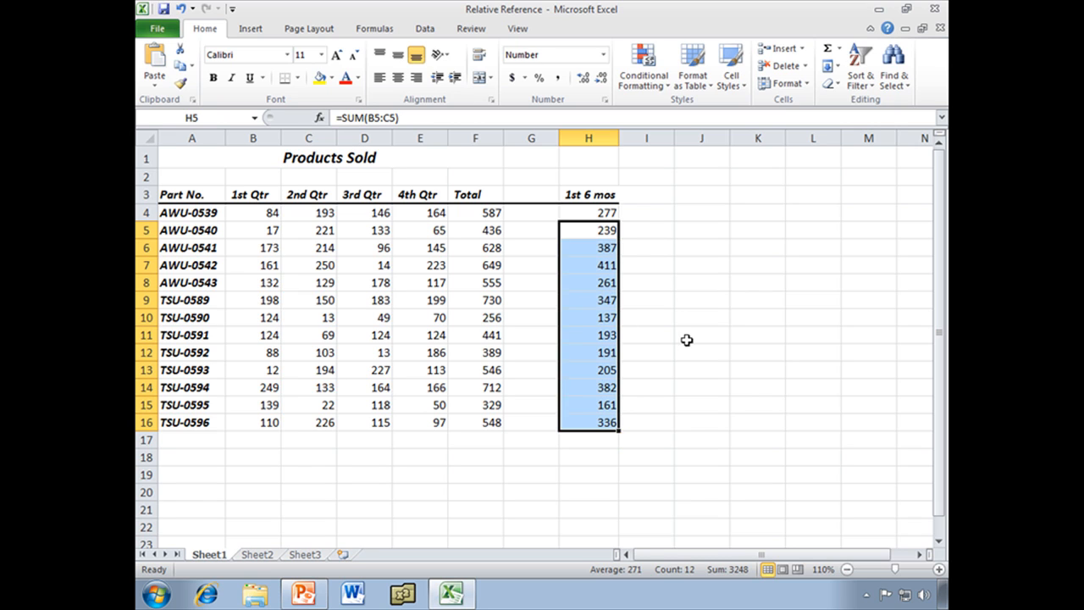
{"action": "left_click", "coordinate": [702, 335]}
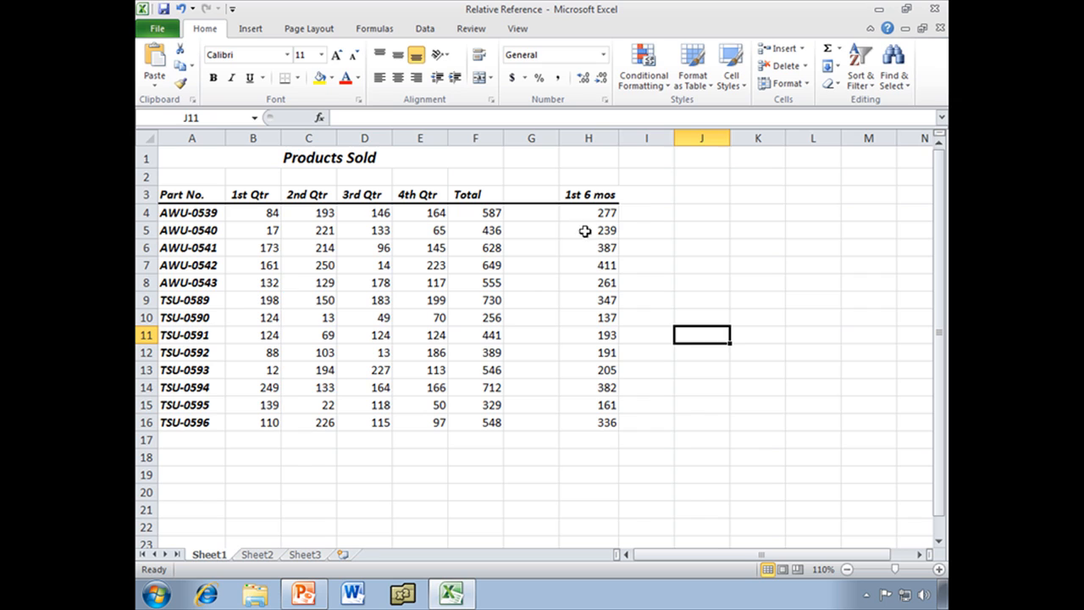
{"action": "left_click", "coordinate": [588, 213]}
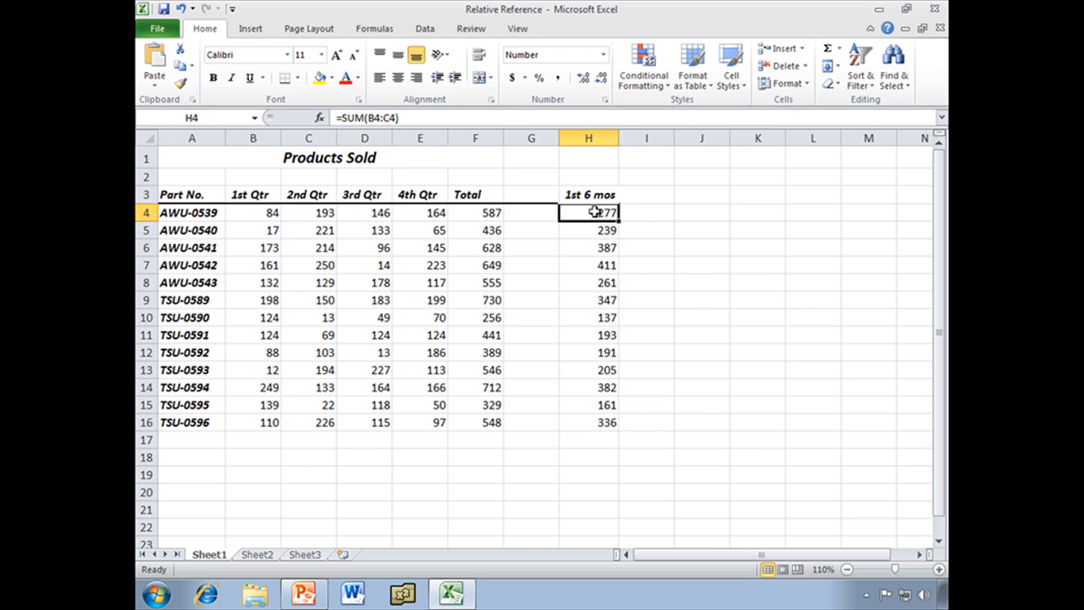
Paste H4's formula into J4, yielding =SUM(D4:E4) showing 310, and compare both.
{"action": "key", "text": "ctrl+c"}
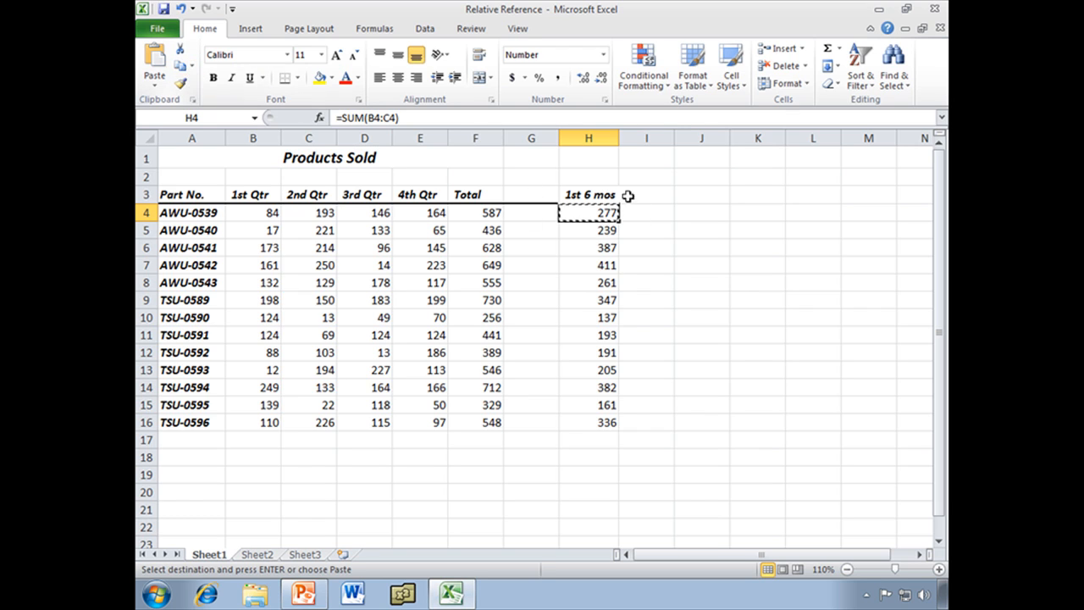
{"action": "left_click", "coordinate": [702, 212]}
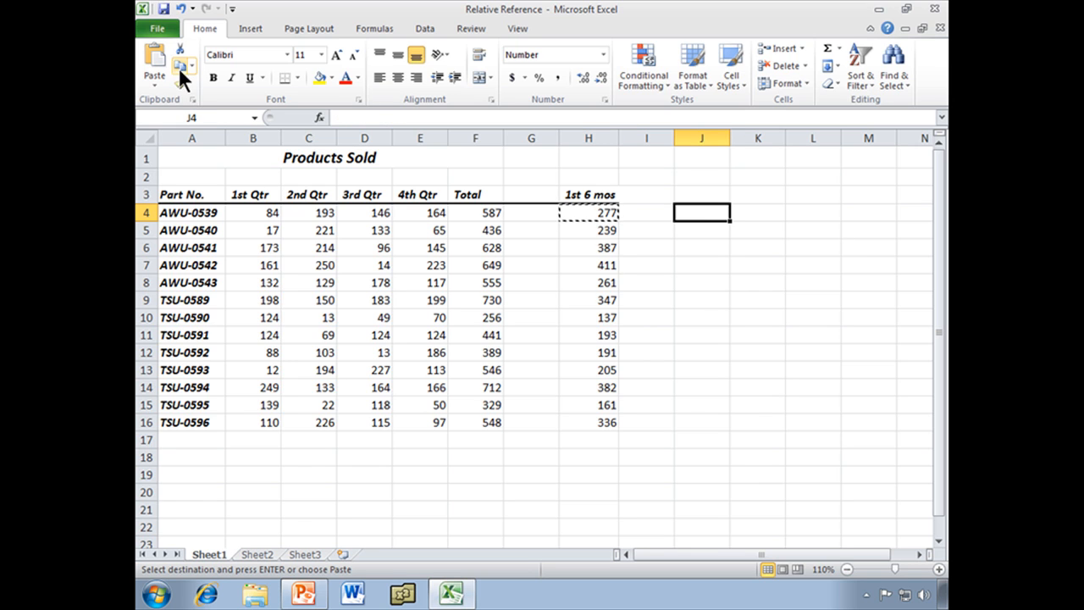
{"action": "left_click", "coordinate": [154, 64]}
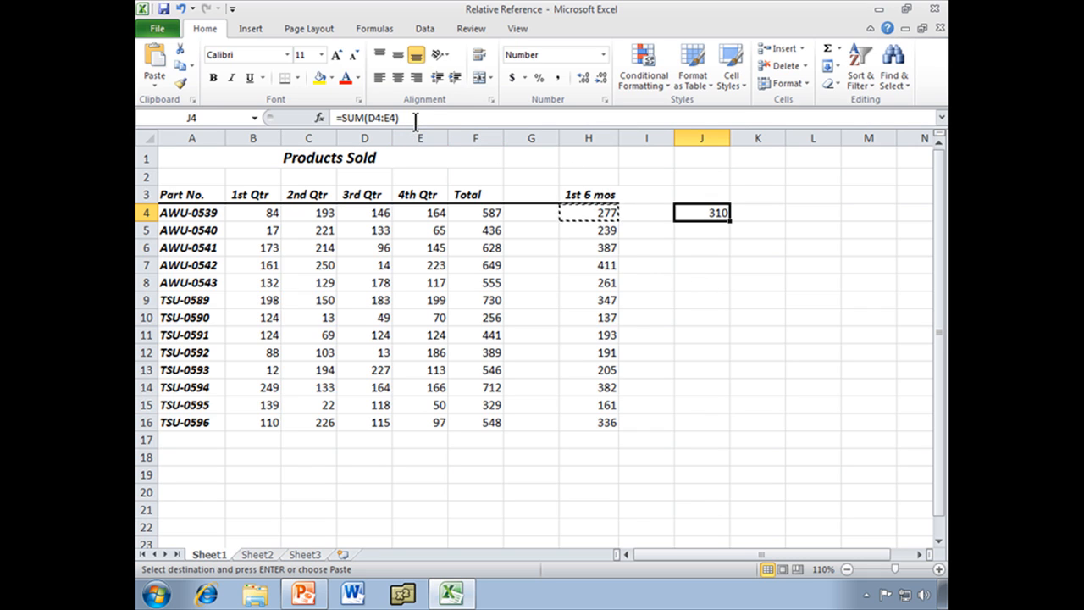
{"action": "mouse_move", "coordinate": [416, 118]}
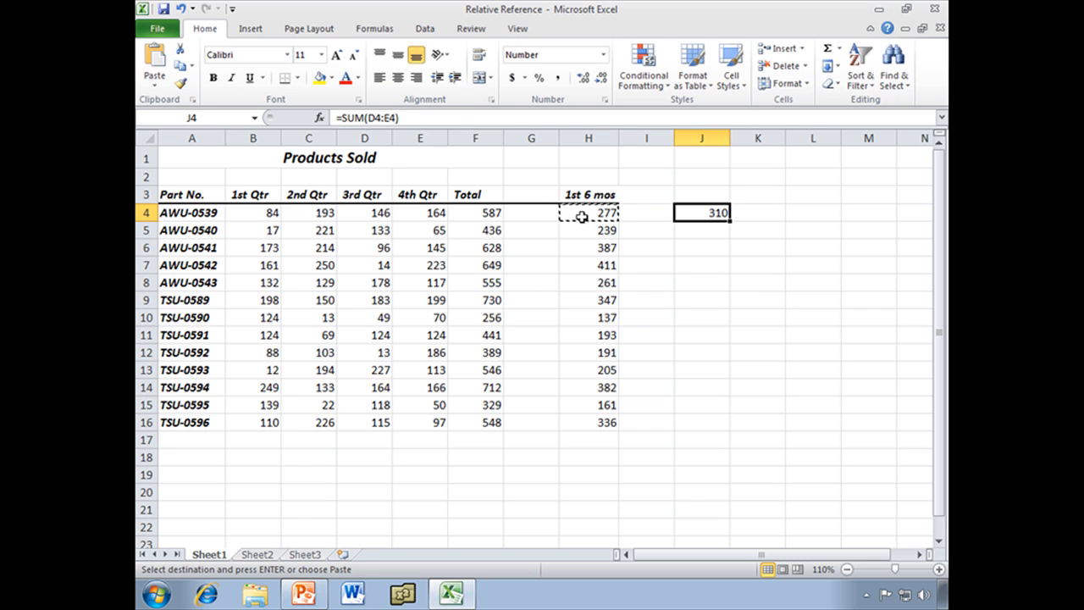
{"action": "left_click", "coordinate": [588, 213]}
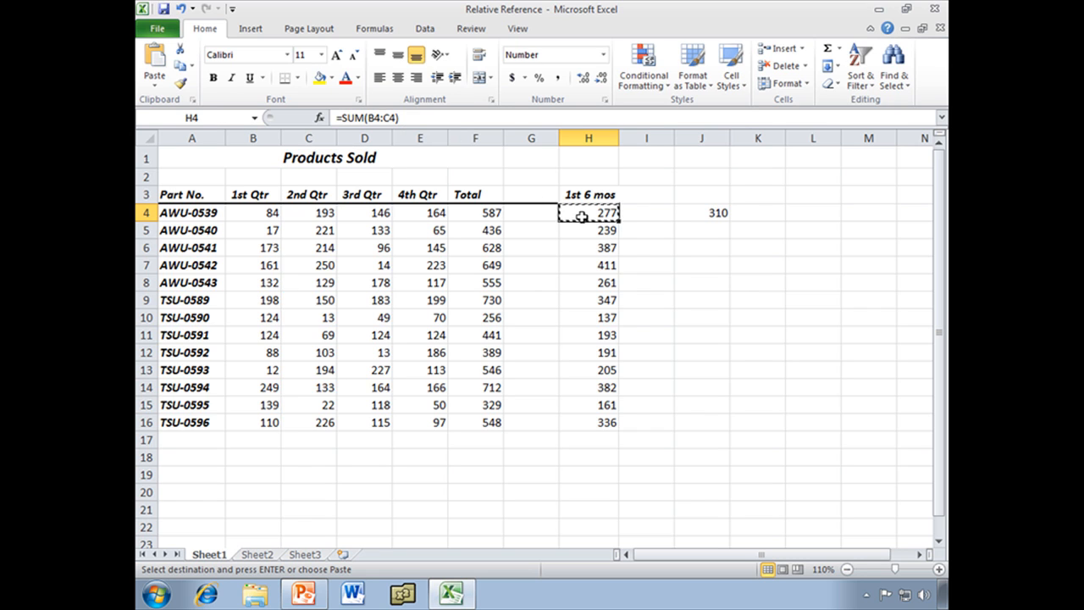
{"action": "left_click", "coordinate": [702, 212]}
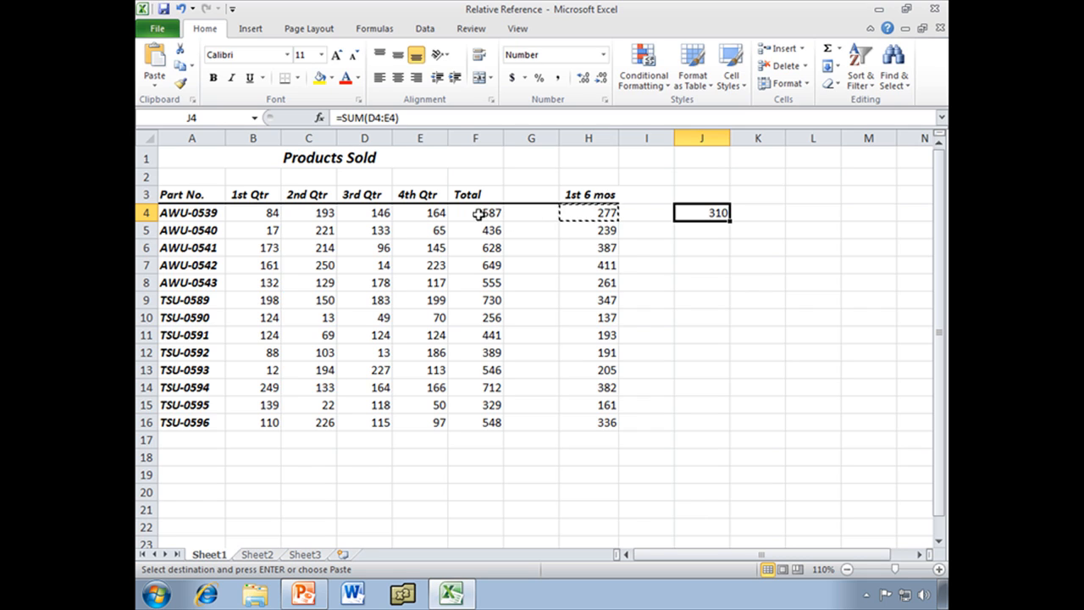
{"action": "mouse_move", "coordinate": [426, 223]}
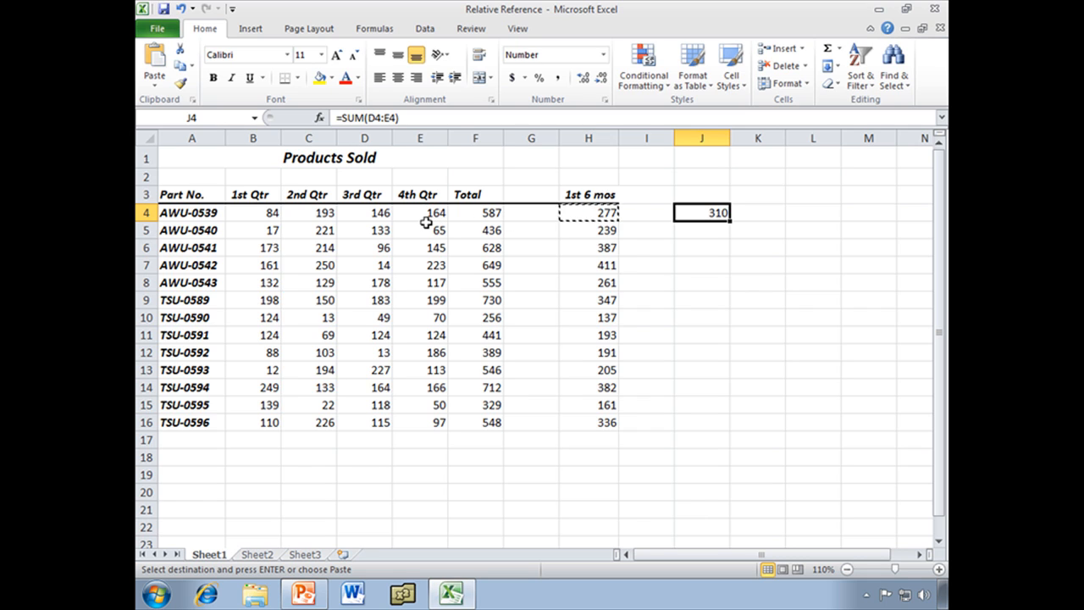
{"action": "mouse_move", "coordinate": [373, 218]}
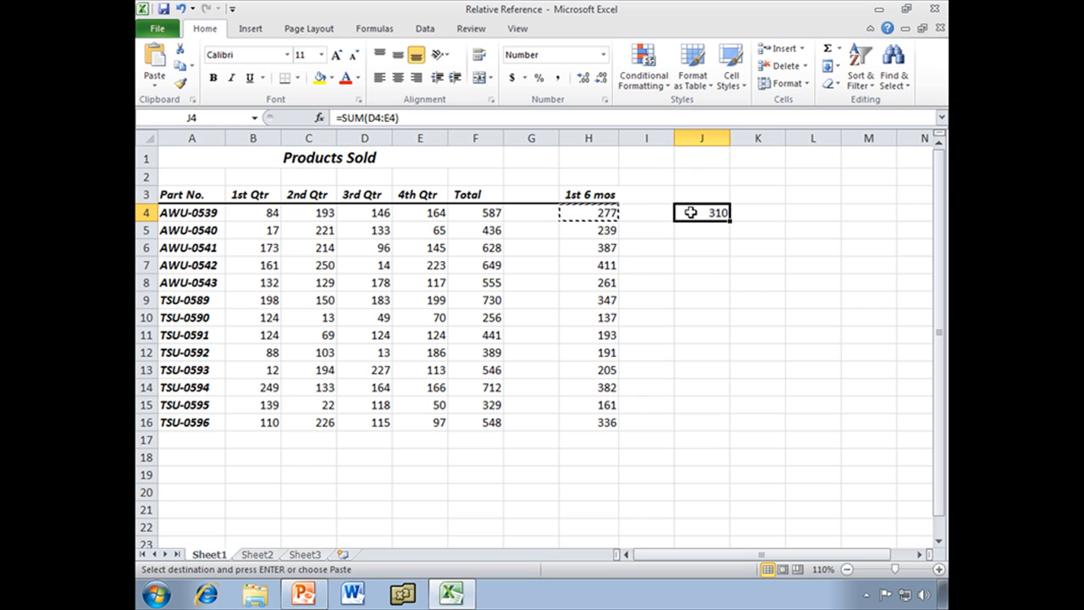
{"action": "mouse_move", "coordinate": [745, 228]}
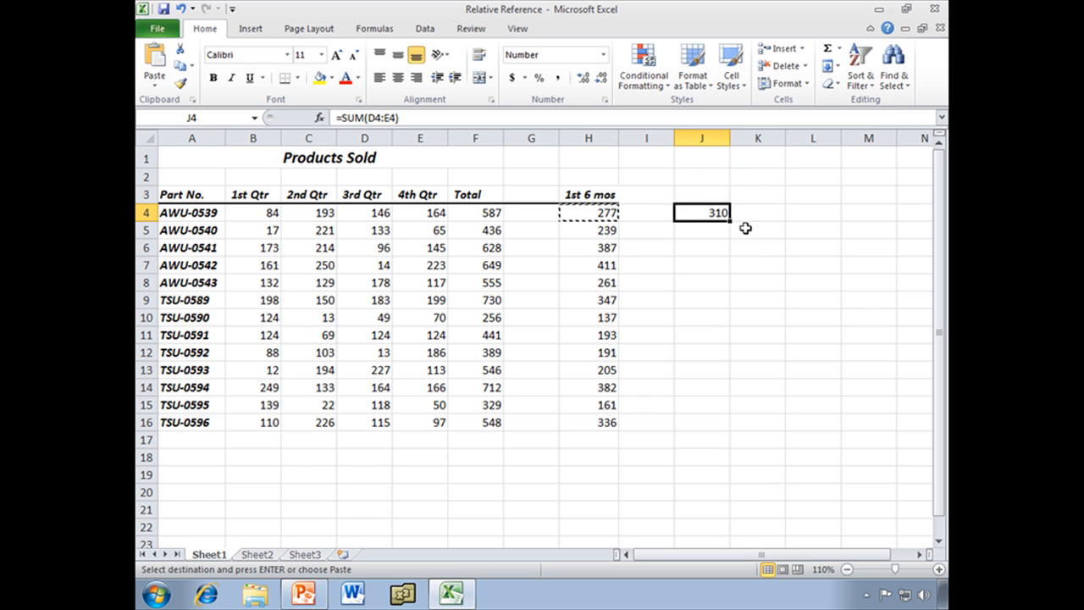
{"action": "left_click_drag", "start_coordinate": [702, 213], "coordinate": [701, 422]}
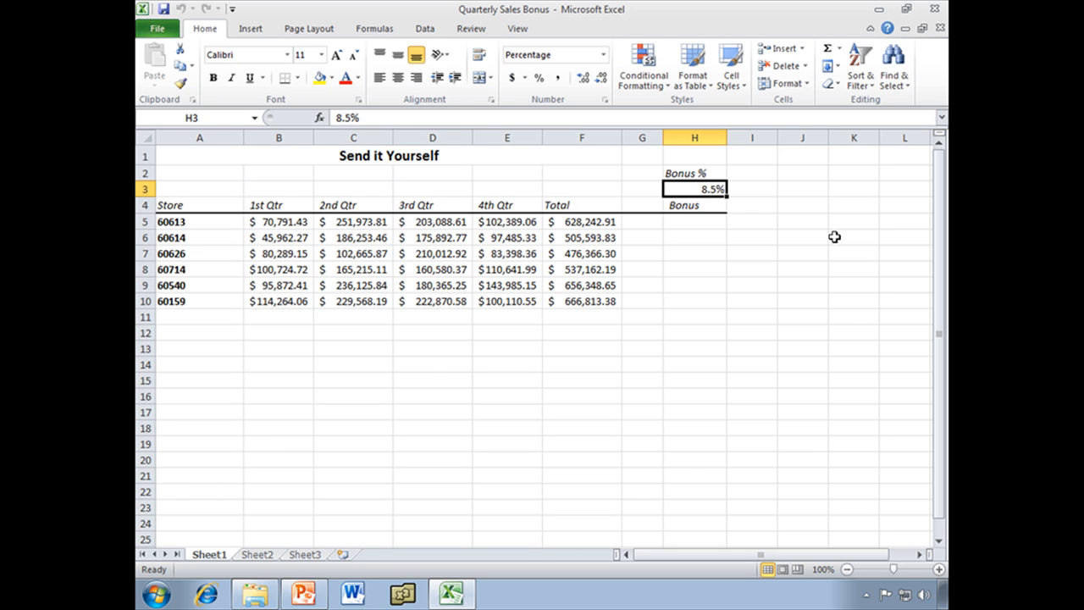
{"action": "mouse_move", "coordinate": [744, 187]}
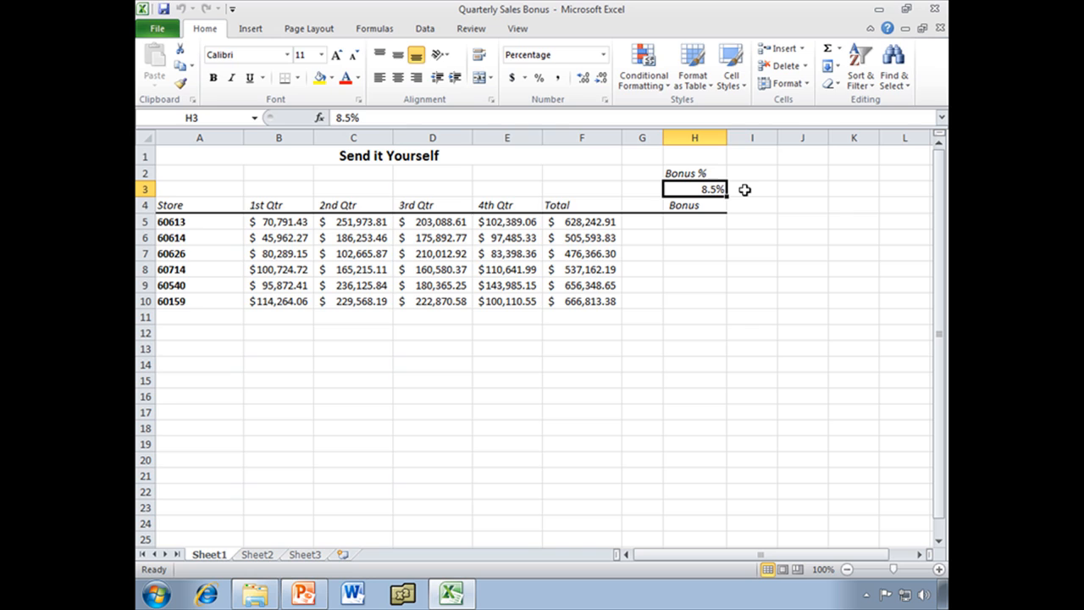
{"action": "mouse_move", "coordinate": [723, 191]}
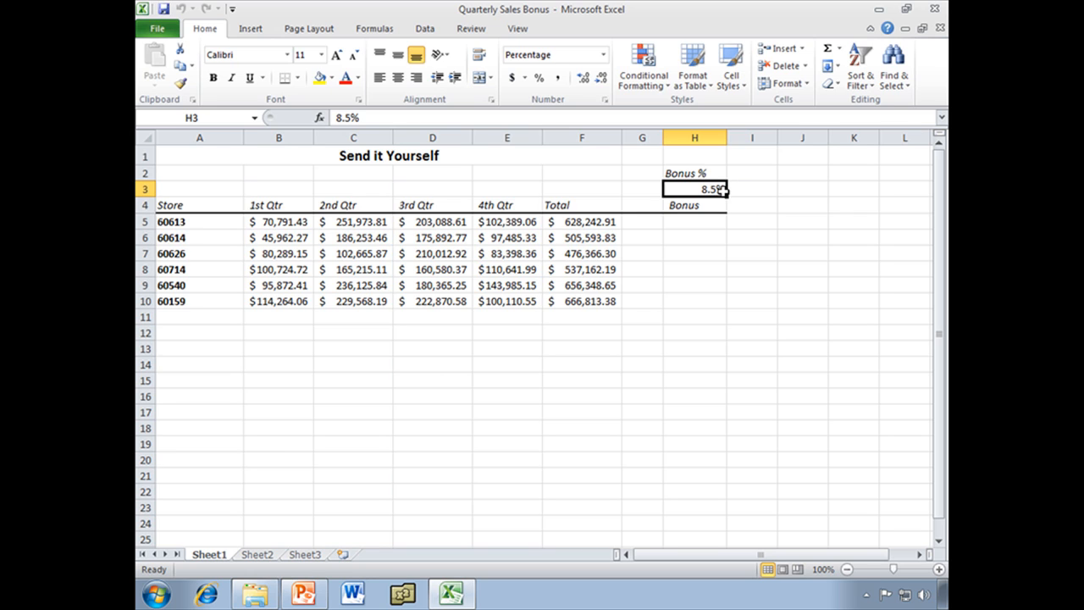
Select H5, the first Bonus cell beside store 60613's total.
{"action": "left_click", "coordinate": [694, 221]}
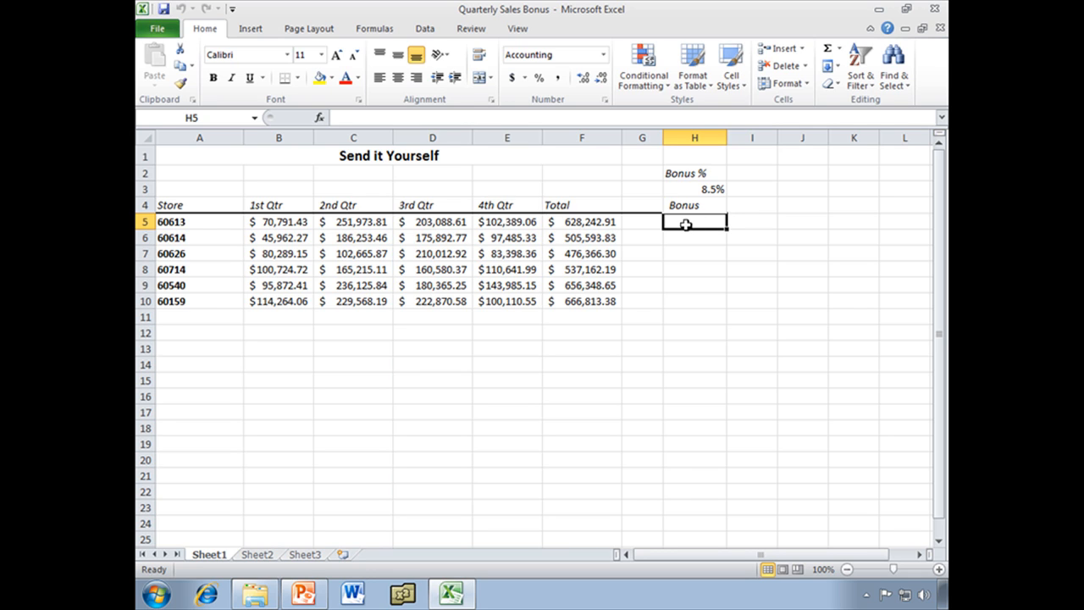
Enter =SUM(F5*H3) in H5, giving store 60613's bonus of $53,400.65.
{"action": "type", "text": "="}
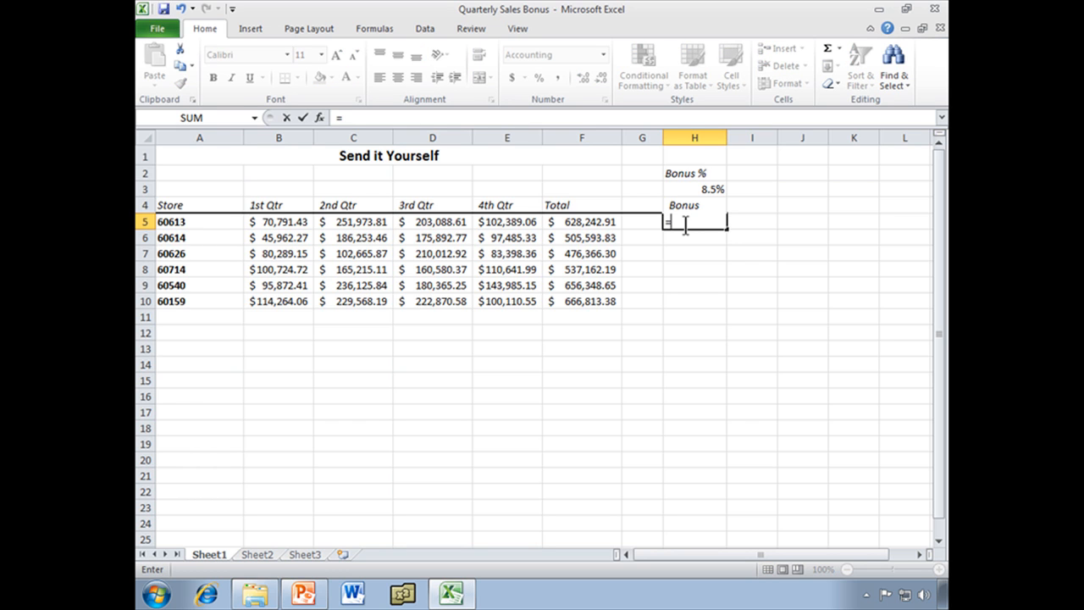
{"action": "type", "text": "su"}
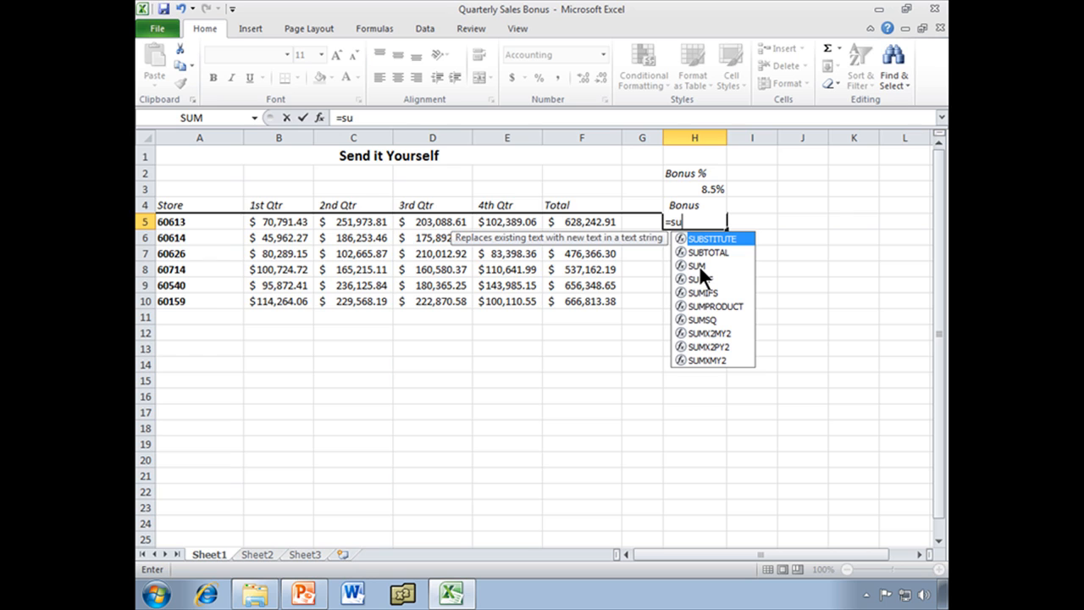
{"action": "mouse_move", "coordinate": [715, 303]}
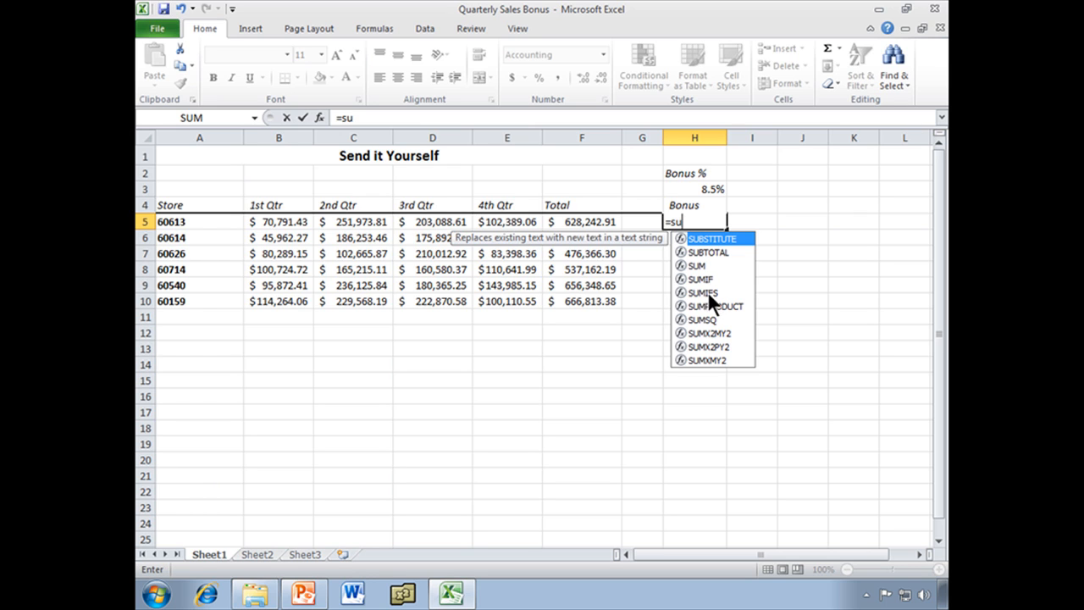
{"action": "mouse_move", "coordinate": [710, 279]}
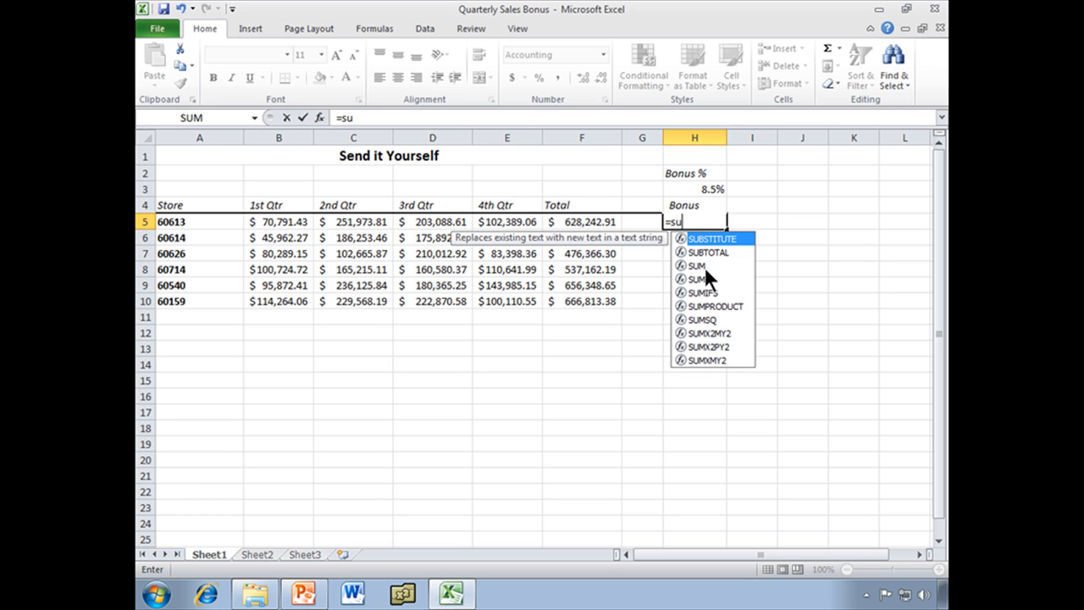
{"action": "mouse_move", "coordinate": [700, 278]}
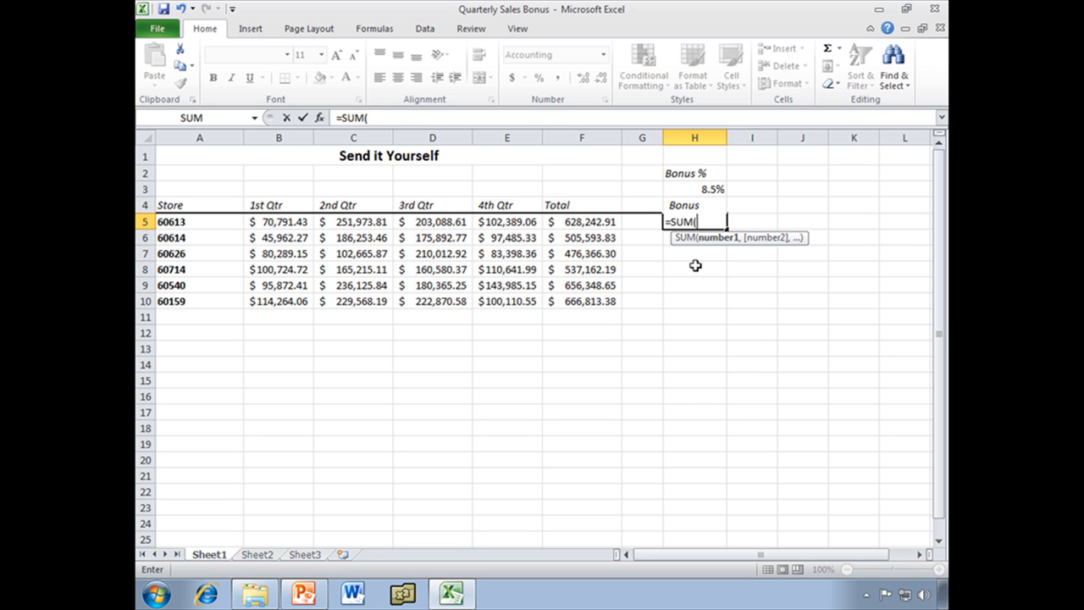
{"action": "mouse_move", "coordinate": [694, 236]}
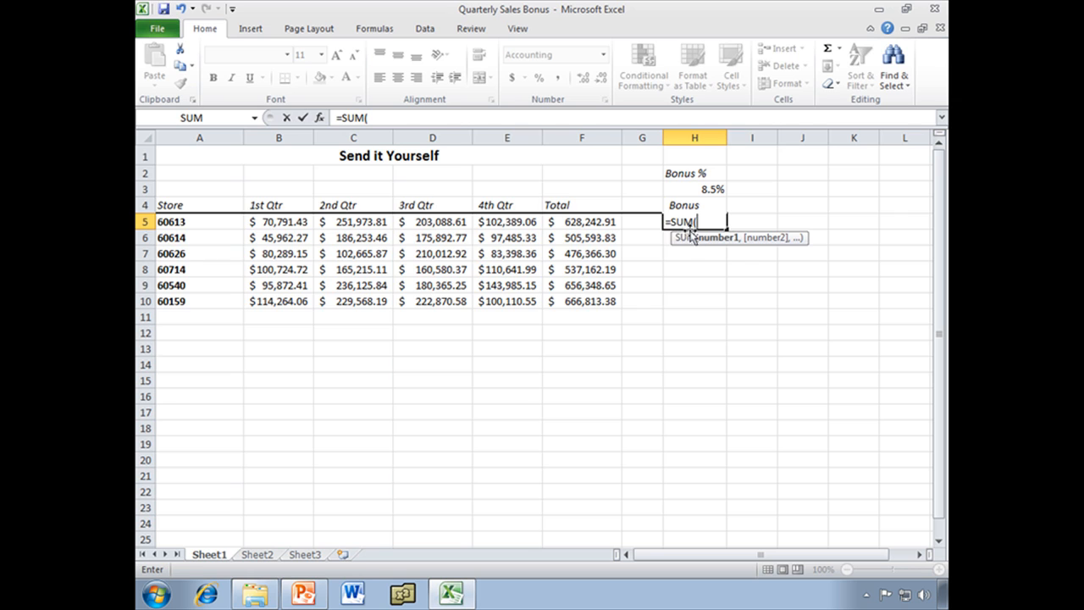
{"action": "mouse_move", "coordinate": [706, 250]}
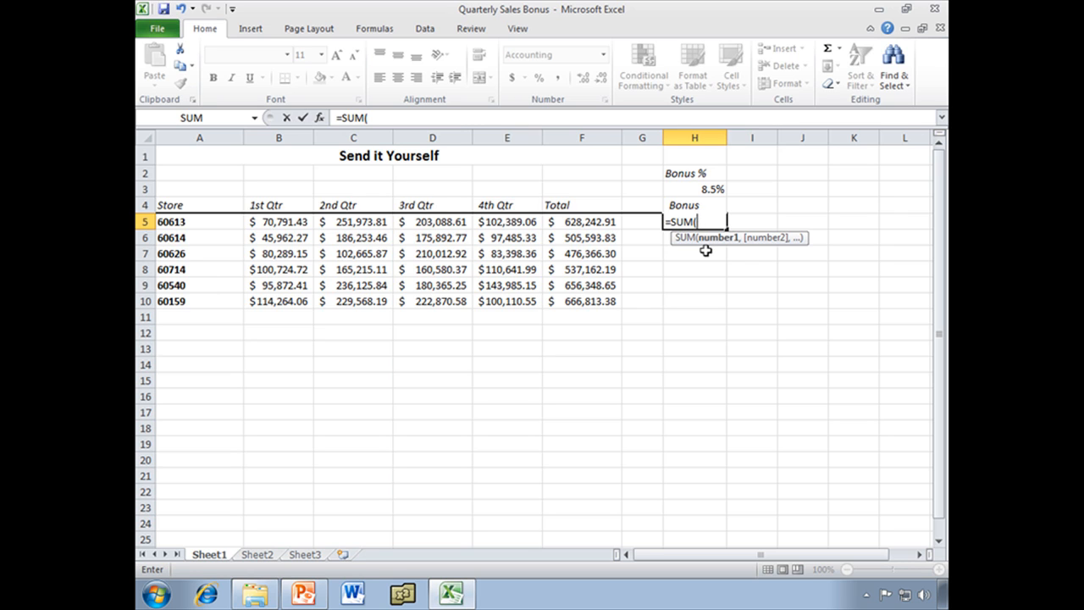
{"action": "mouse_move", "coordinate": [706, 264]}
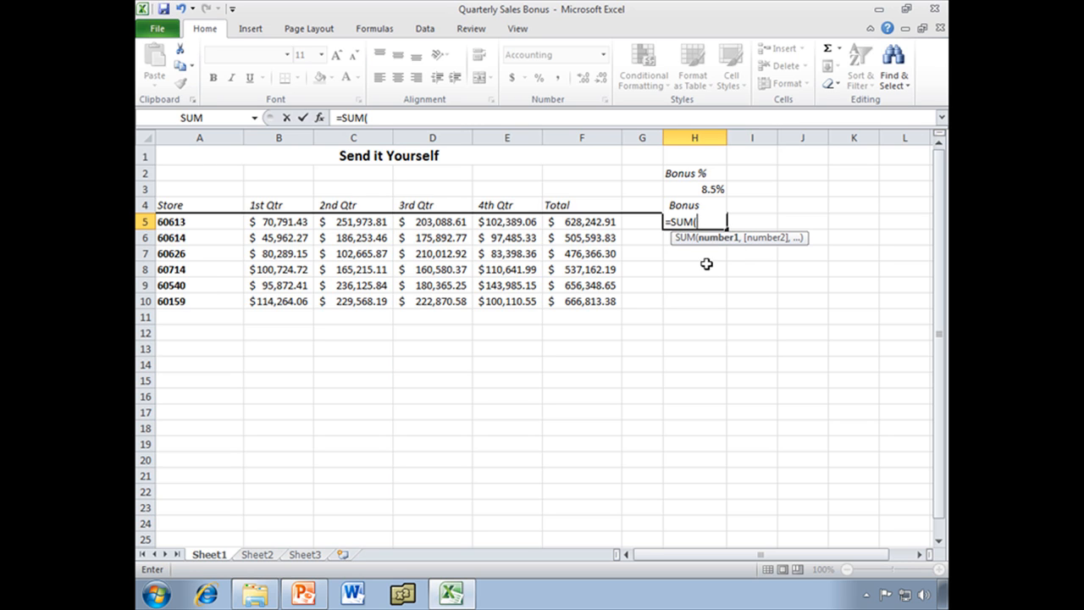
{"action": "mouse_move", "coordinate": [715, 248]}
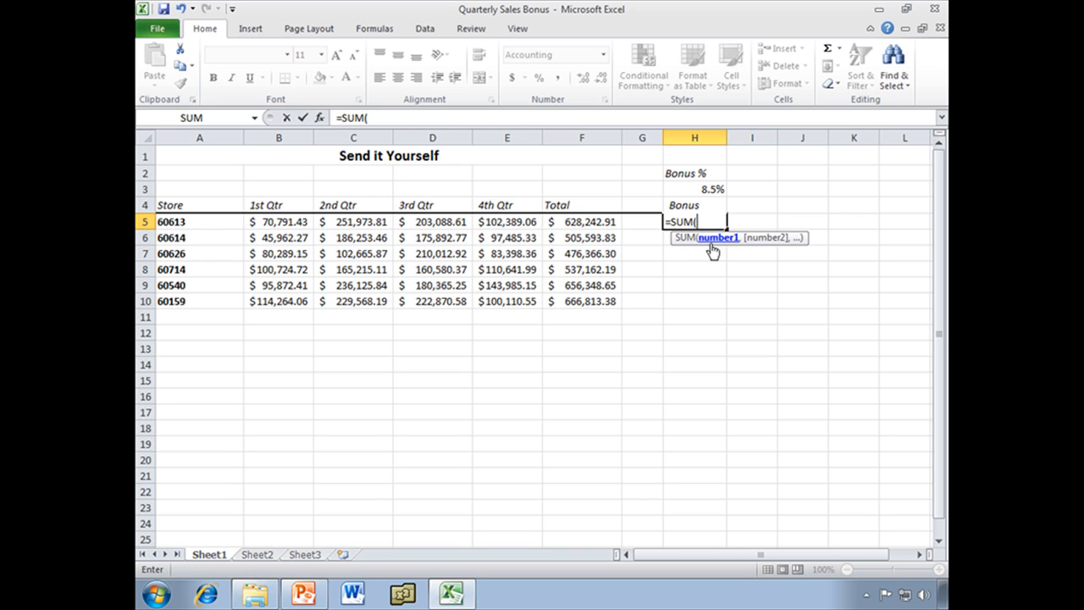
{"action": "mouse_move", "coordinate": [719, 277]}
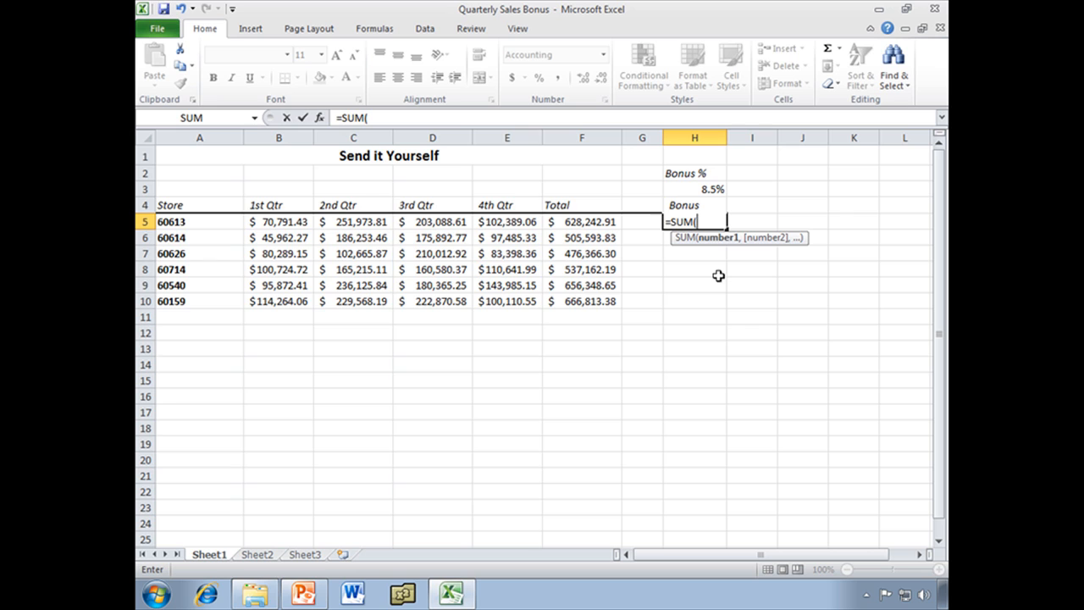
{"action": "mouse_move", "coordinate": [610, 232]}
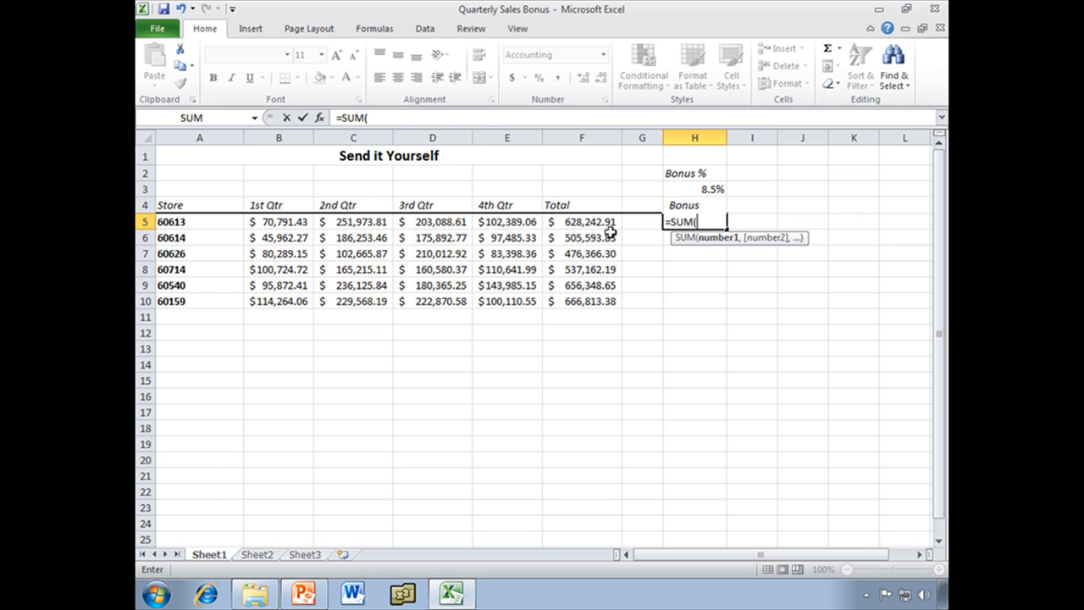
{"action": "left_click", "coordinate": [582, 221]}
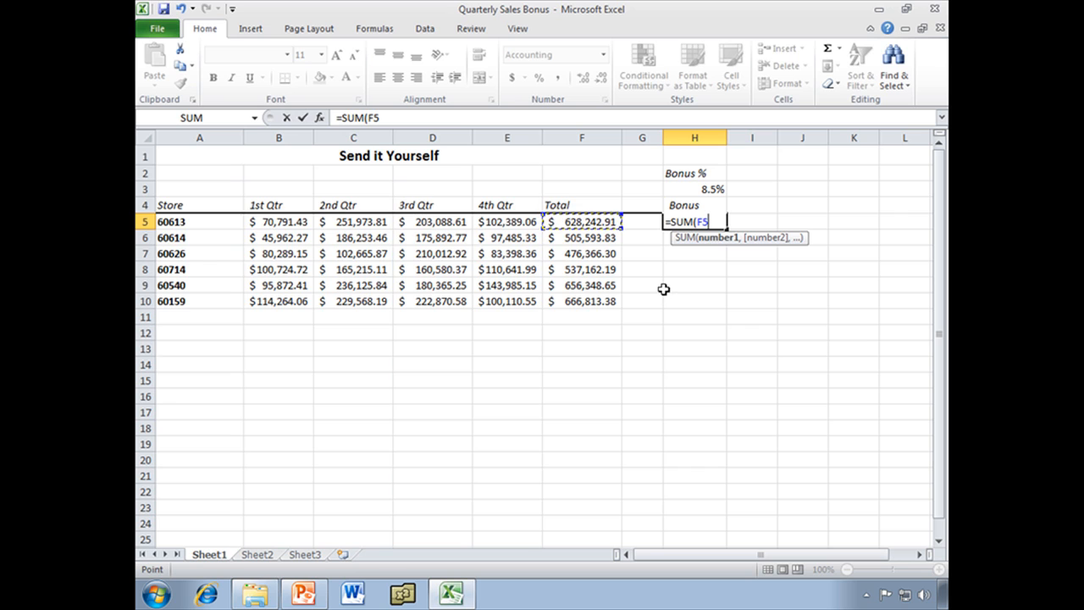
{"action": "type", "text": "*"}
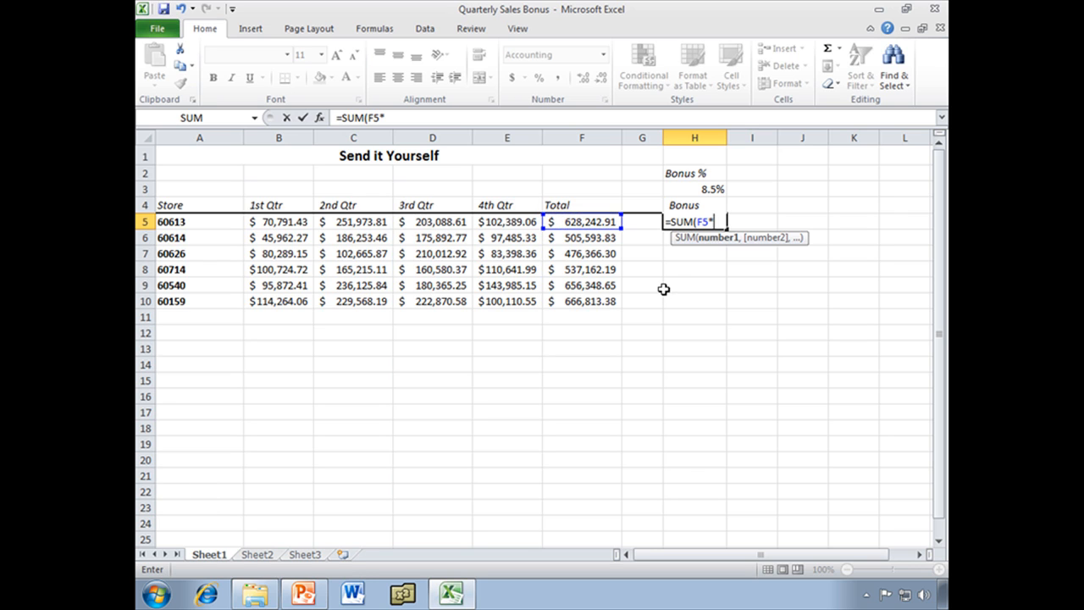
{"action": "left_click", "coordinate": [695, 189]}
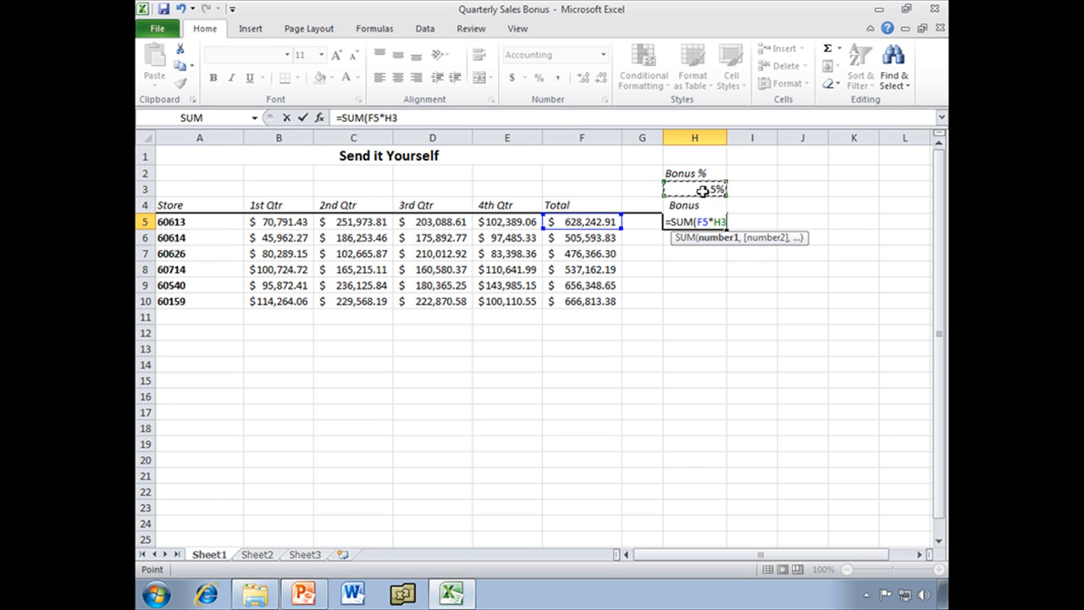
{"action": "type", "text": ")"}
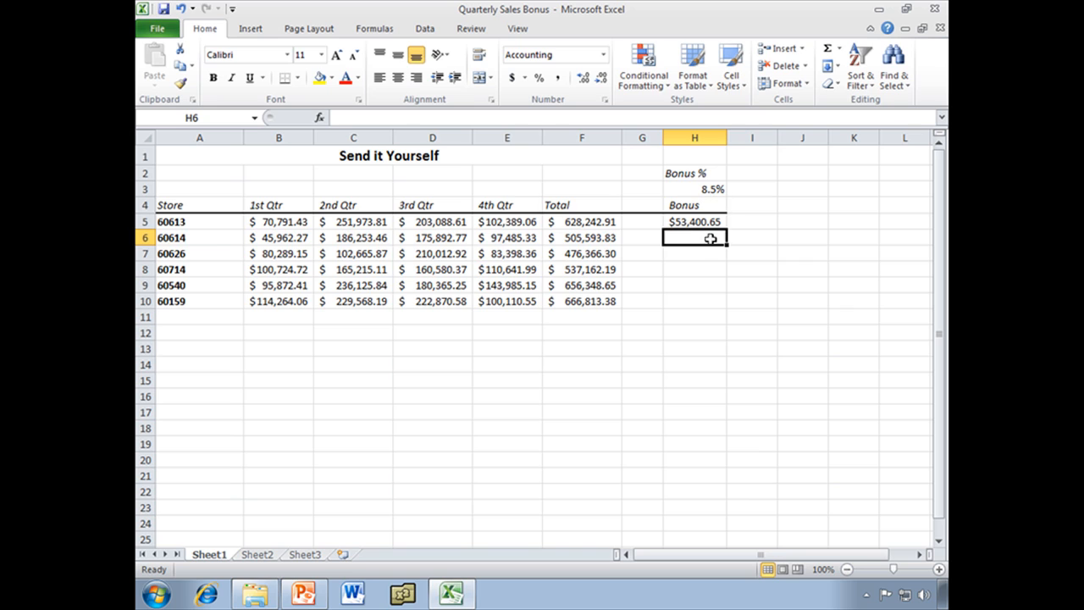
{"action": "mouse_move", "coordinate": [700, 223]}
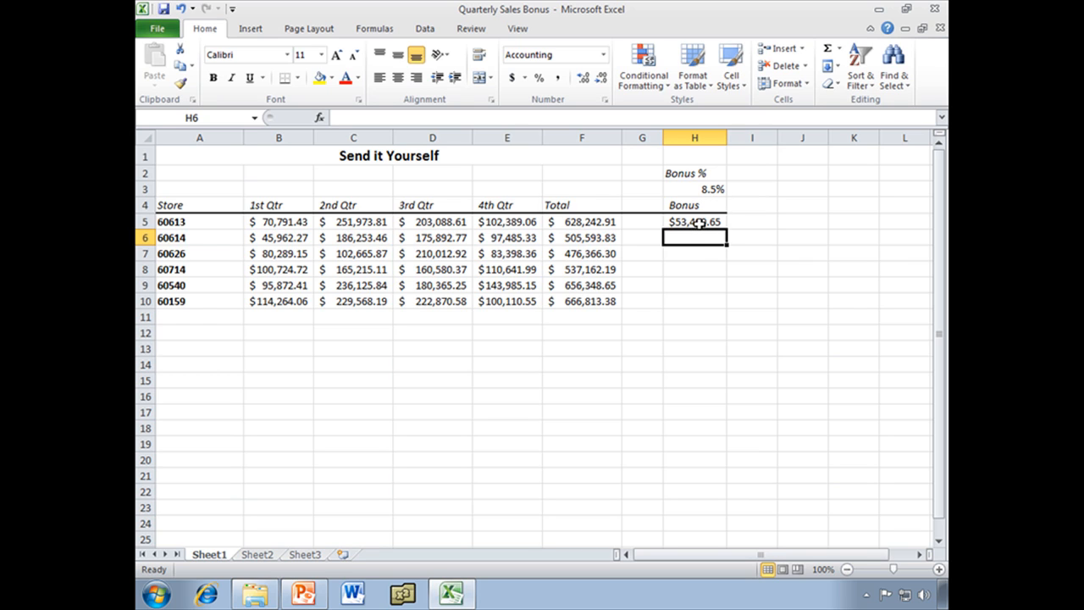
{"action": "mouse_move", "coordinate": [704, 238]}
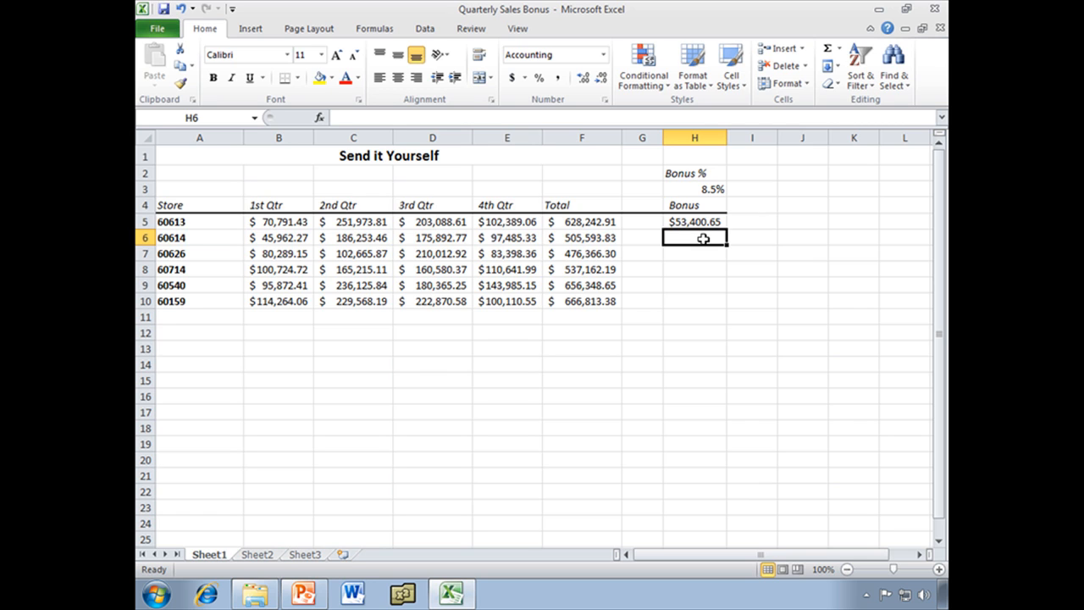
Fill H5's bonus formula down to H10 and widen column H to show results.
{"action": "left_click", "coordinate": [695, 221]}
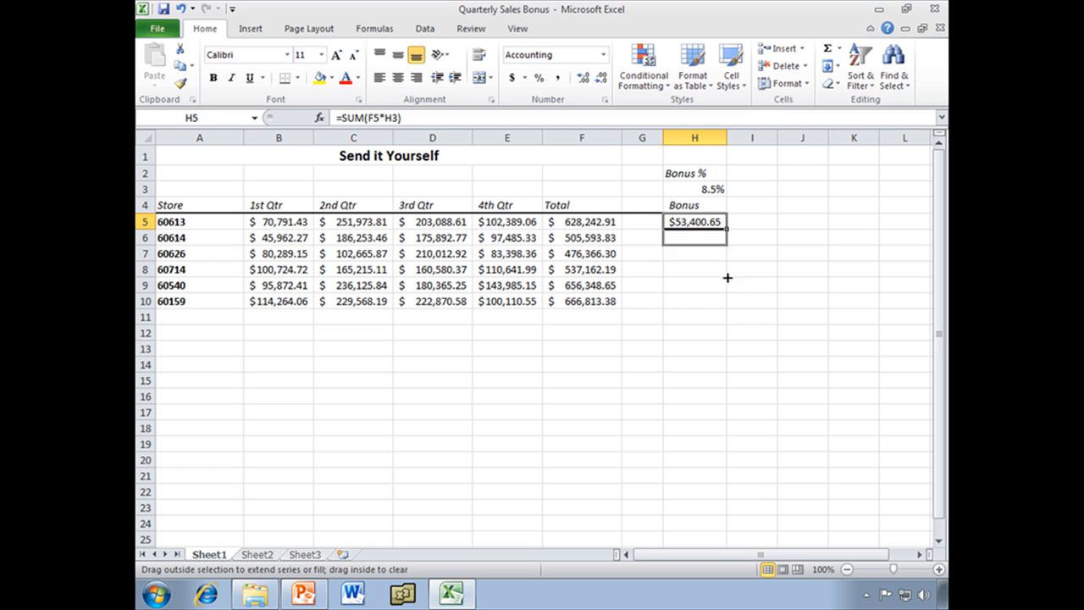
{"action": "left_click_drag", "start_coordinate": [726, 229], "coordinate": [695, 301]}
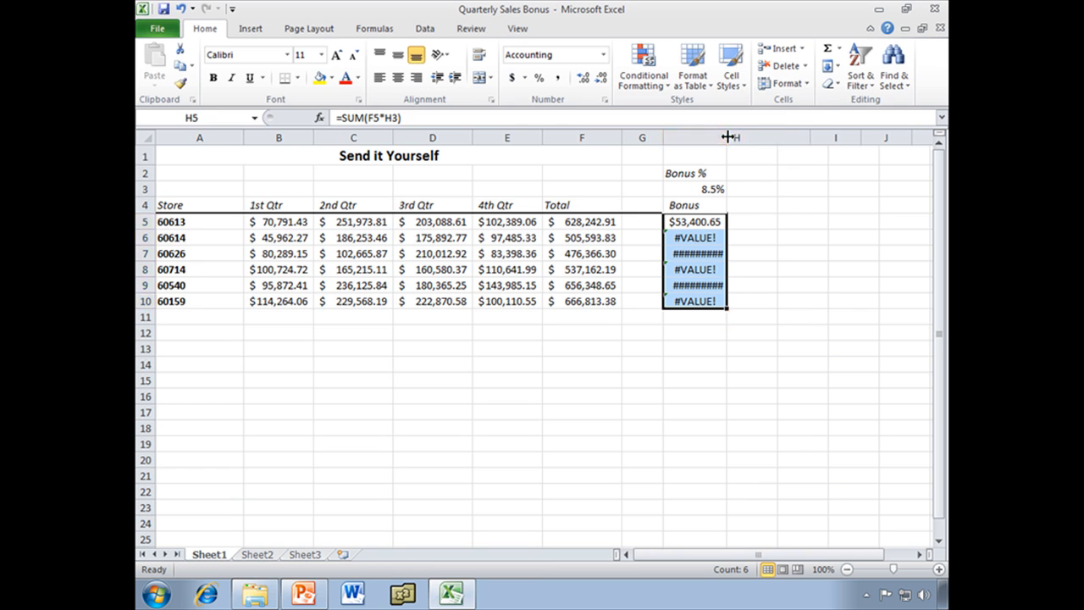
{"action": "left_click_drag", "start_coordinate": [726, 137], "coordinate": [809, 137]}
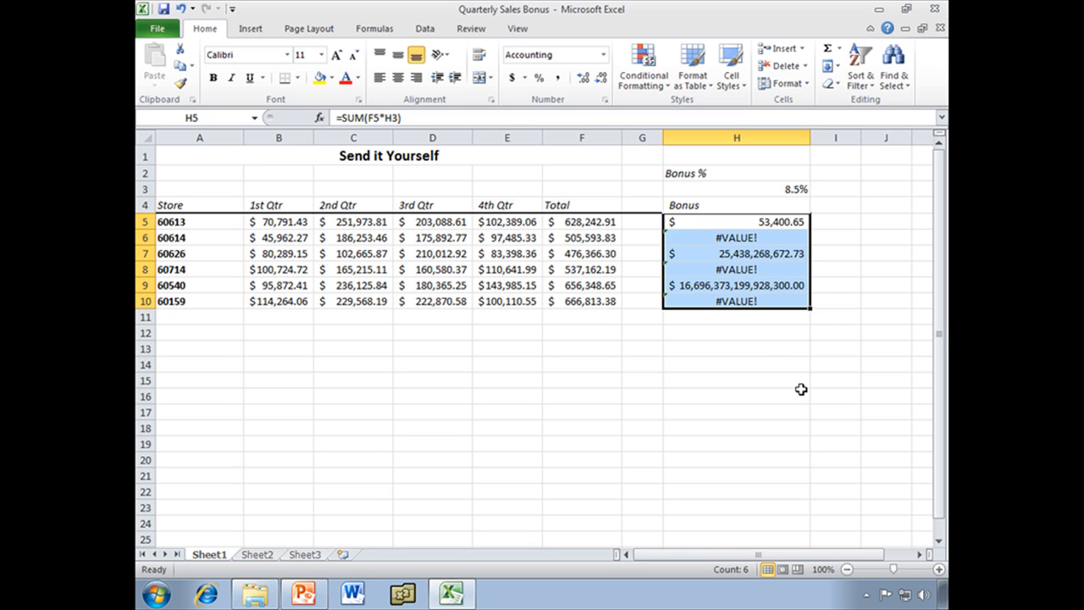
{"action": "left_click", "coordinate": [735, 395]}
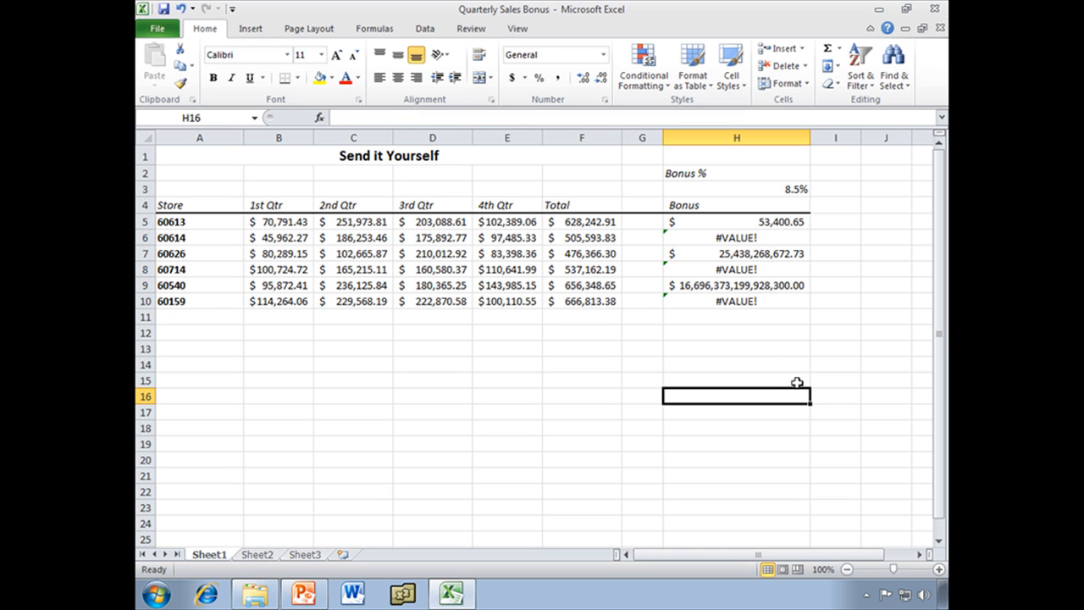
Compare the original bonus formula in H5 with the failing copy in H6.
{"action": "left_click", "coordinate": [736, 284]}
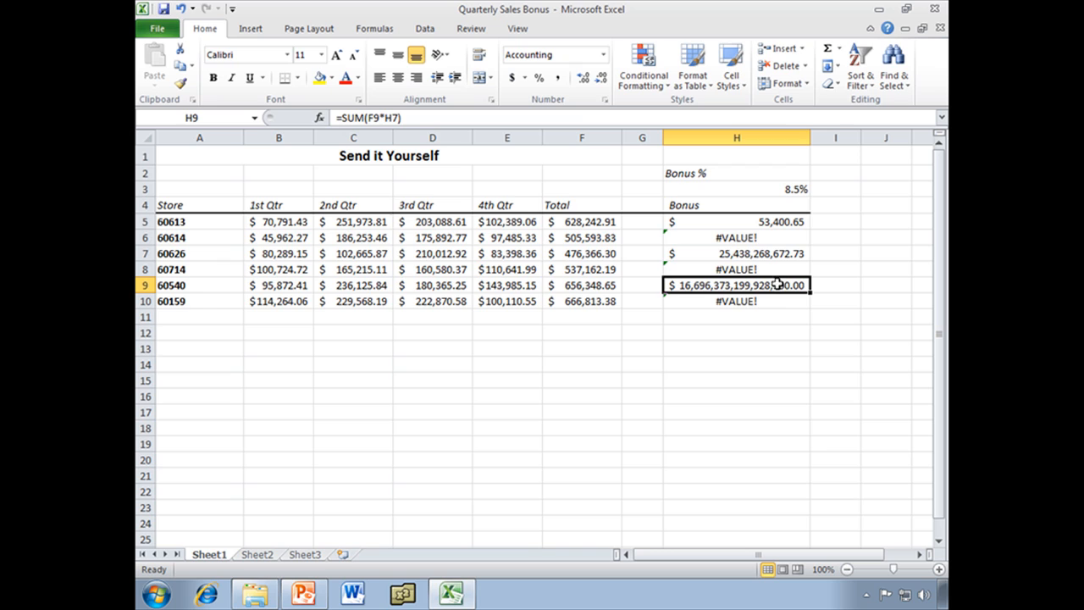
{"action": "mouse_move", "coordinate": [793, 338]}
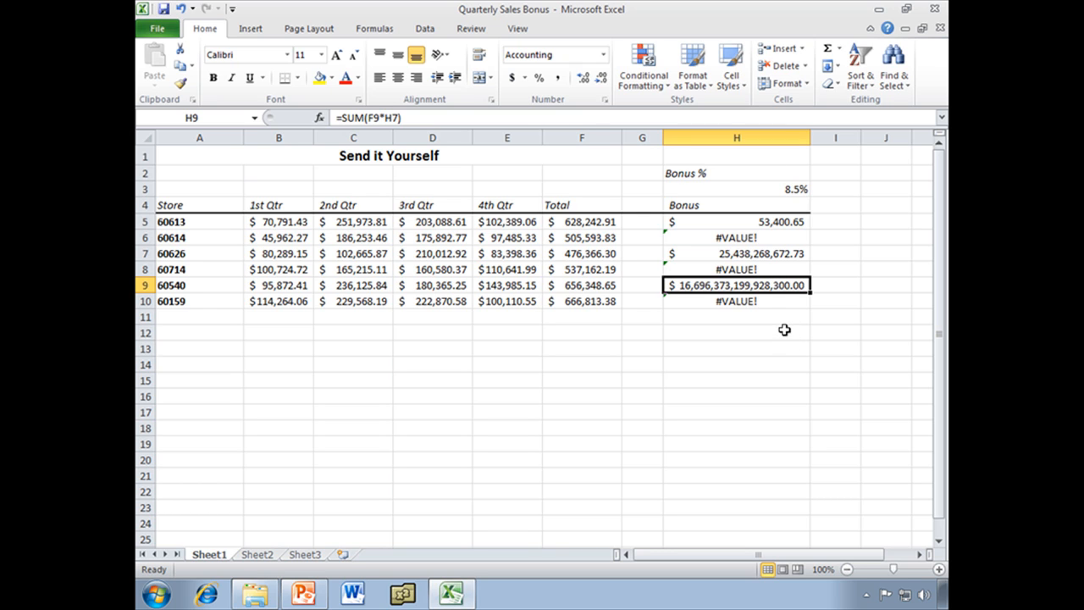
{"action": "mouse_move", "coordinate": [750, 235]}
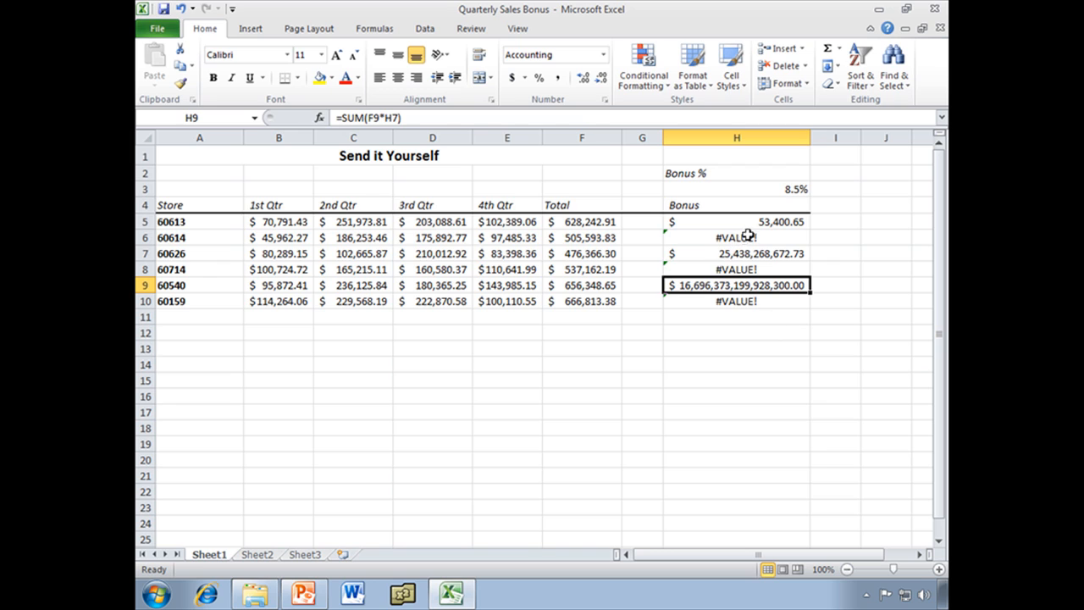
{"action": "left_click", "coordinate": [736, 221]}
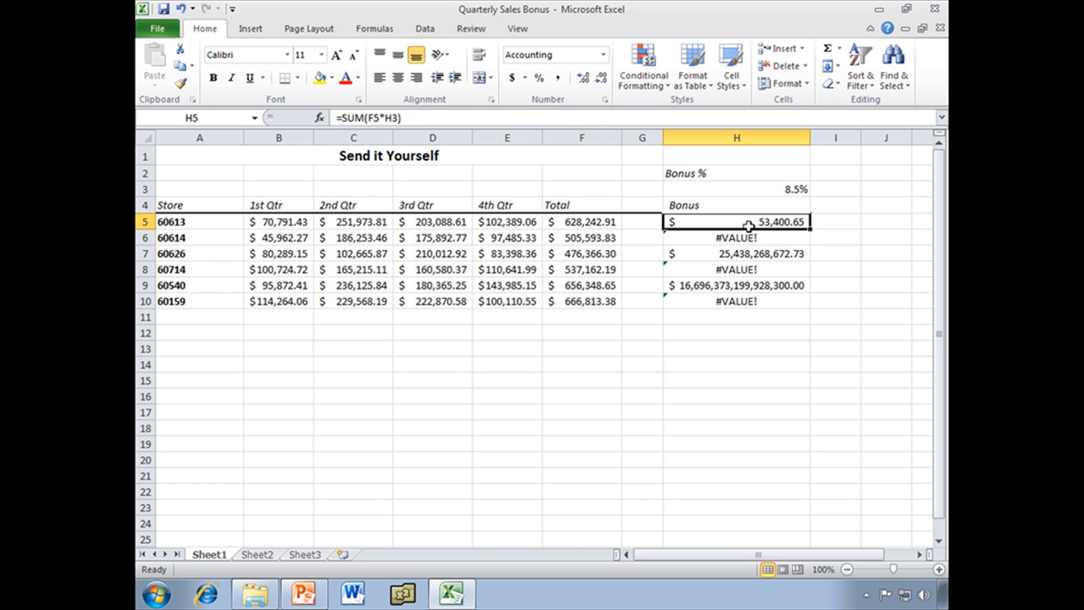
{"action": "left_click", "coordinate": [737, 237]}
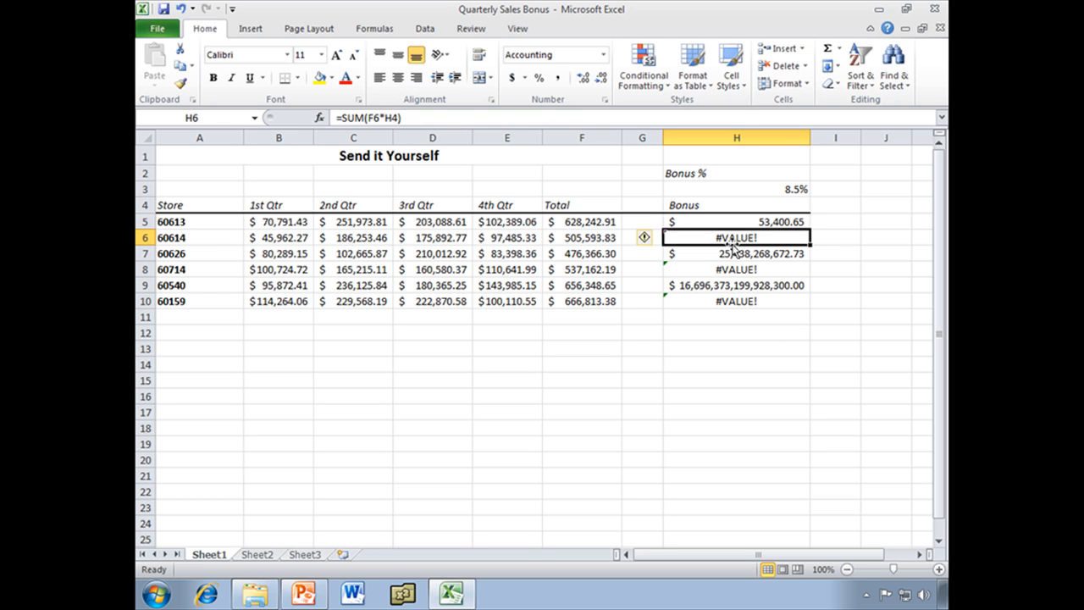
{"action": "mouse_move", "coordinate": [538, 236]}
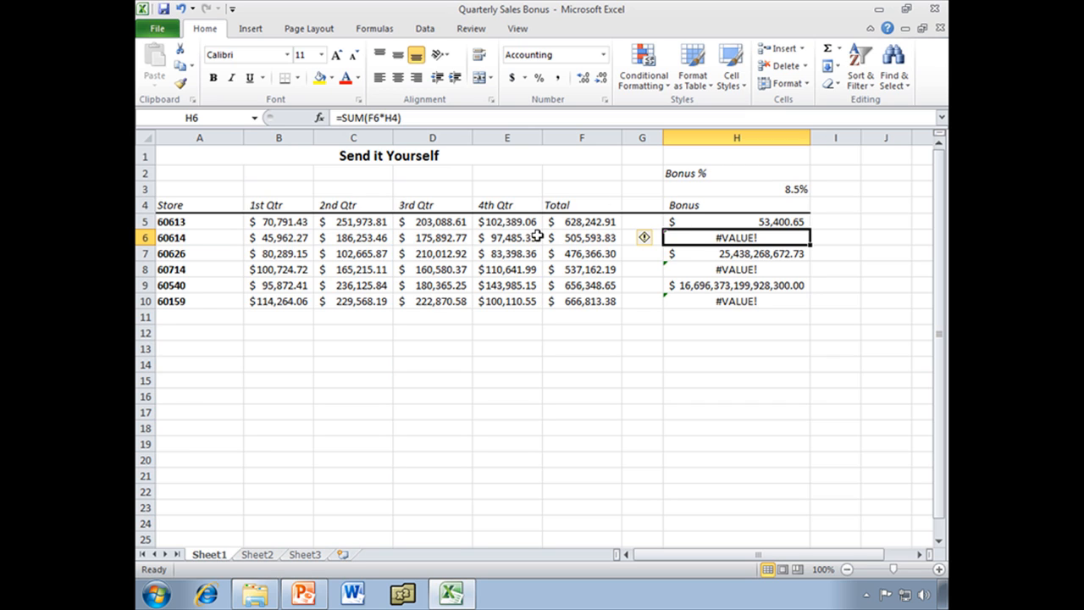
{"action": "mouse_move", "coordinate": [583, 238]}
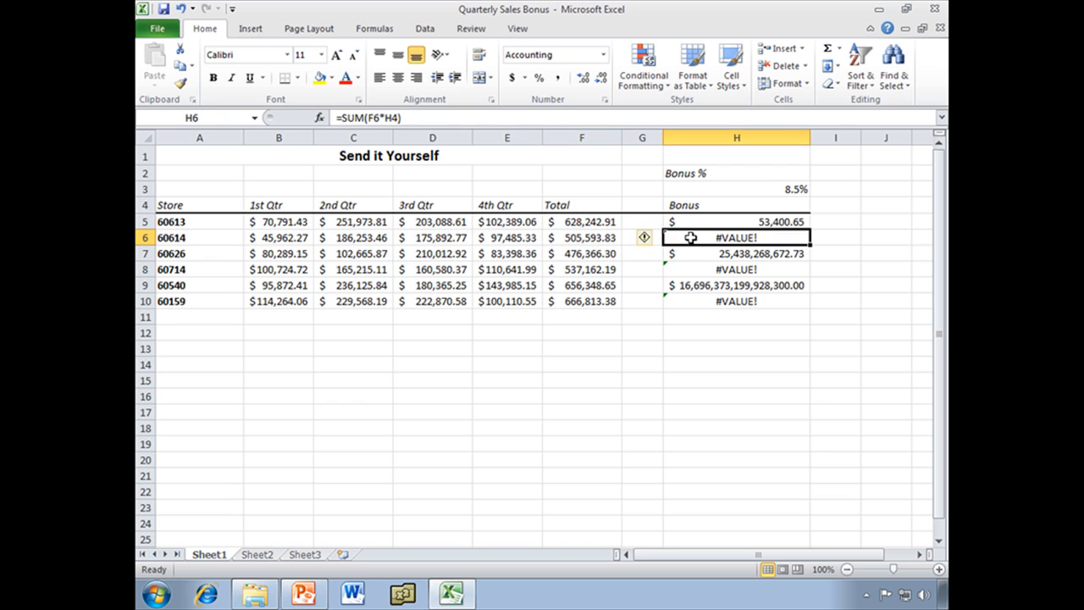
{"action": "mouse_move", "coordinate": [727, 148]}
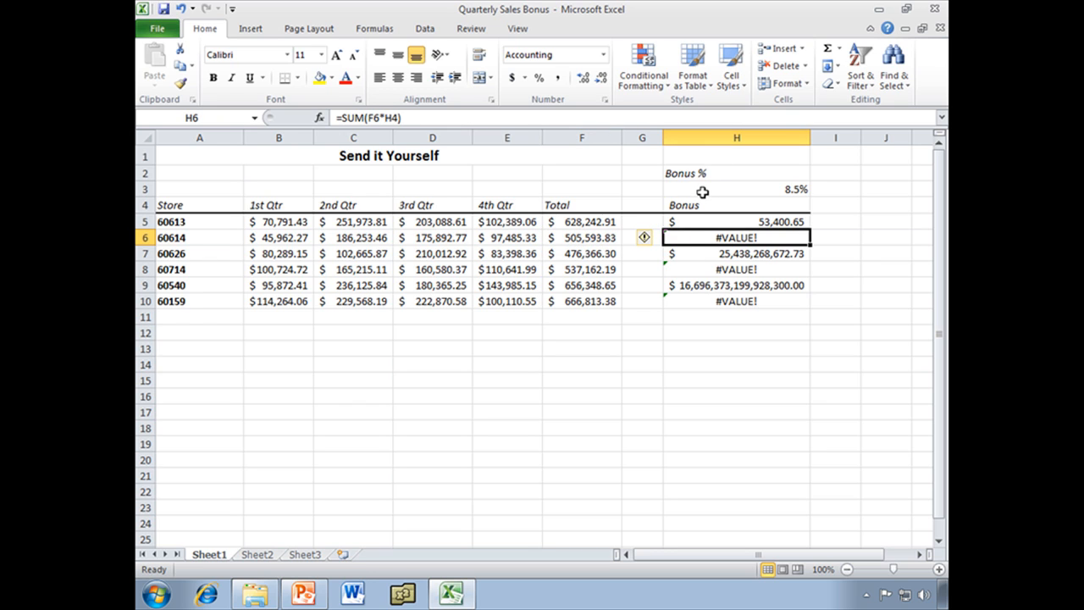
{"action": "left_click", "coordinate": [736, 205]}
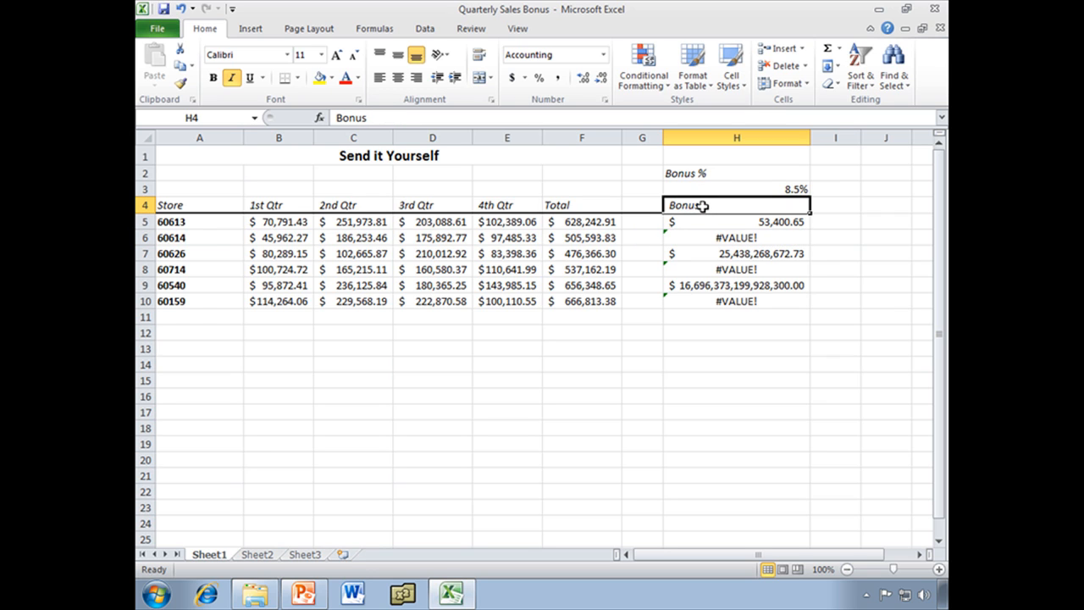
{"action": "left_click", "coordinate": [736, 238]}
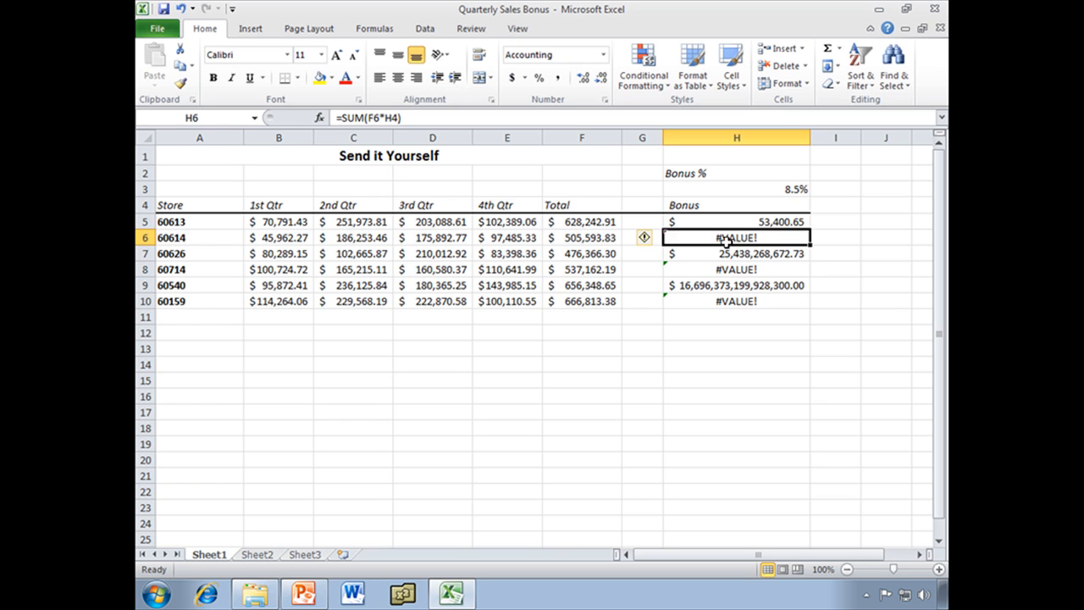
{"action": "mouse_move", "coordinate": [582, 238]}
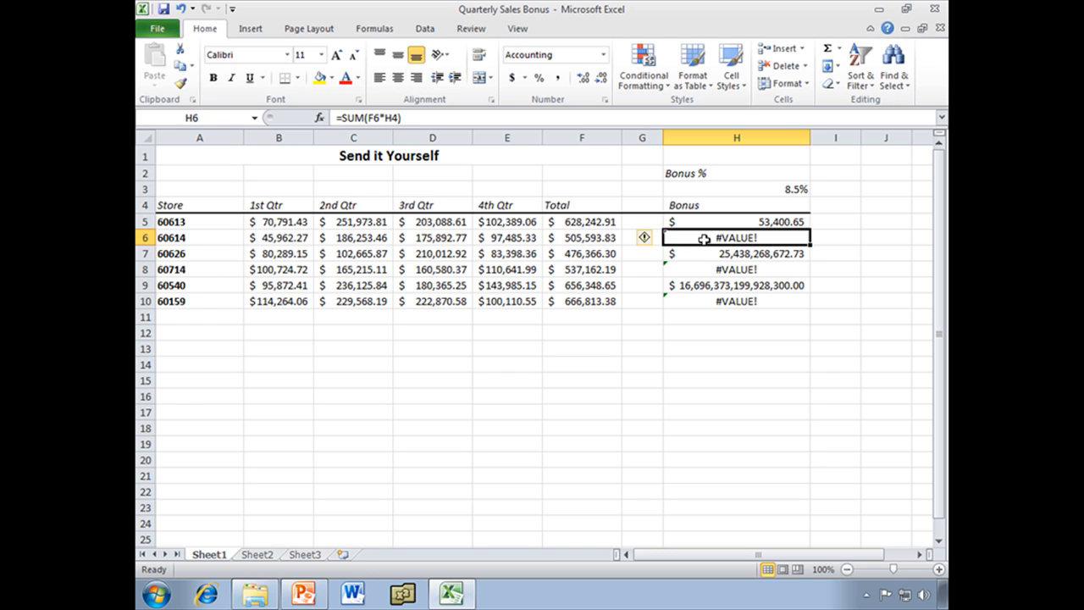
{"action": "left_click", "coordinate": [736, 221]}
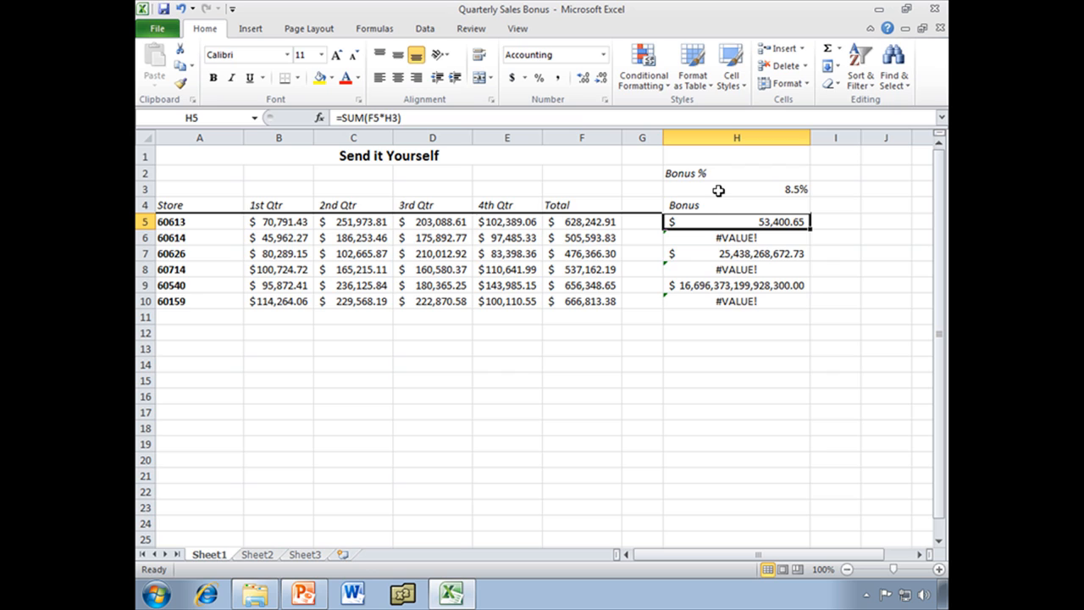
{"action": "mouse_move", "coordinate": [571, 227]}
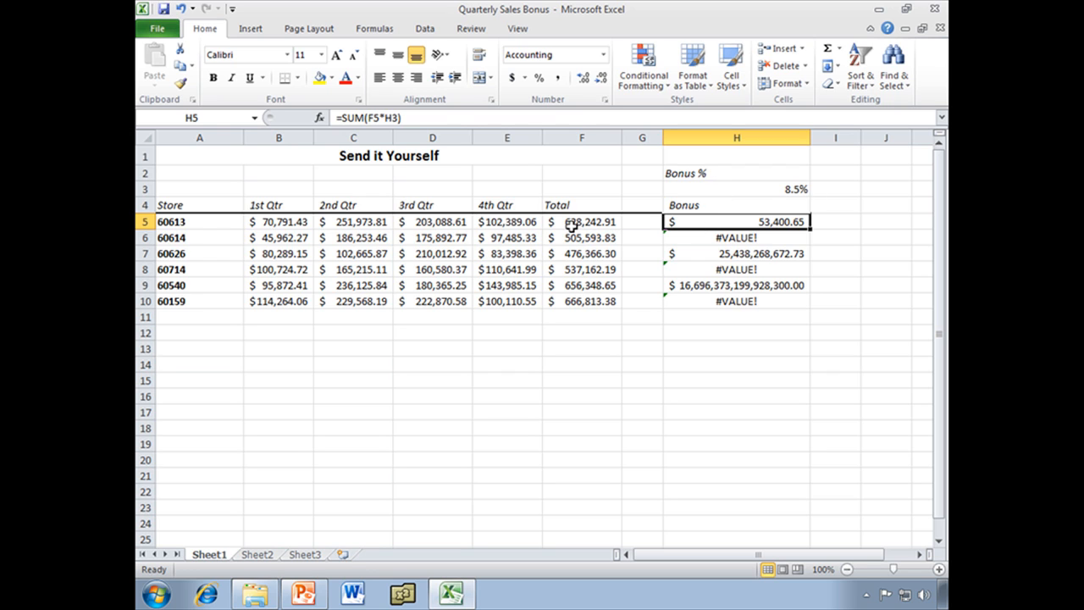
{"action": "left_click", "coordinate": [737, 237]}
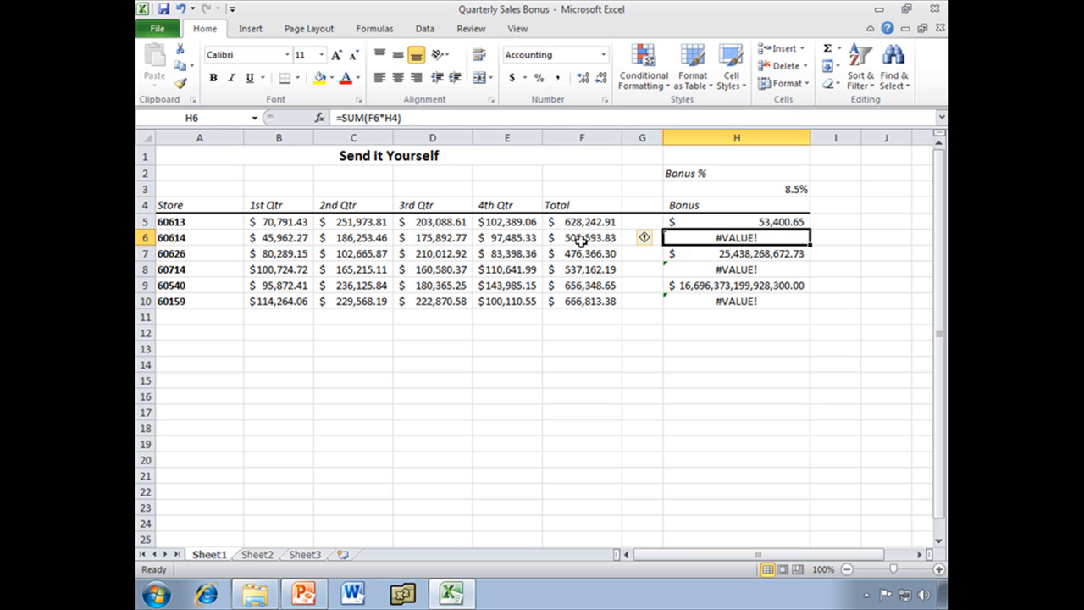
{"action": "left_click", "coordinate": [735, 221]}
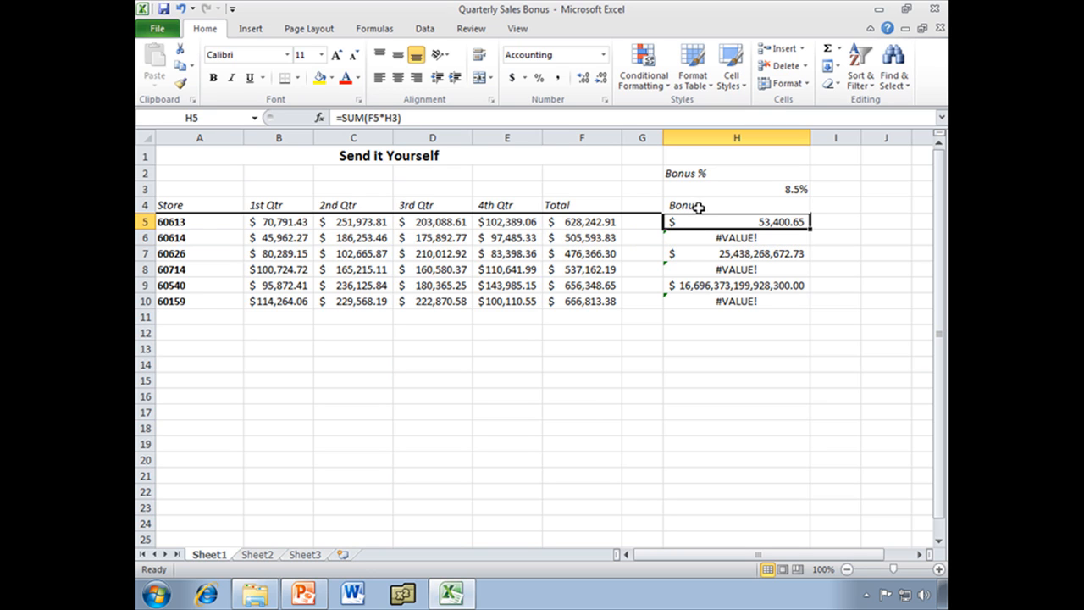
{"action": "left_click", "coordinate": [735, 237]}
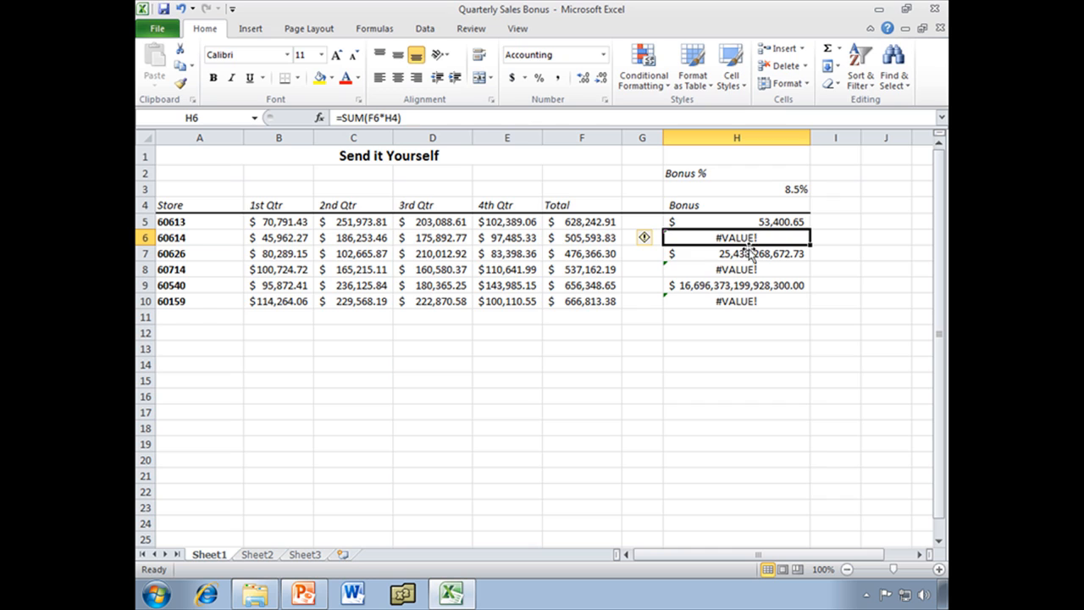
Inspect the faulty bonus formulas in H7 and H9, then select H6:H10.
{"action": "left_click", "coordinate": [736, 254]}
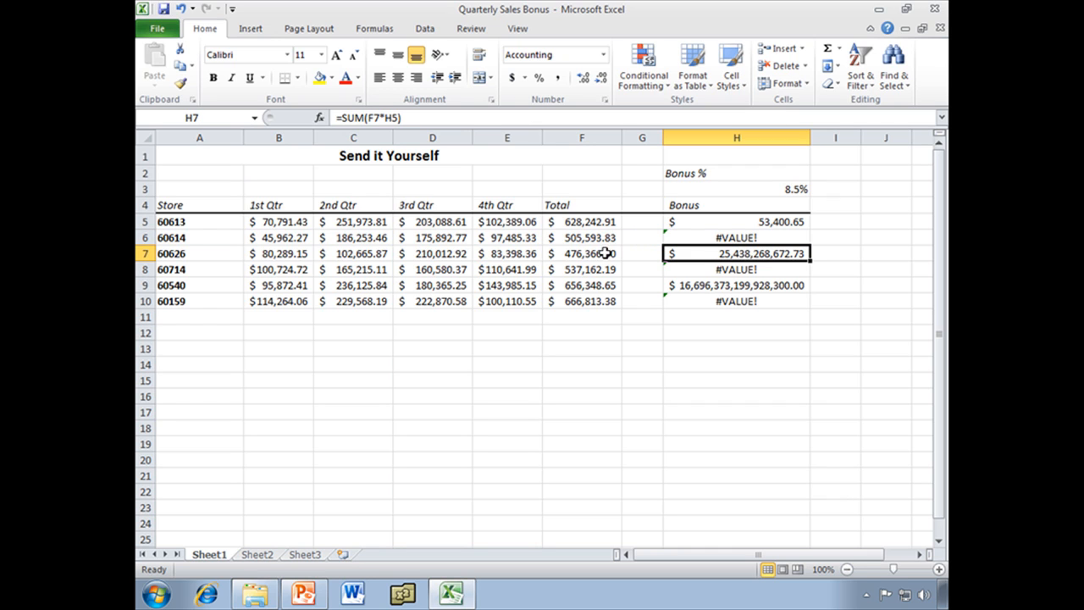
{"action": "left_click", "coordinate": [736, 221]}
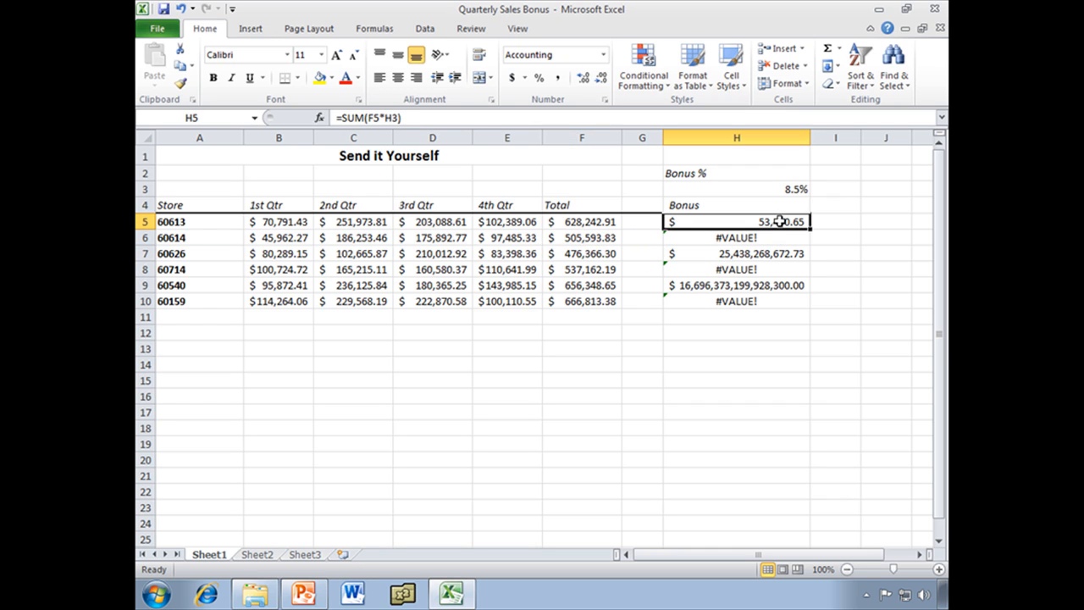
{"action": "left_click", "coordinate": [736, 253]}
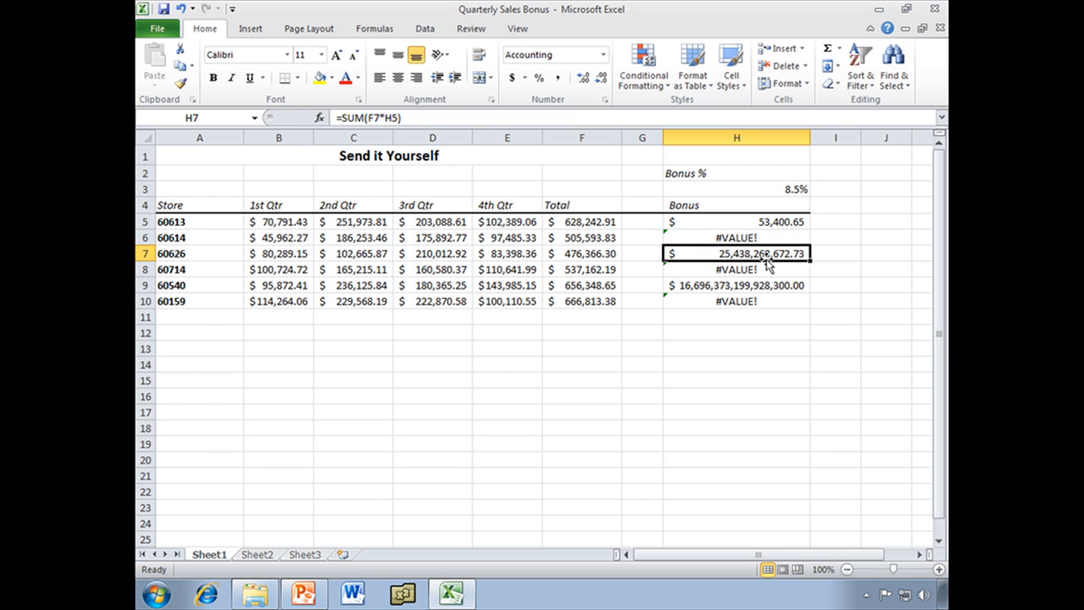
{"action": "mouse_move", "coordinate": [748, 286]}
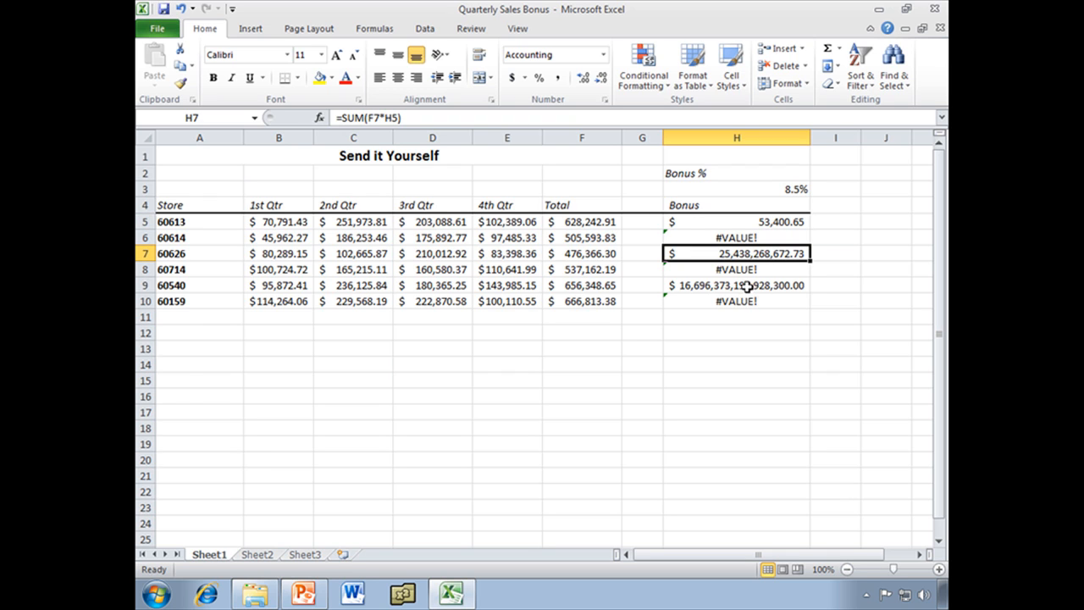
{"action": "left_click", "coordinate": [737, 284]}
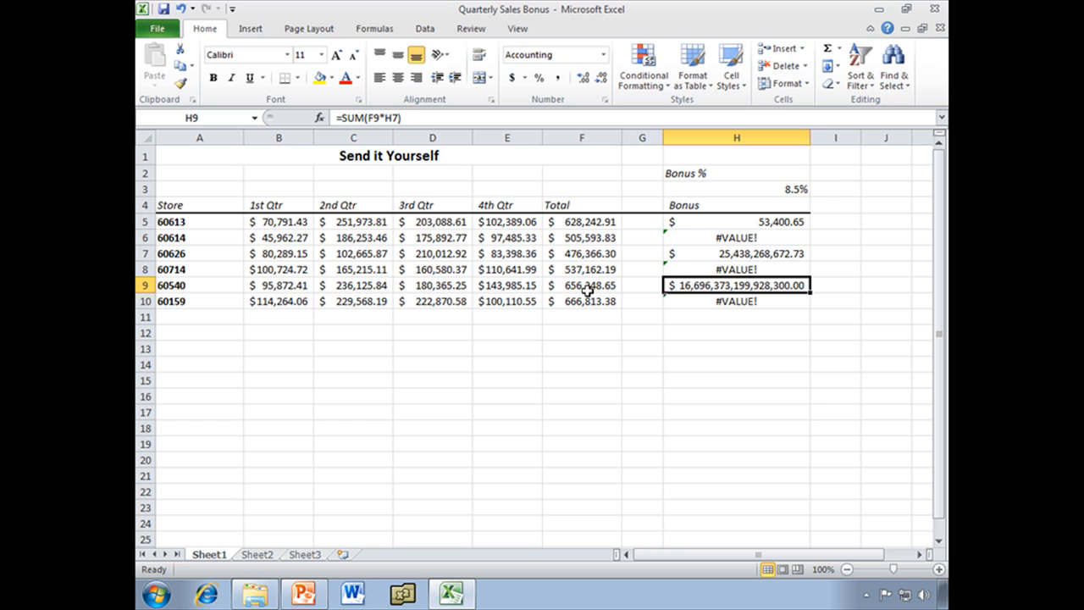
{"action": "left_click", "coordinate": [736, 253]}
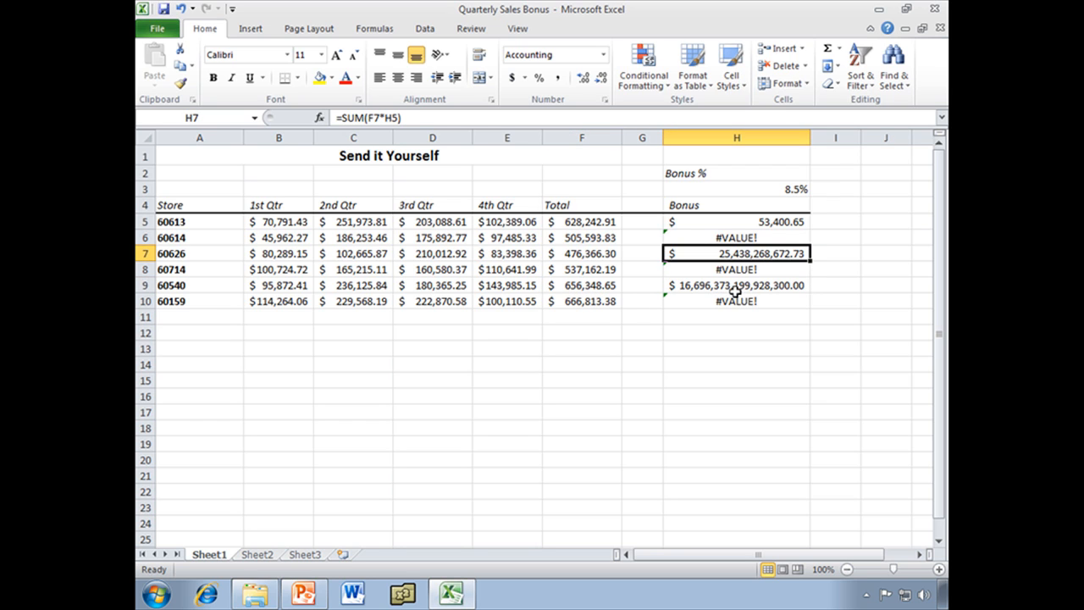
{"action": "left_click", "coordinate": [736, 284]}
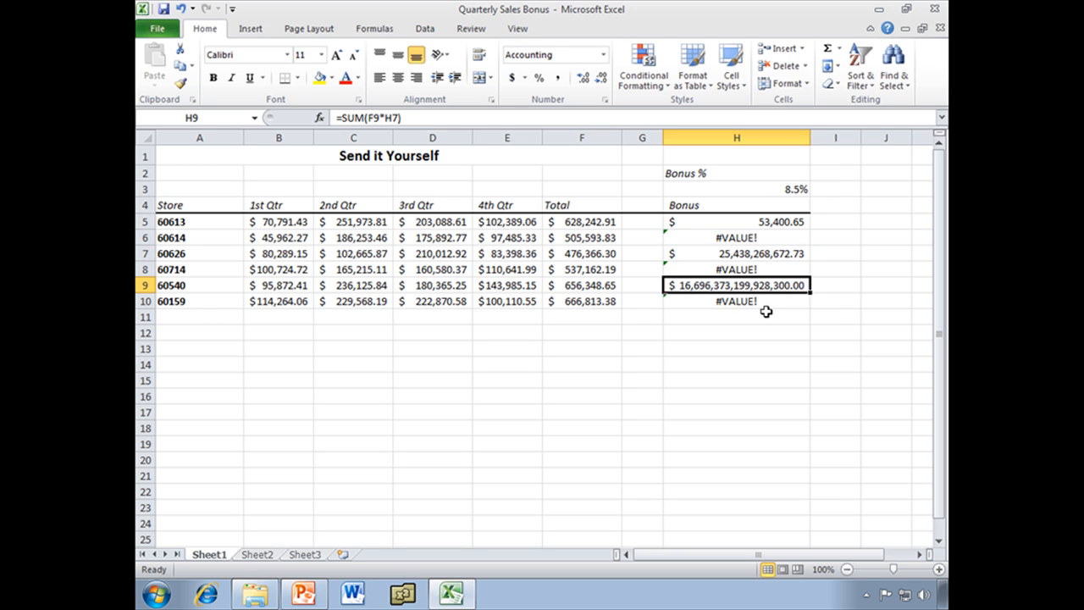
{"action": "mouse_move", "coordinate": [724, 239]}
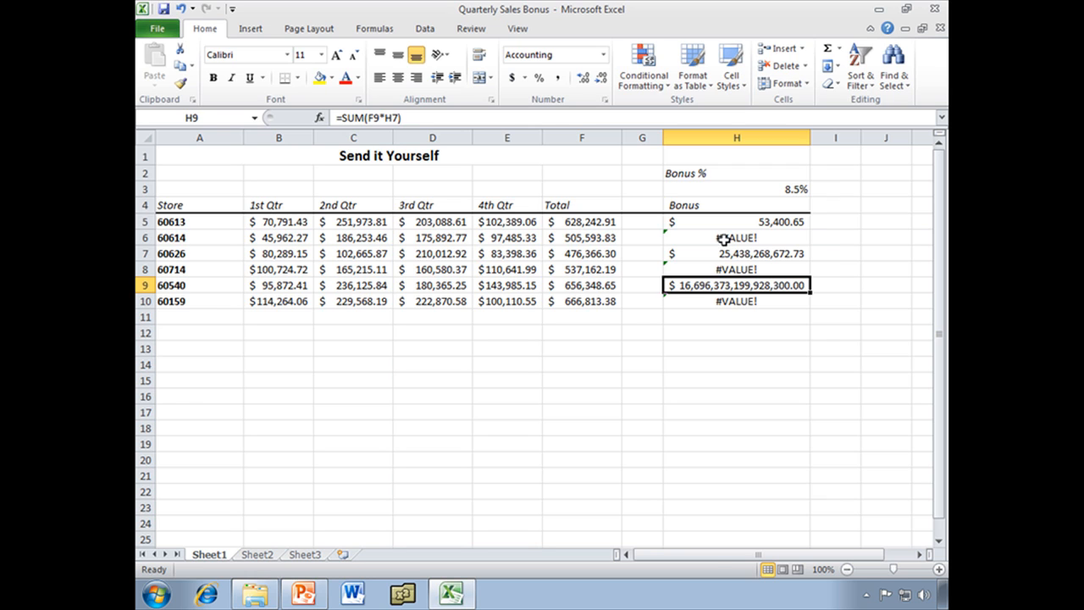
{"action": "left_click_drag", "start_coordinate": [736, 238], "coordinate": [736, 316]}
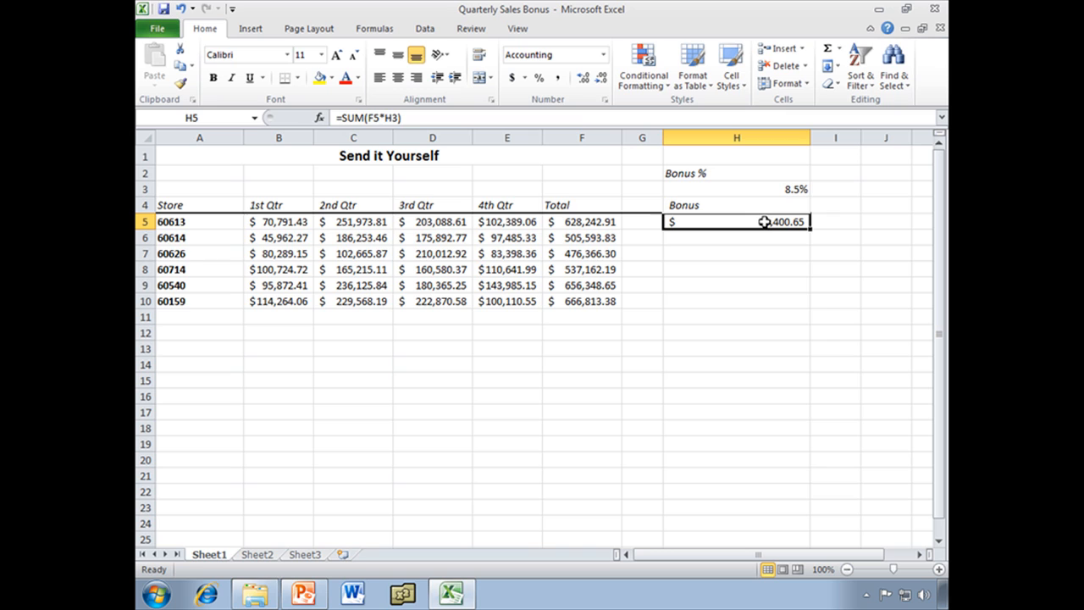
{"action": "mouse_move", "coordinate": [759, 240]}
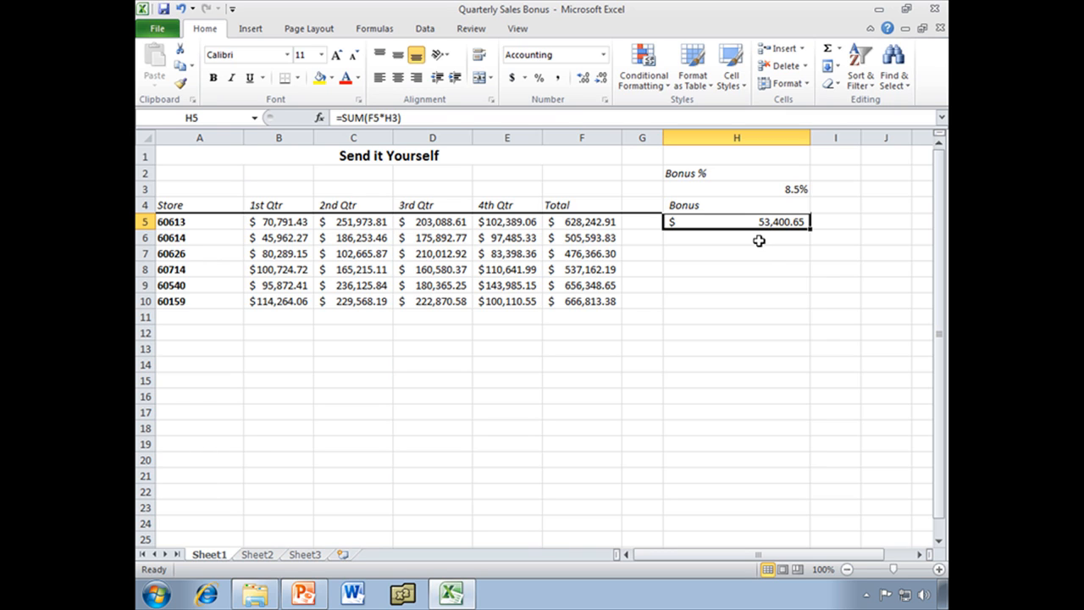
{"action": "mouse_move", "coordinate": [733, 236]}
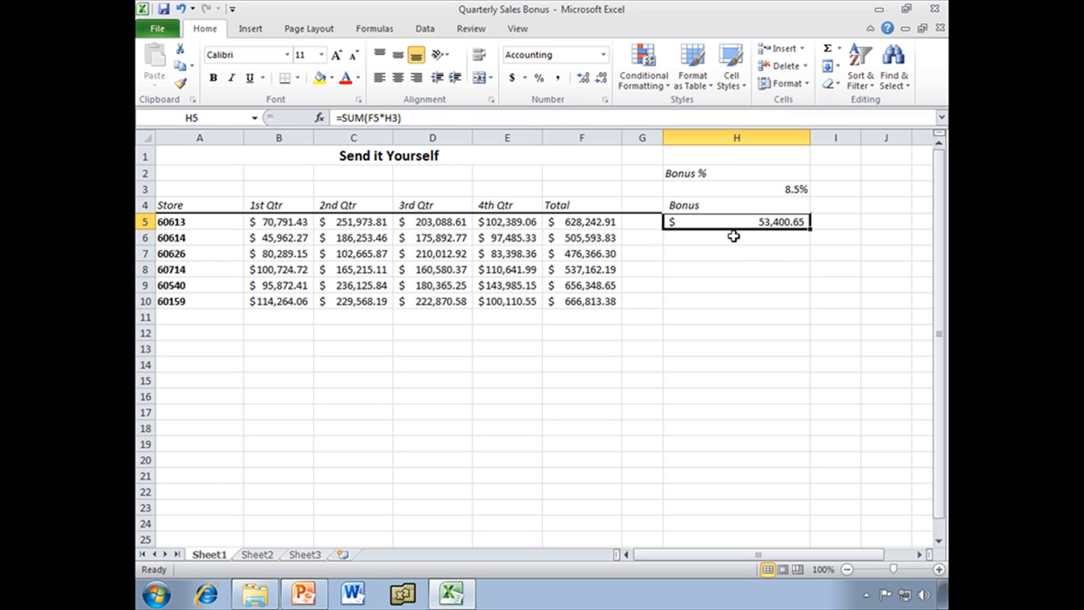
{"action": "mouse_move", "coordinate": [585, 222]}
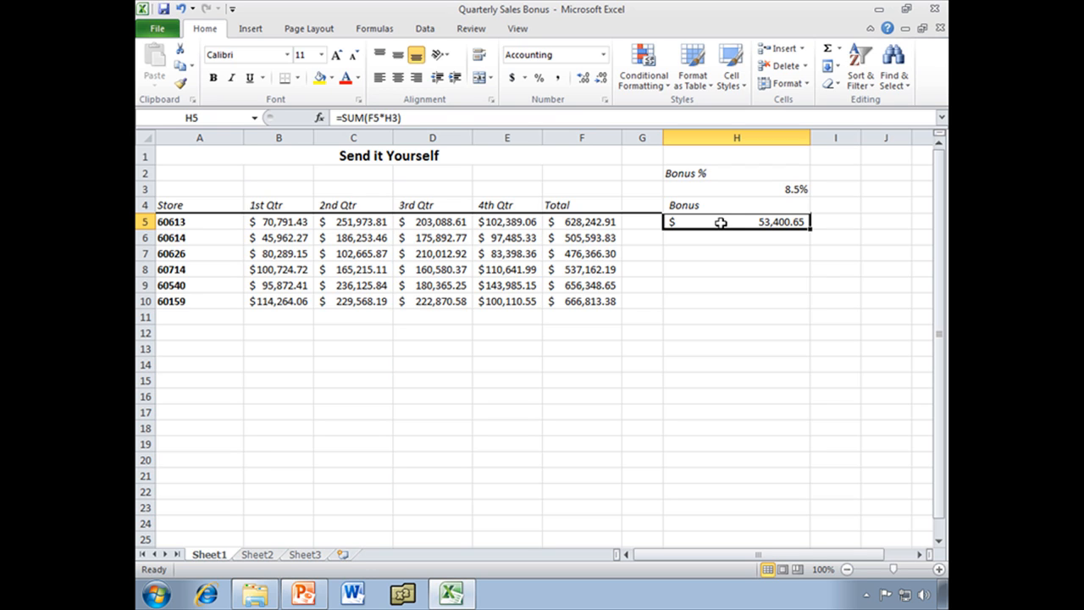
Check the 8.5% rate in H3 and delete store 60613's formula from H5.
{"action": "left_click", "coordinate": [736, 189]}
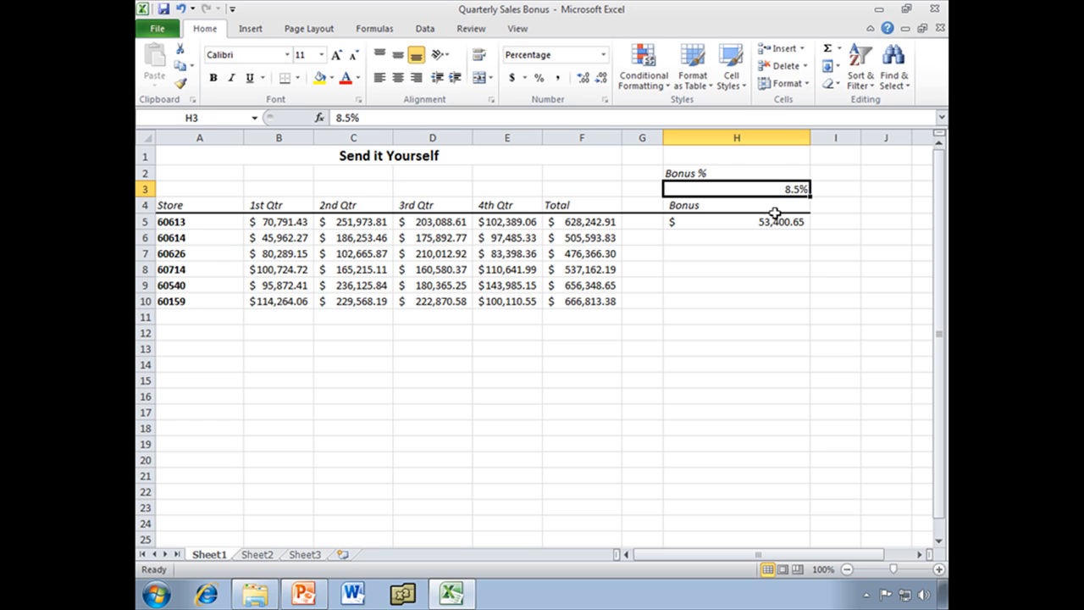
{"action": "mouse_move", "coordinate": [774, 222]}
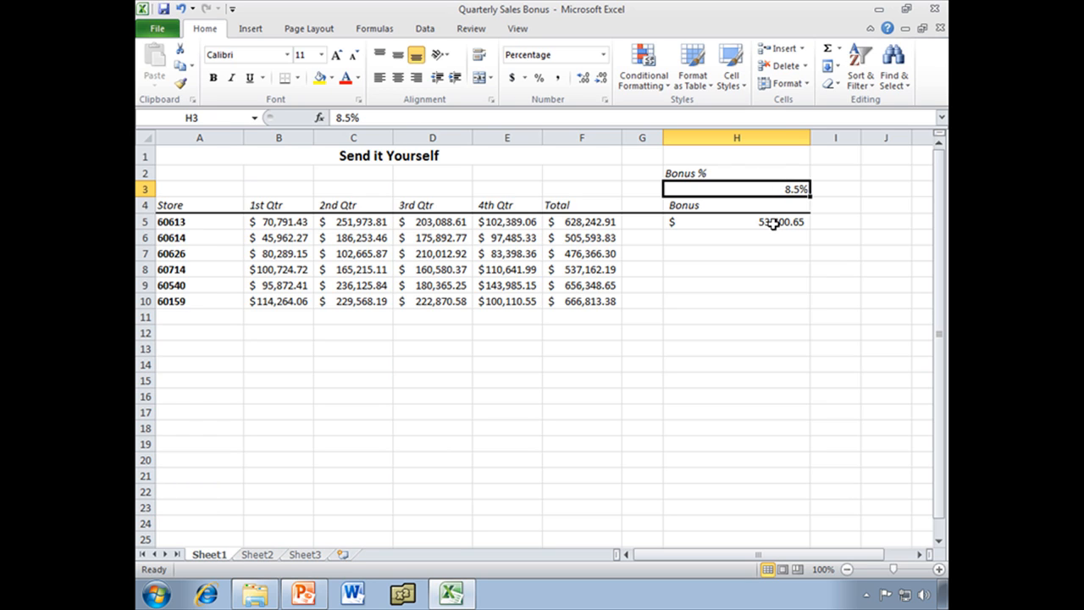
{"action": "left_click", "coordinate": [736, 221]}
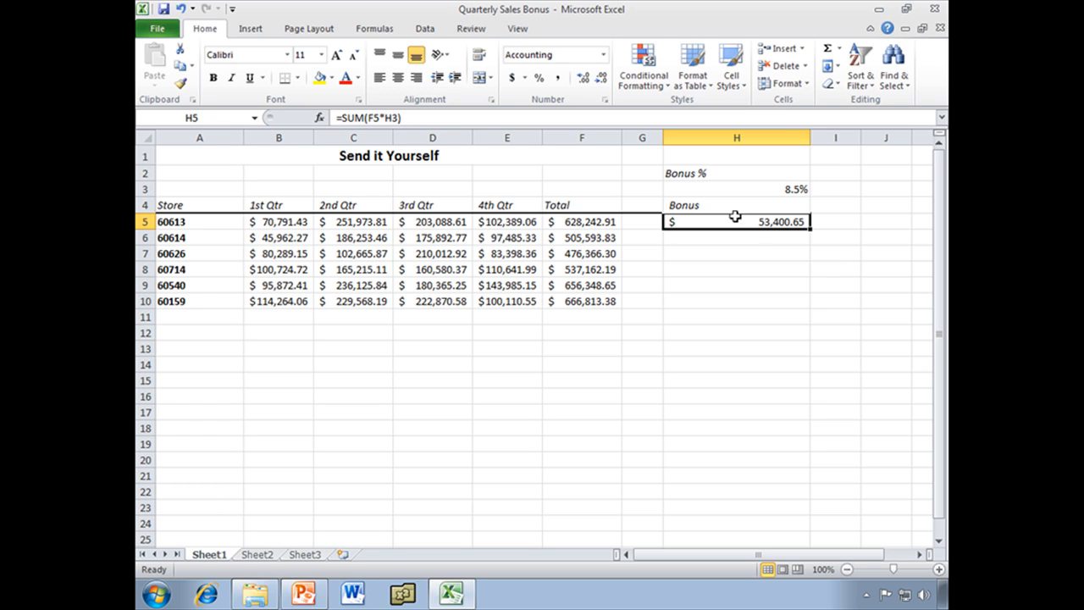
{"action": "key", "text": "Delete"}
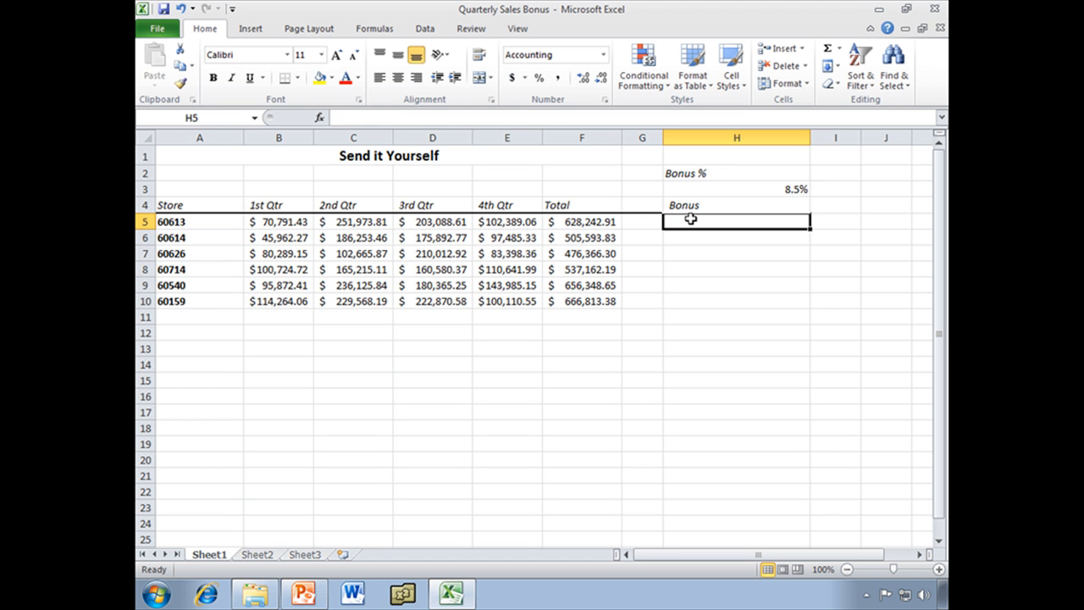
{"action": "mouse_move", "coordinate": [707, 227]}
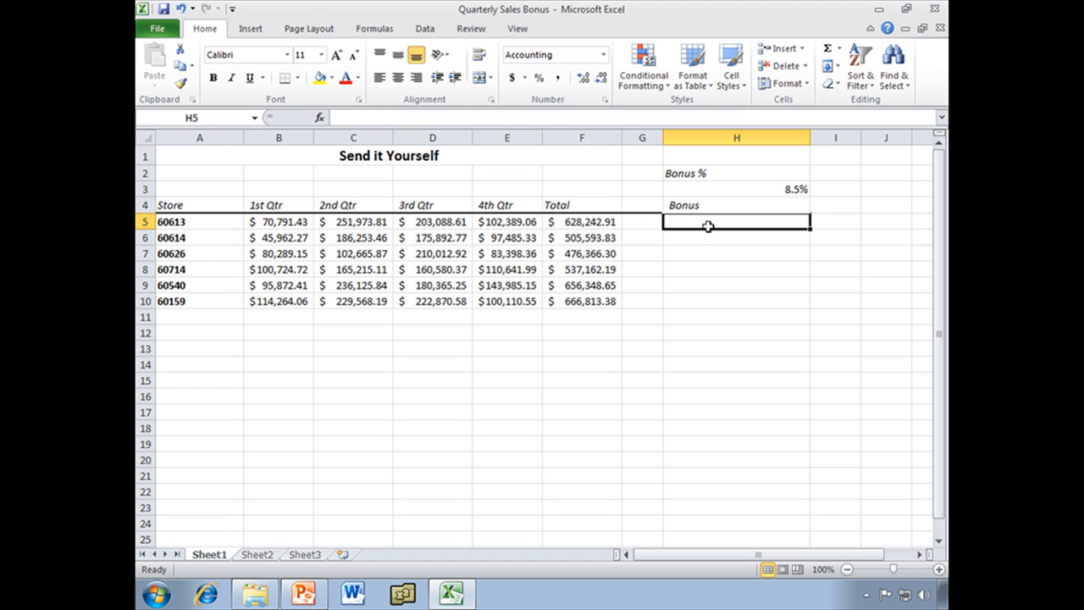
Enter =SUM(F5*$H$3) in H5, using an absolute reference to the bonus rate.
{"action": "type", "text": "="}
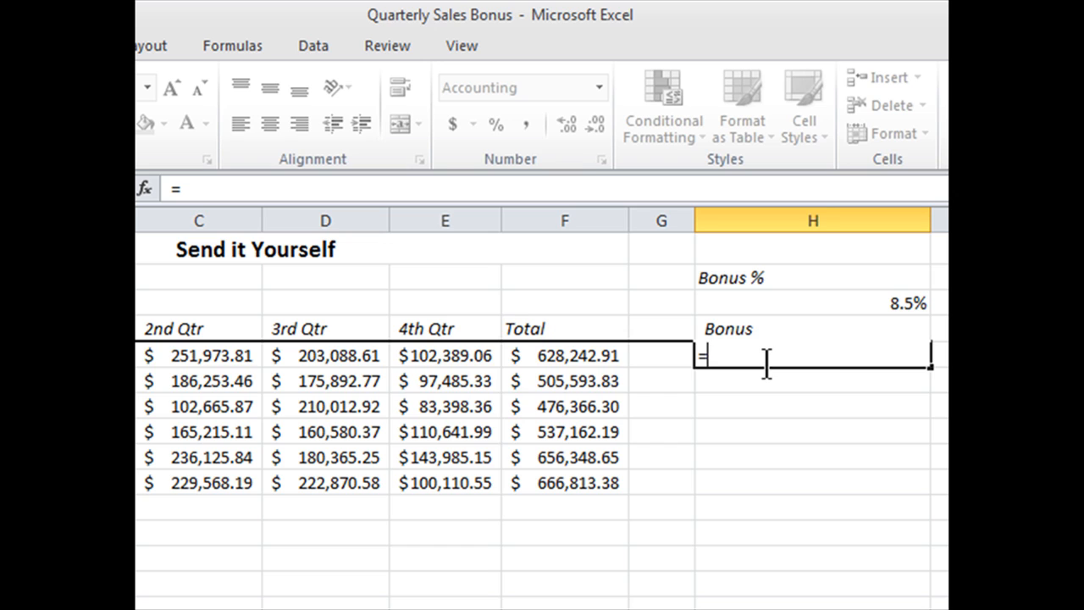
{"action": "type", "text": "sum("}
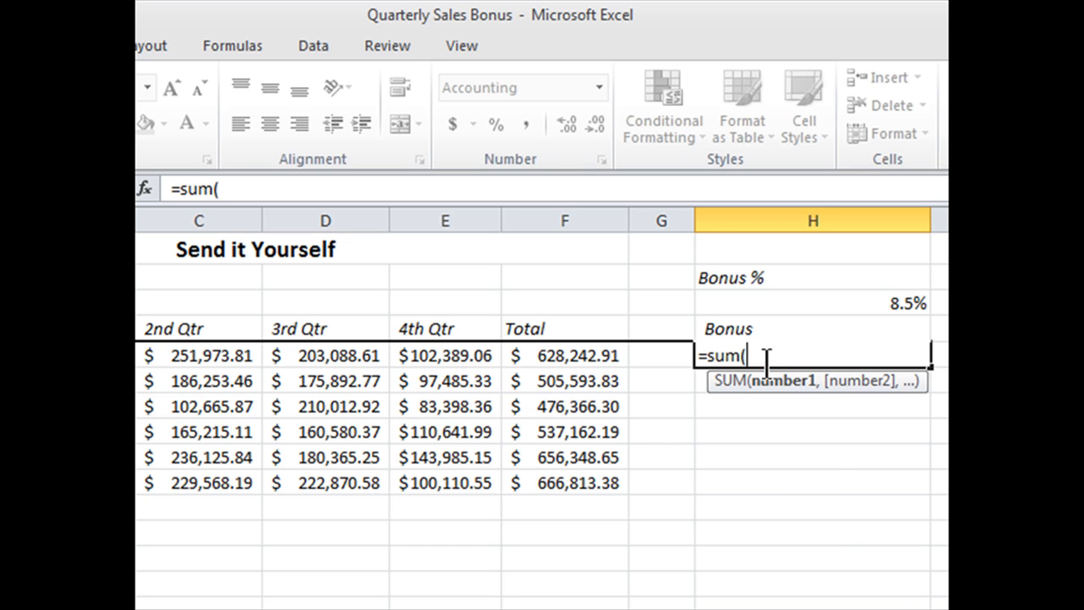
{"action": "left_click", "coordinate": [564, 355]}
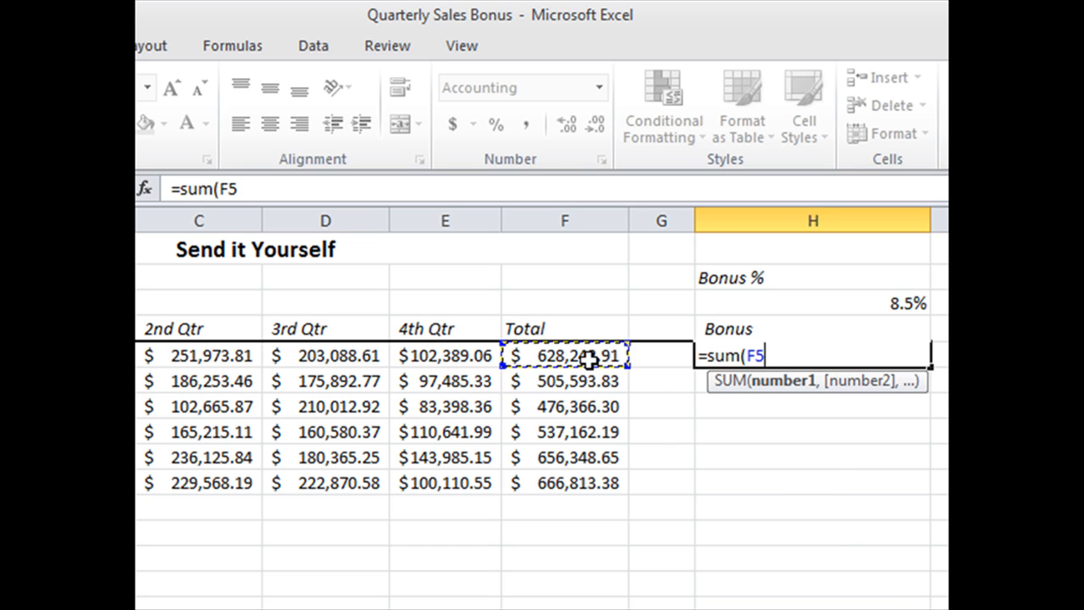
{"action": "type", "text": "*"}
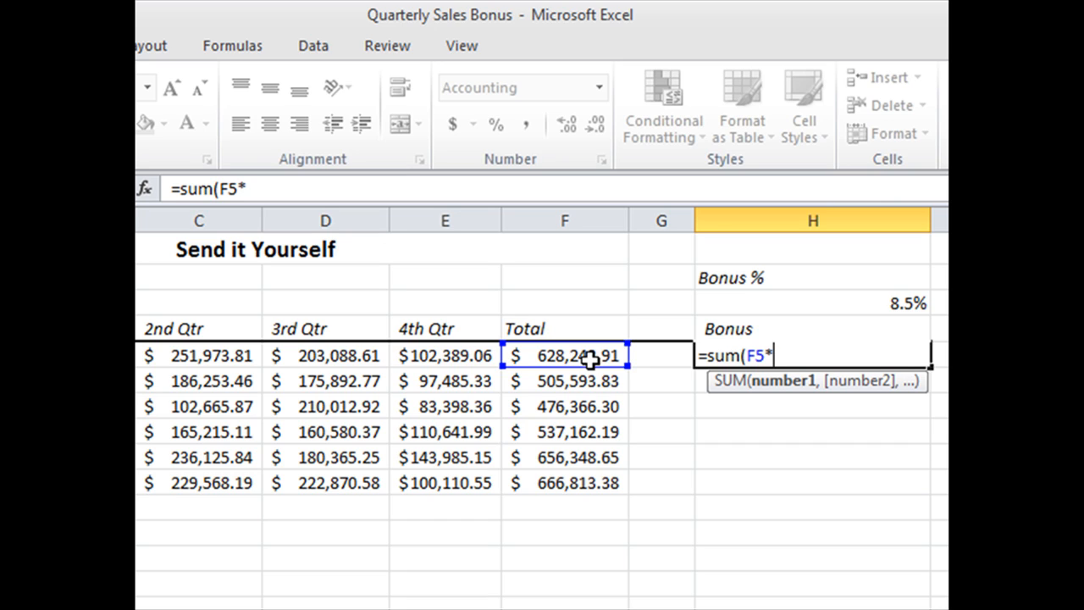
{"action": "type", "text": "$"}
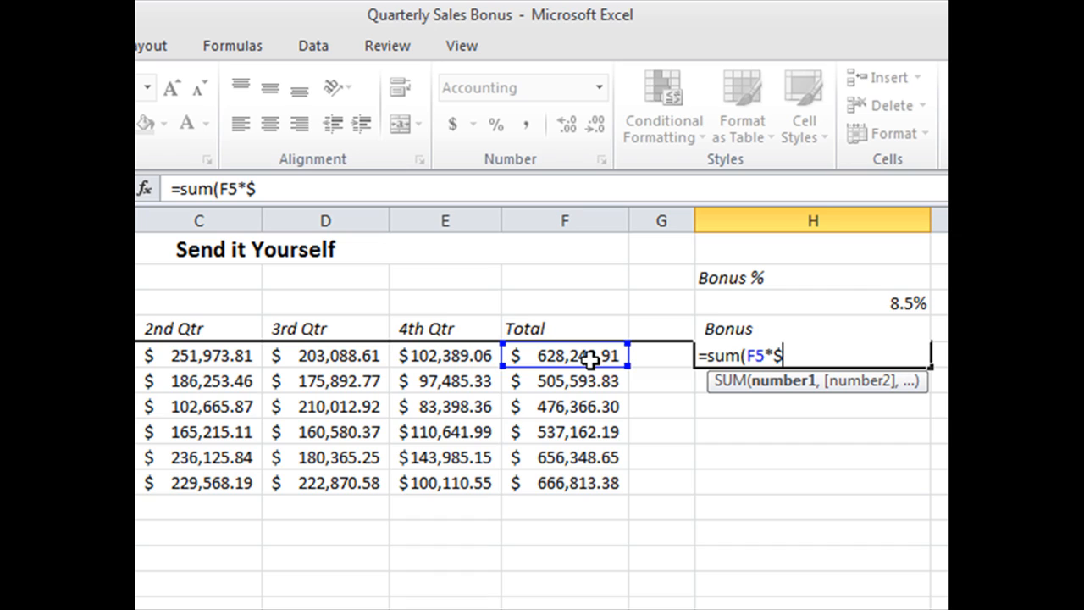
{"action": "type", "text": "h"}
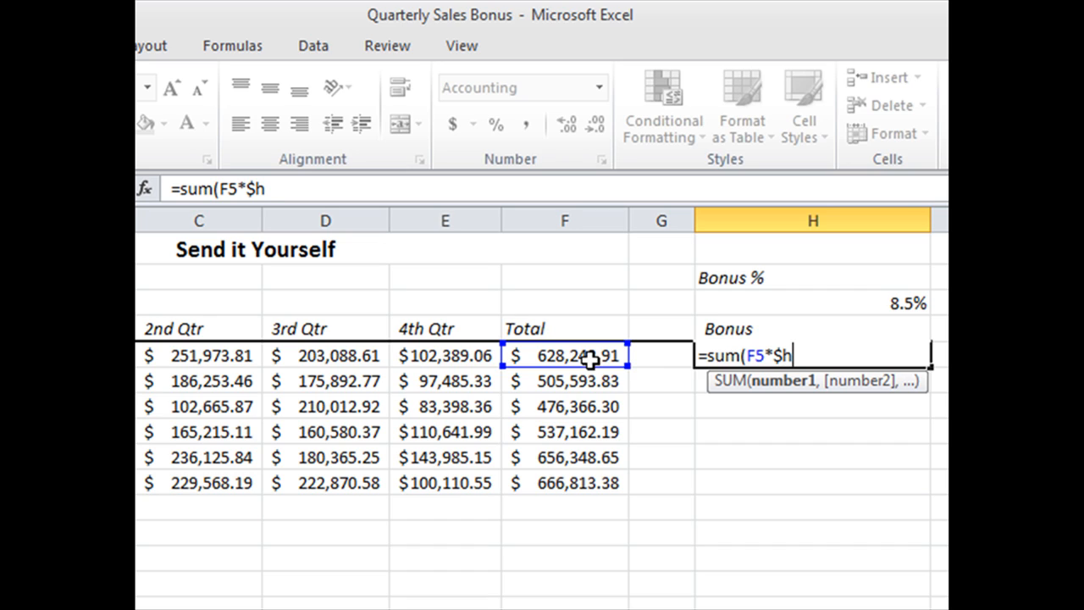
{"action": "type", "text": "$"}
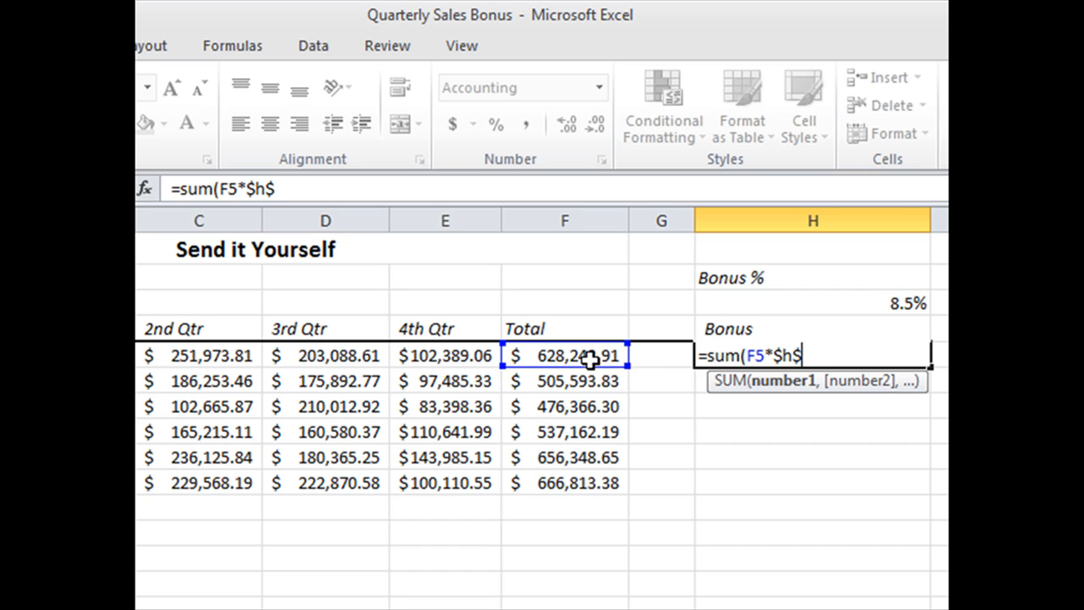
{"action": "type", "text": "3)"}
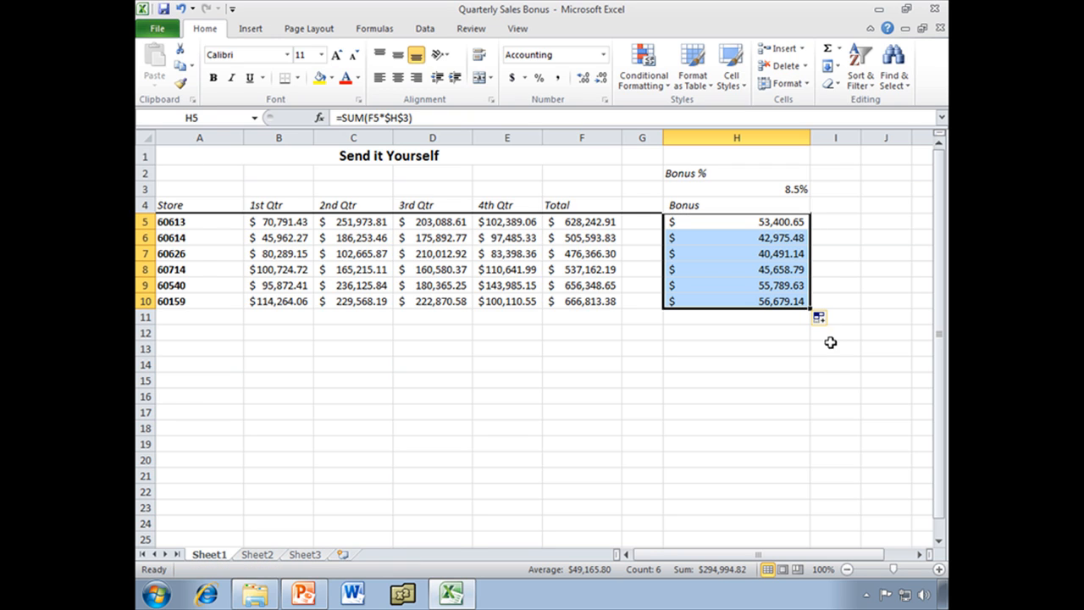
Inspect the copied bonus formulas in H6 and H8.
{"action": "left_click", "coordinate": [736, 237]}
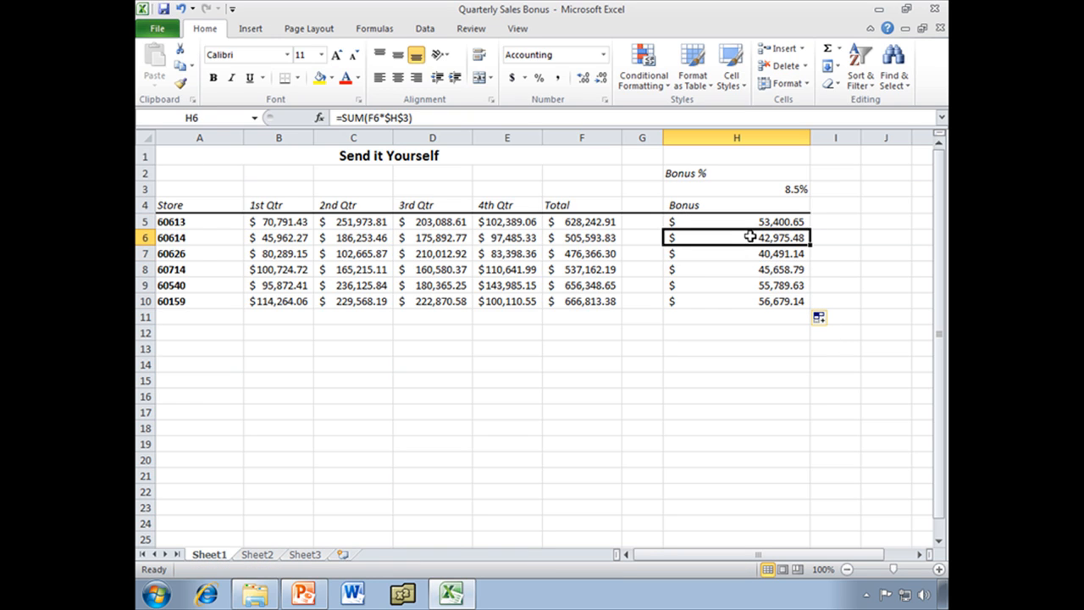
{"action": "mouse_move", "coordinate": [739, 252]}
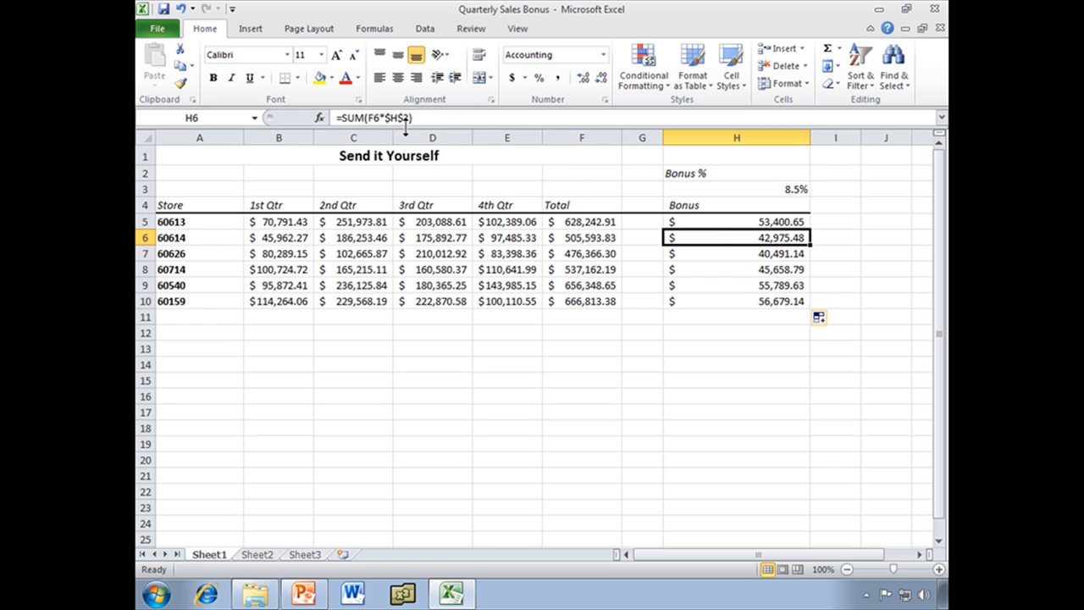
{"action": "left_click", "coordinate": [736, 253]}
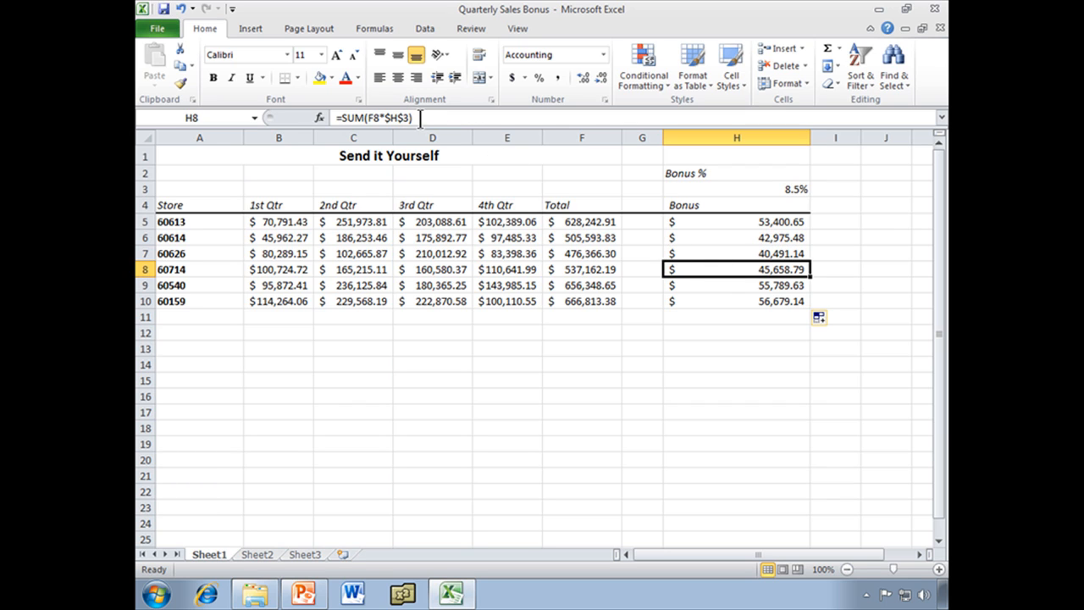
{"action": "mouse_move", "coordinate": [416, 118]}
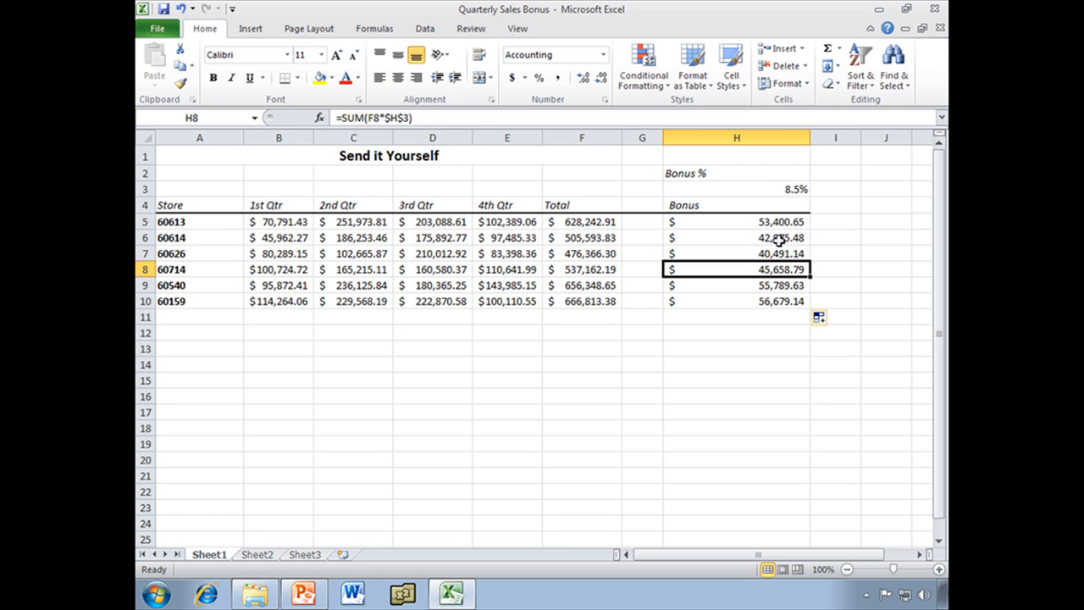
{"action": "mouse_move", "coordinate": [449, 118]}
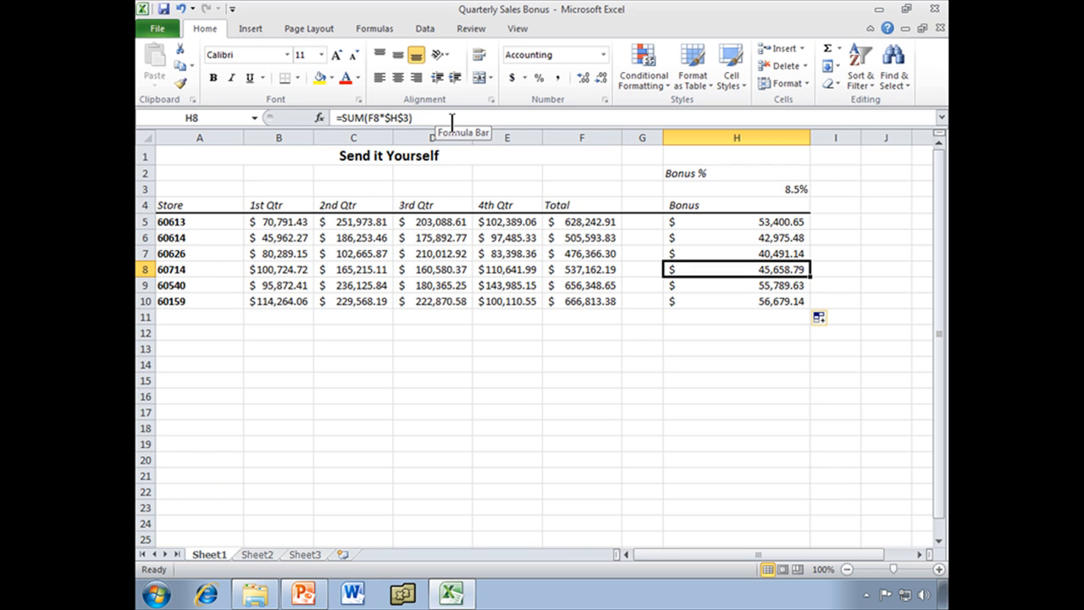
{"action": "mouse_move", "coordinate": [668, 254]}
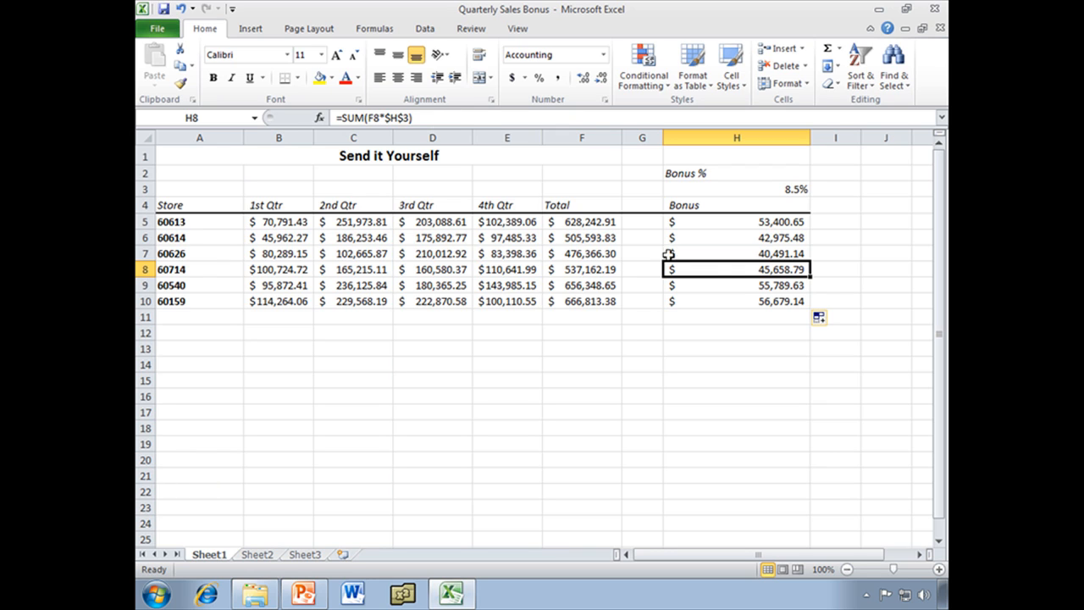
{"action": "mouse_move", "coordinate": [743, 289]}
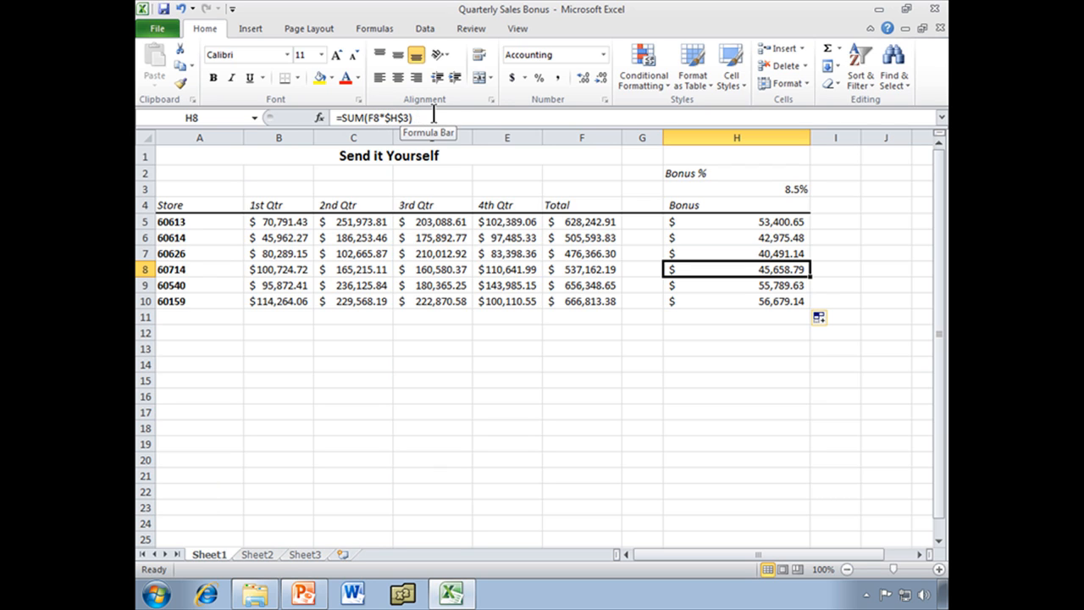
{"action": "mouse_move", "coordinate": [744, 206]}
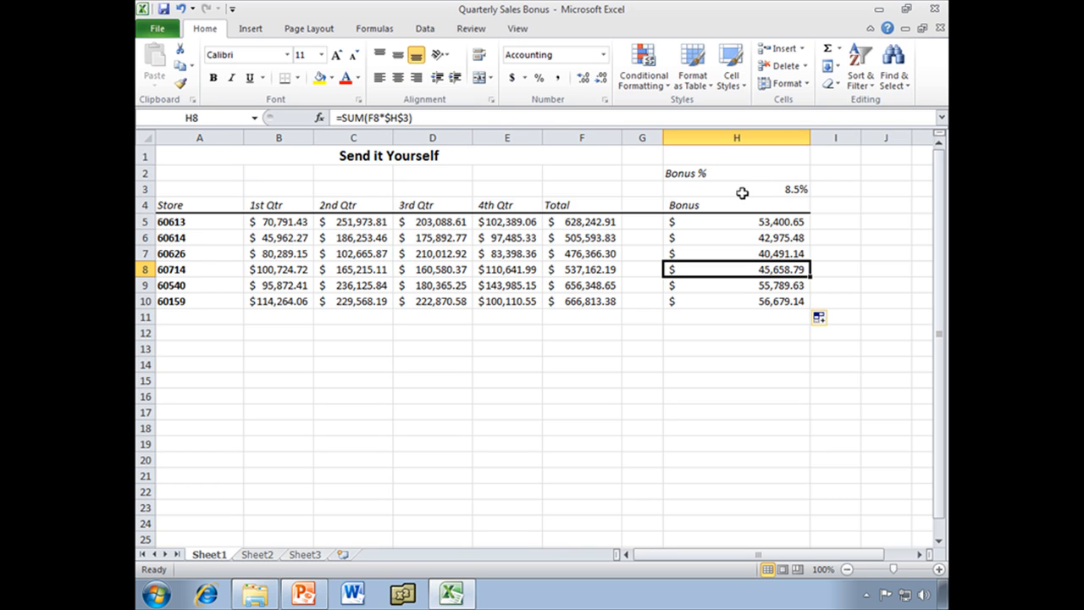
{"action": "mouse_move", "coordinate": [549, 154]}
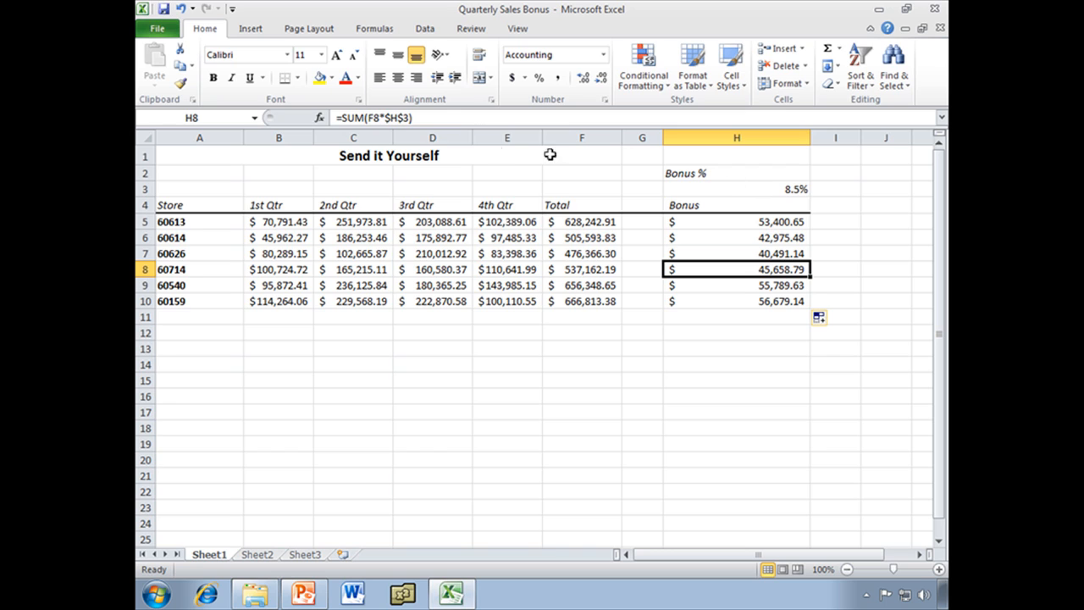
{"action": "mouse_move", "coordinate": [436, 118]}
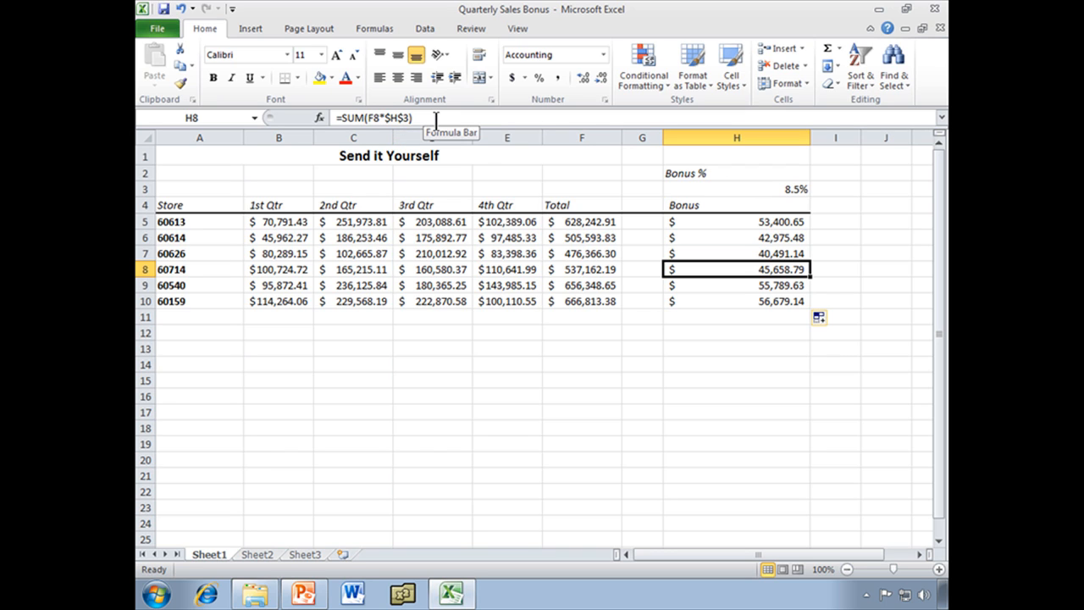
{"action": "mouse_move", "coordinate": [719, 223]}
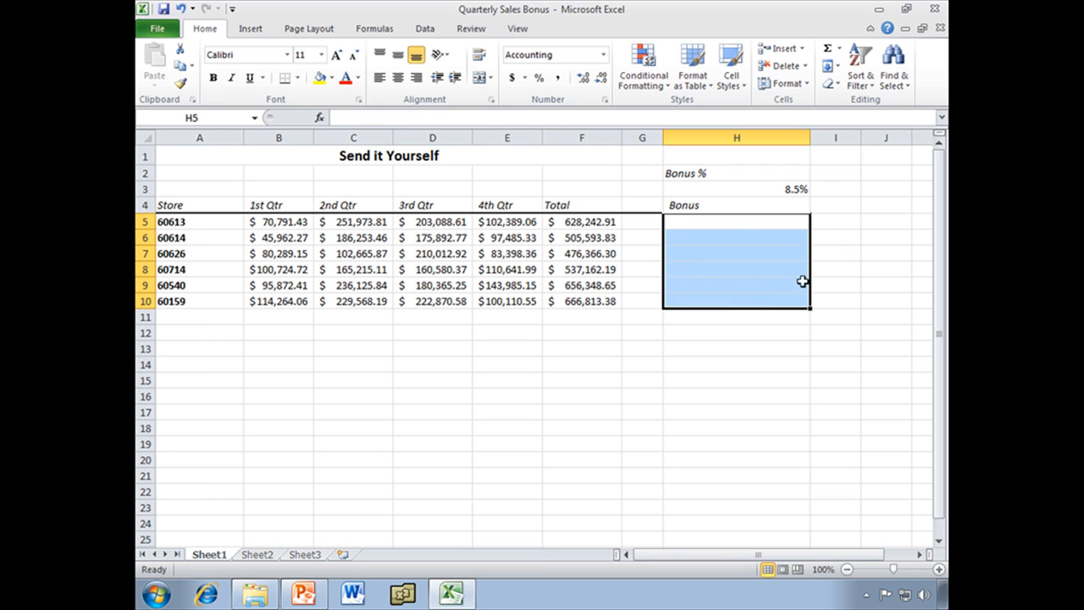
Enter =SUM(F5*$H$3) in H5 and fill it down through H10.
{"action": "left_click", "coordinate": [735, 221]}
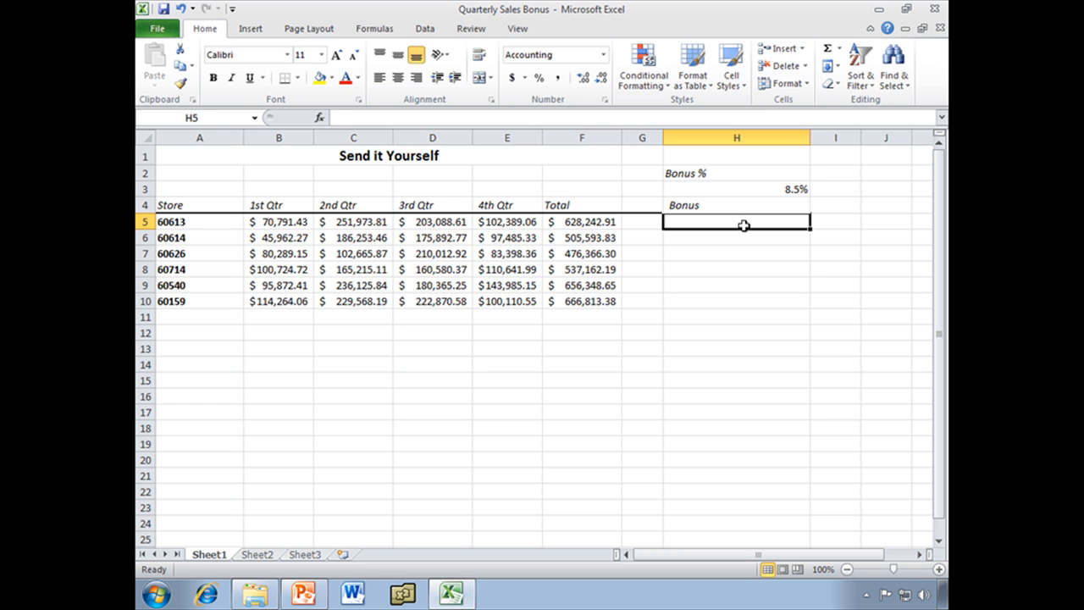
{"action": "type", "text": "=sum"}
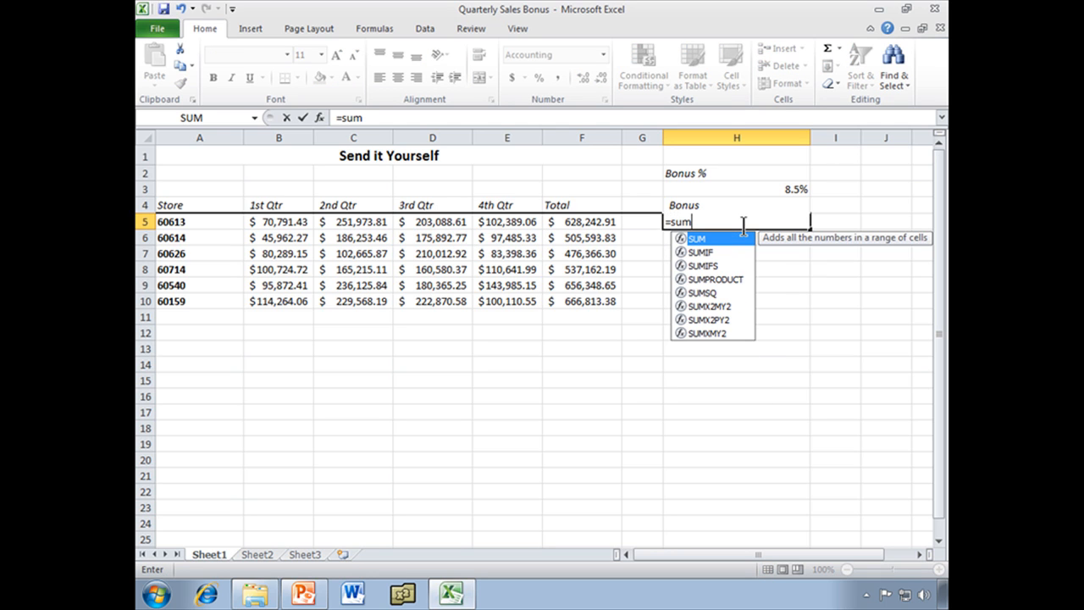
{"action": "left_click", "coordinate": [582, 222]}
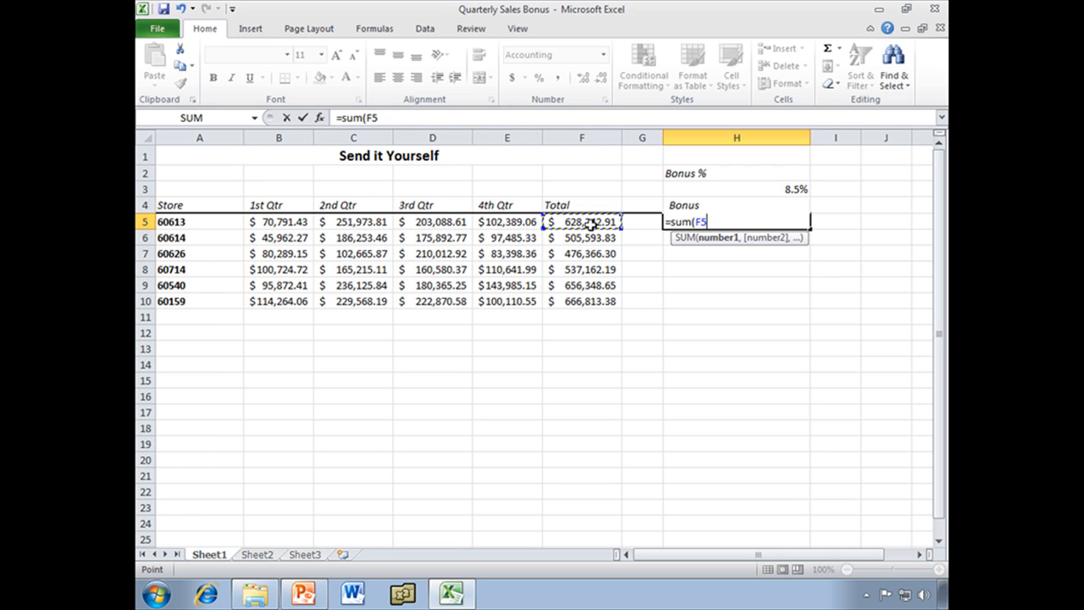
{"action": "type", "text": "*"}
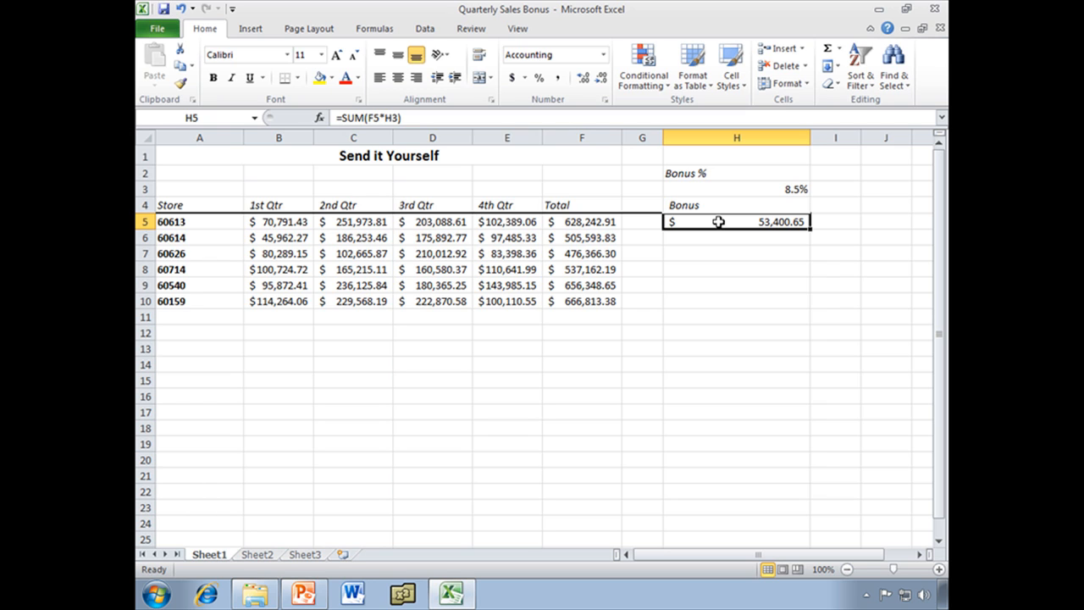
{"action": "mouse_move", "coordinate": [614, 174]}
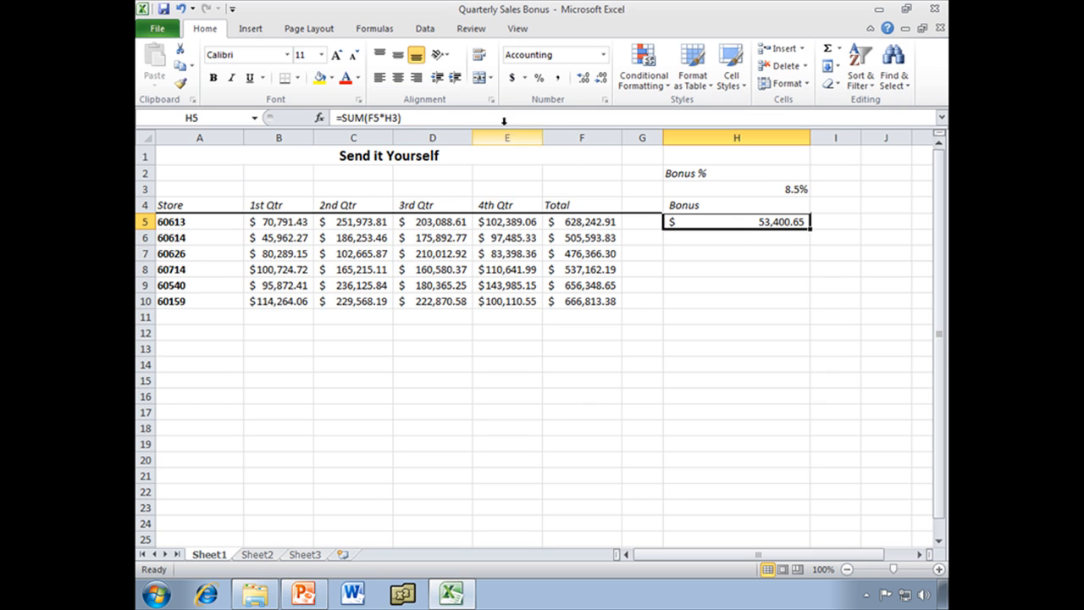
{"action": "mouse_move", "coordinate": [386, 117]}
{"action": "type", "text": "$"}
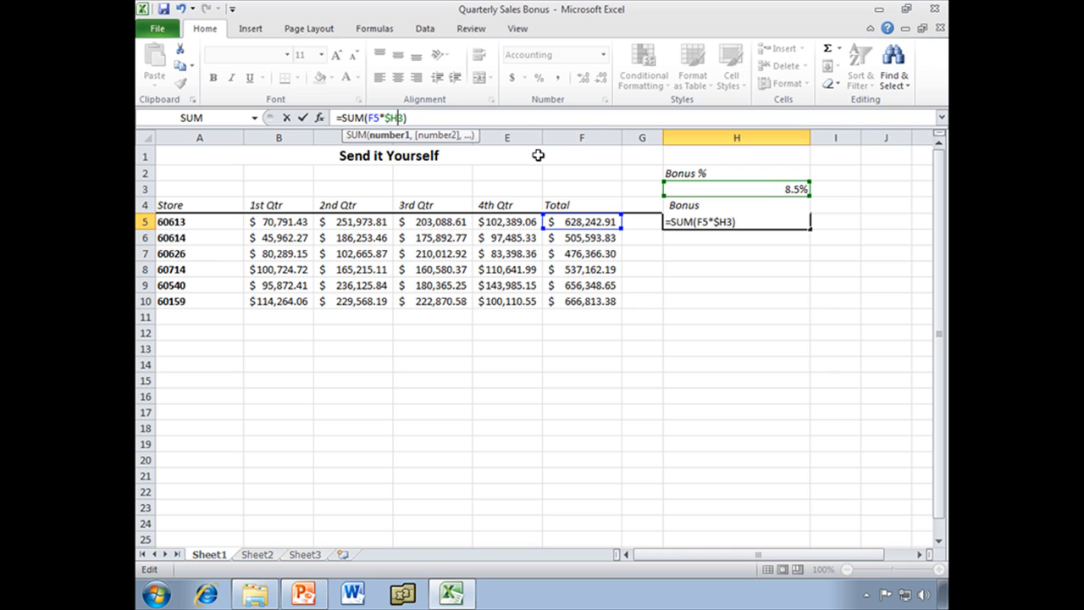
{"action": "key", "text": "Return"}
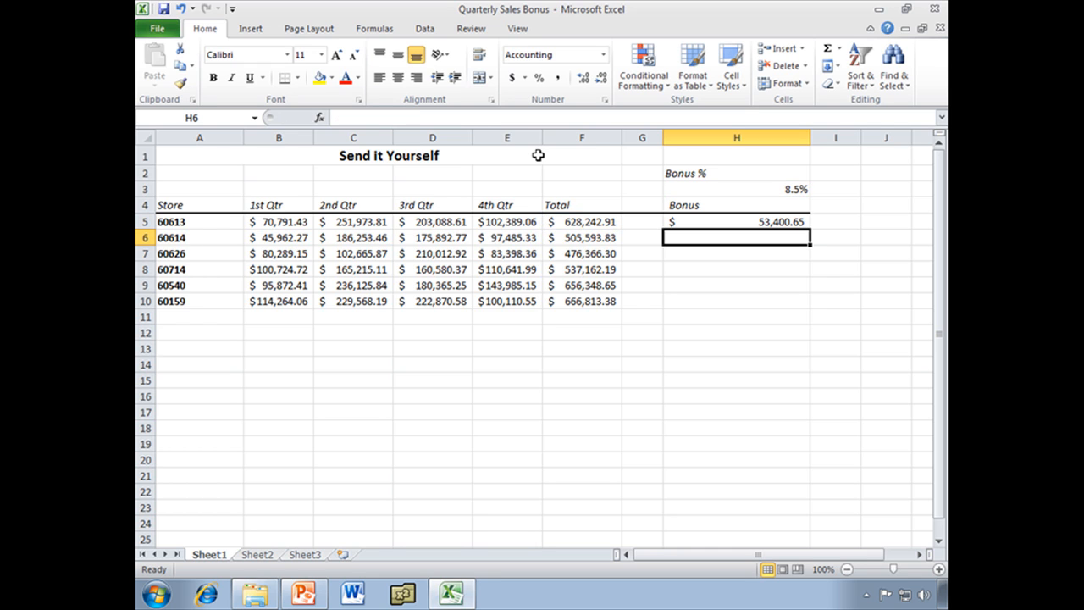
{"action": "left_click", "coordinate": [737, 221]}
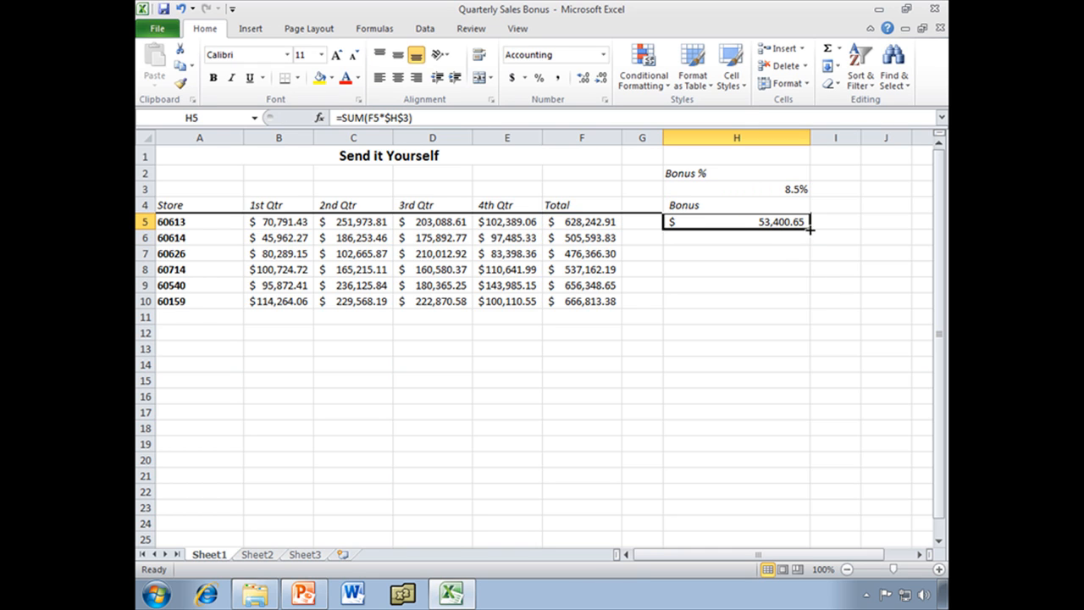
{"action": "left_click_drag", "start_coordinate": [810, 229], "coordinate": [810, 301]}
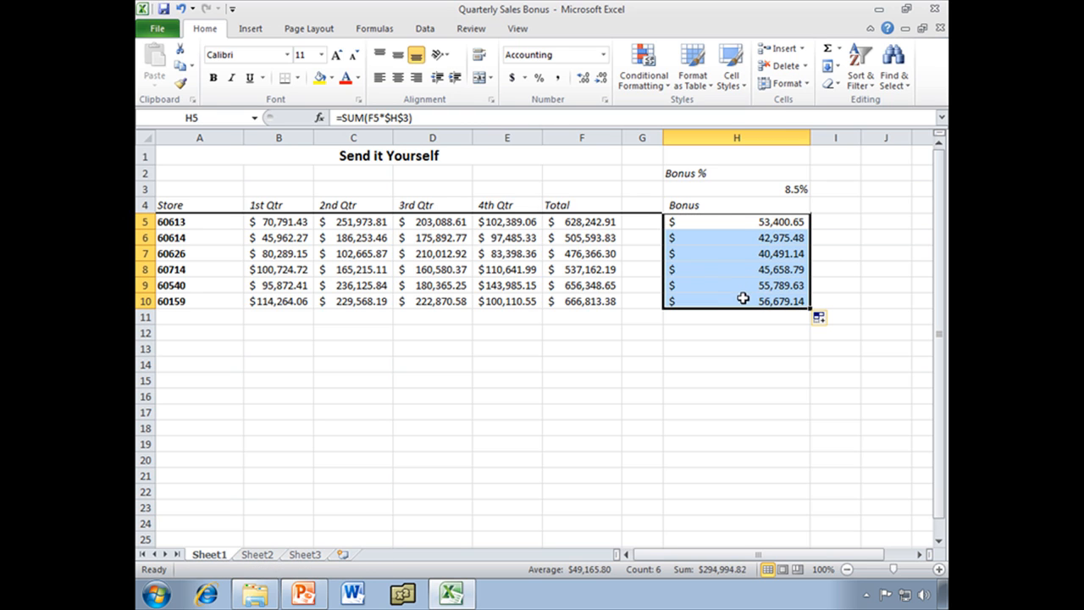
{"action": "key", "text": "Delete"}
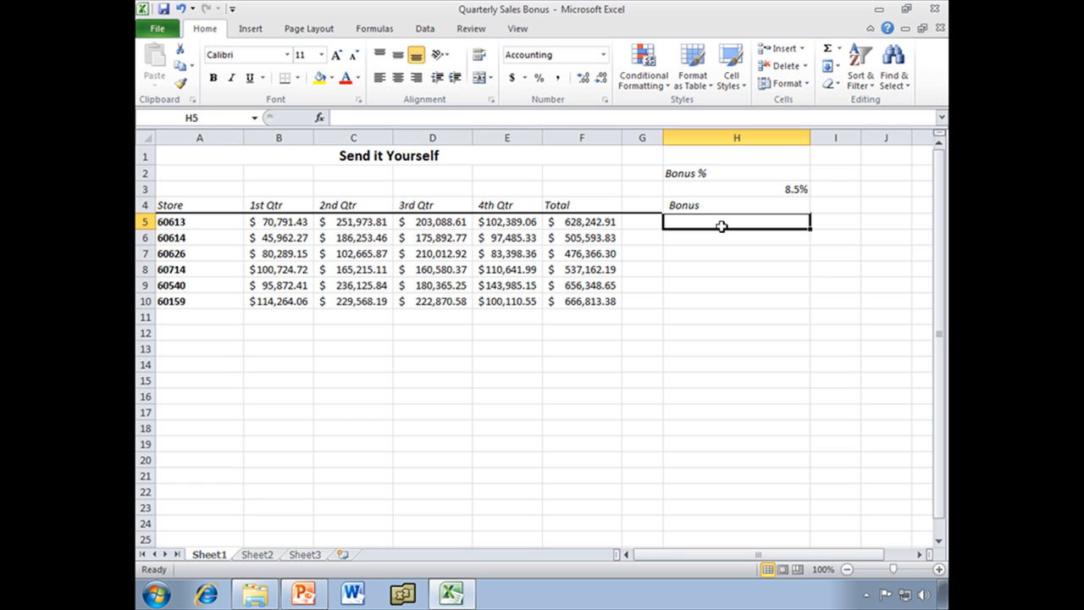
{"action": "type", "text": "="}
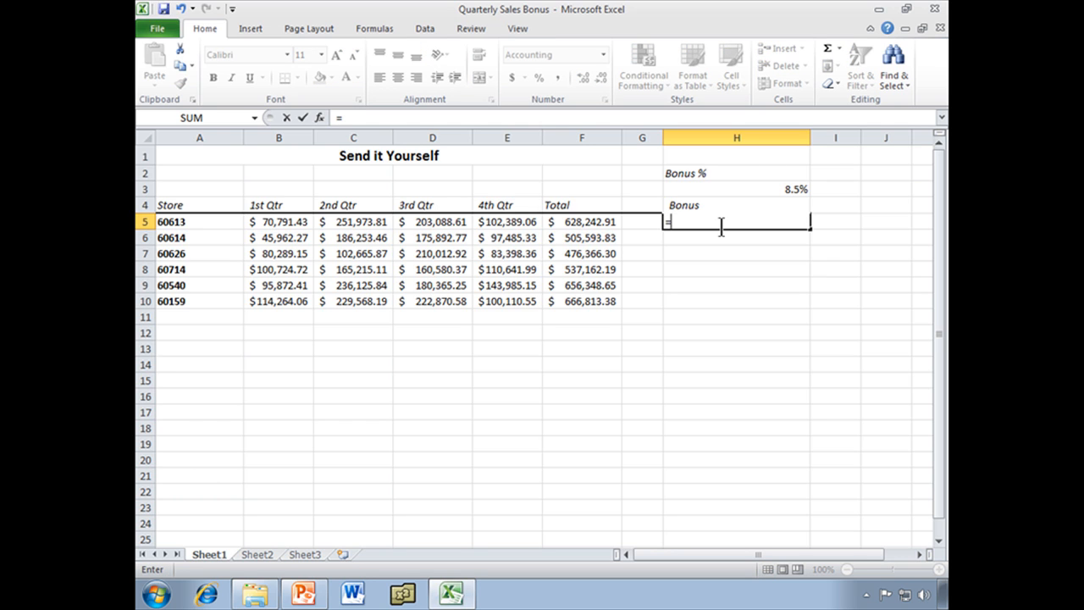
{"action": "type", "text": "sum("}
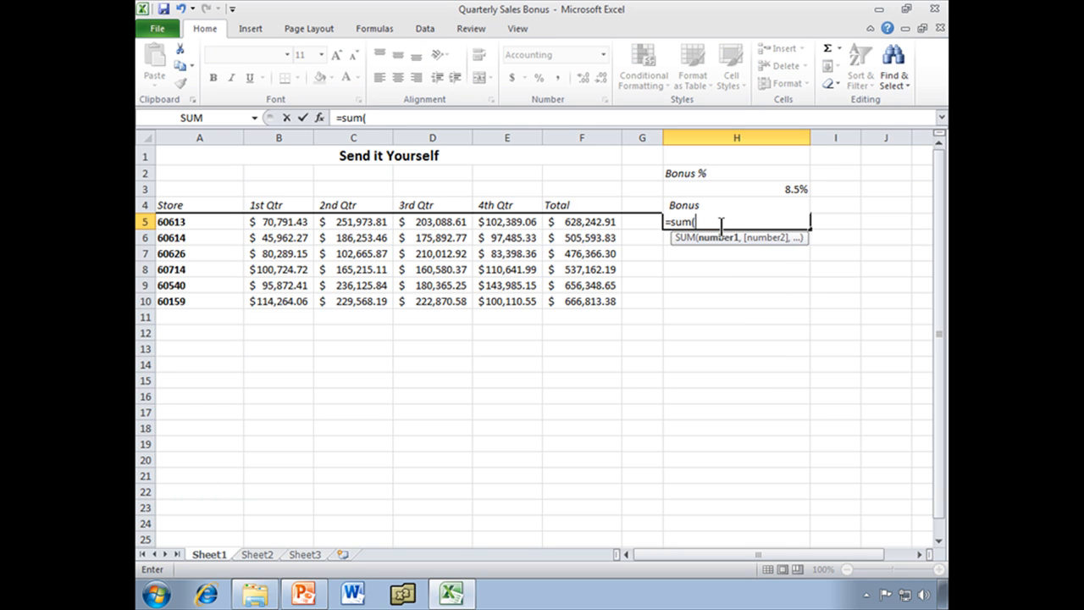
{"action": "left_click", "coordinate": [581, 221]}
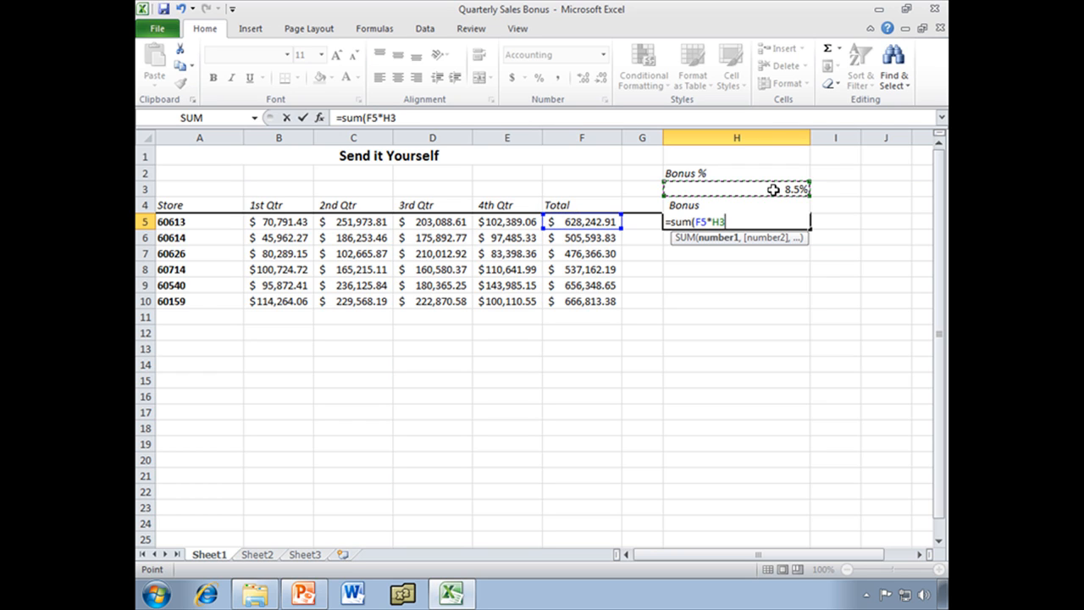
{"action": "type", "text": ")"}
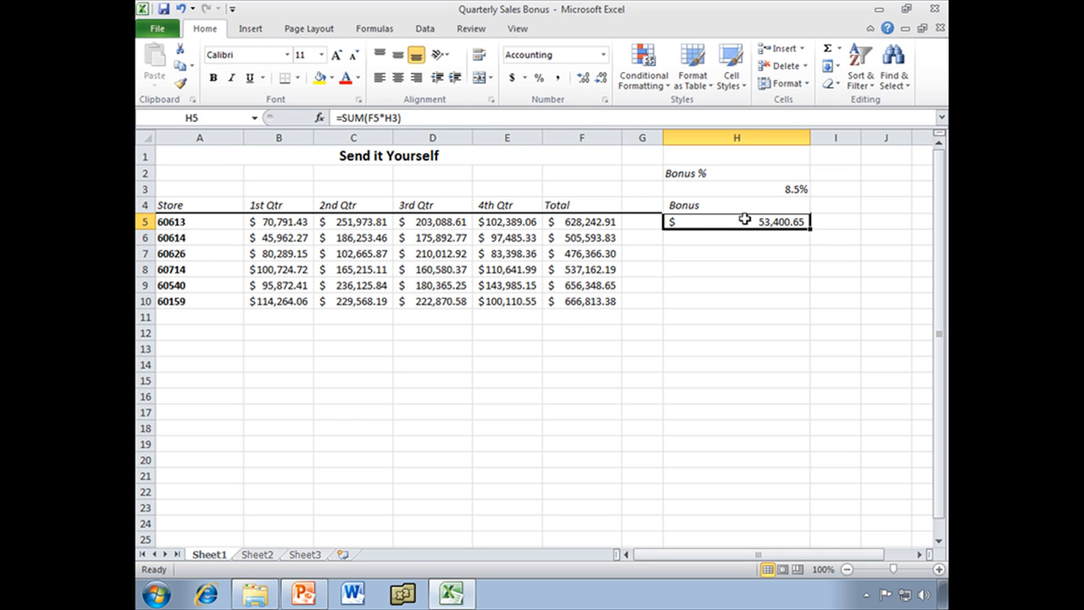
{"action": "mouse_move", "coordinate": [390, 119]}
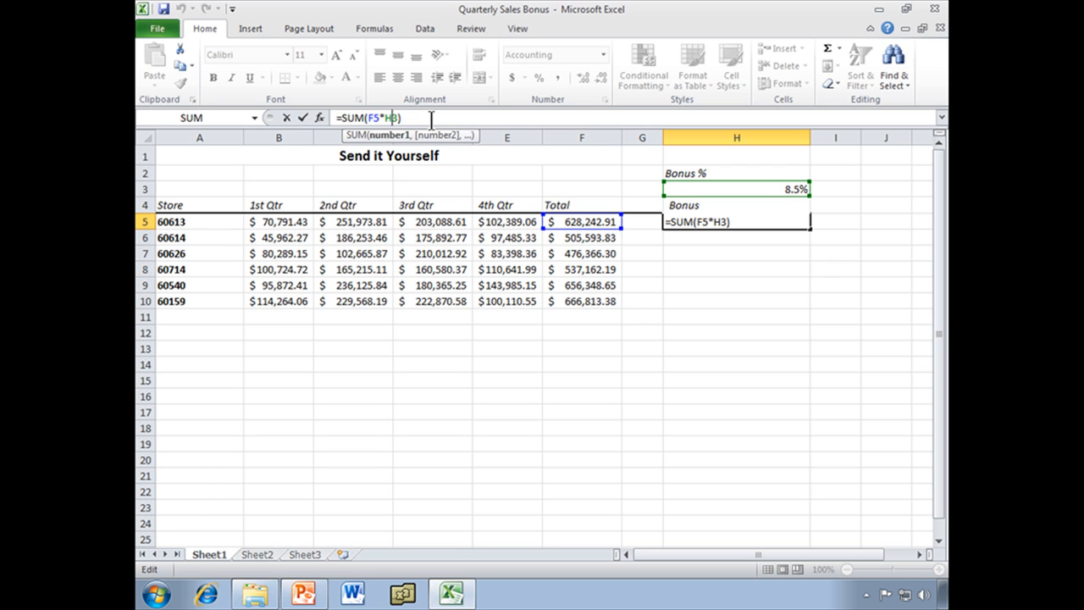
{"action": "key", "text": "Return"}
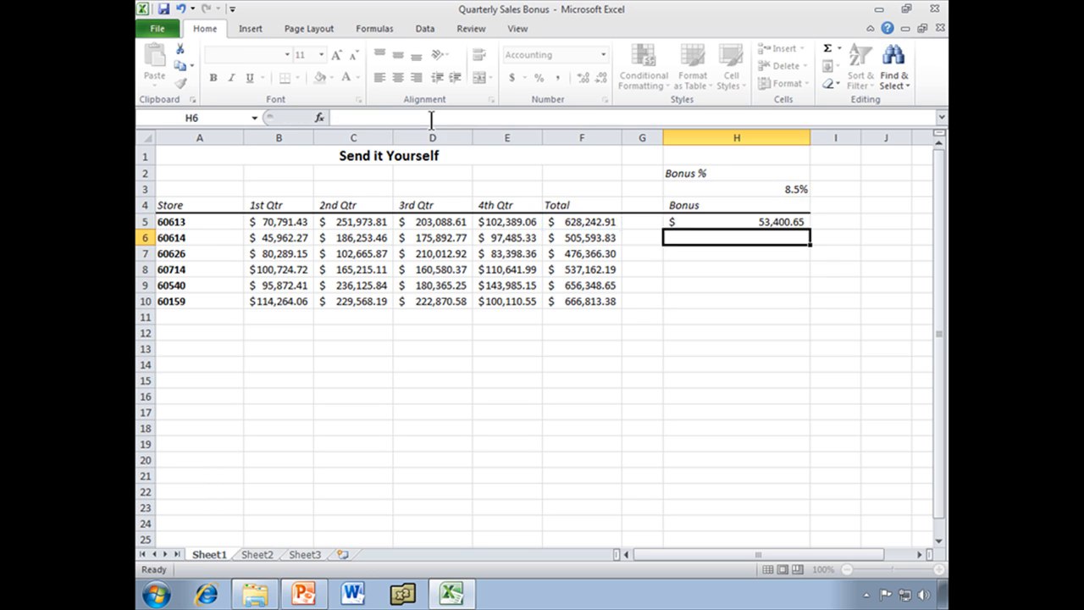
{"action": "left_click", "coordinate": [736, 221]}
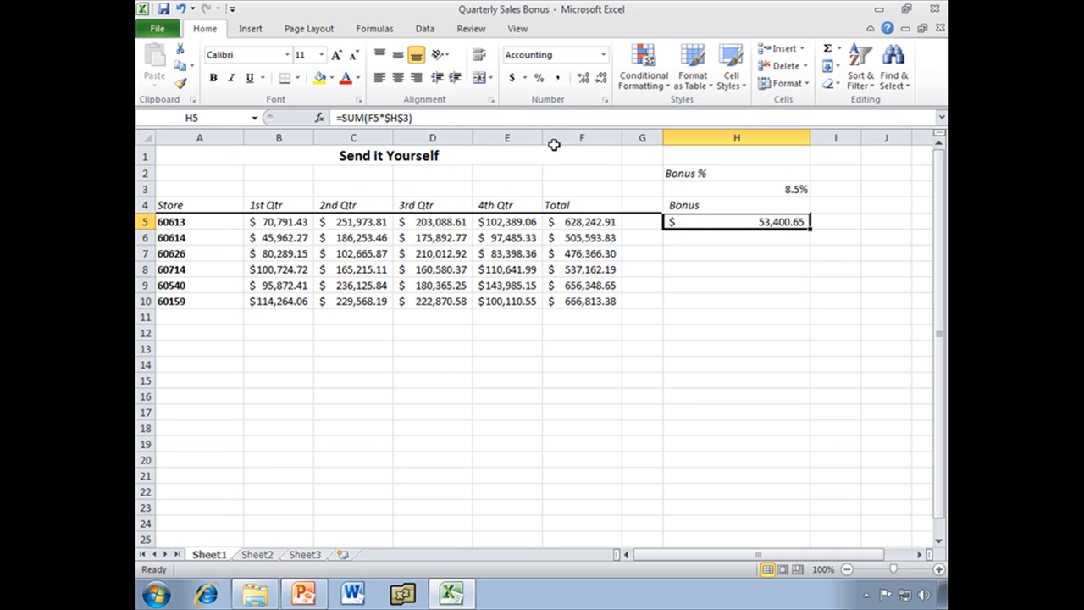
{"action": "mouse_move", "coordinate": [440, 118]}
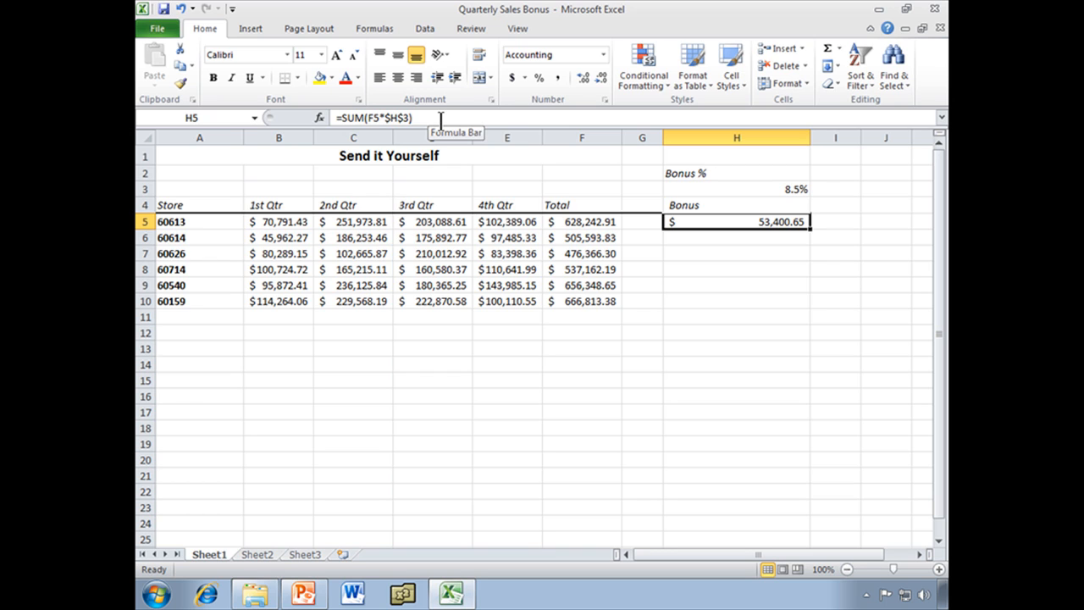
{"action": "mouse_move", "coordinate": [809, 230]}
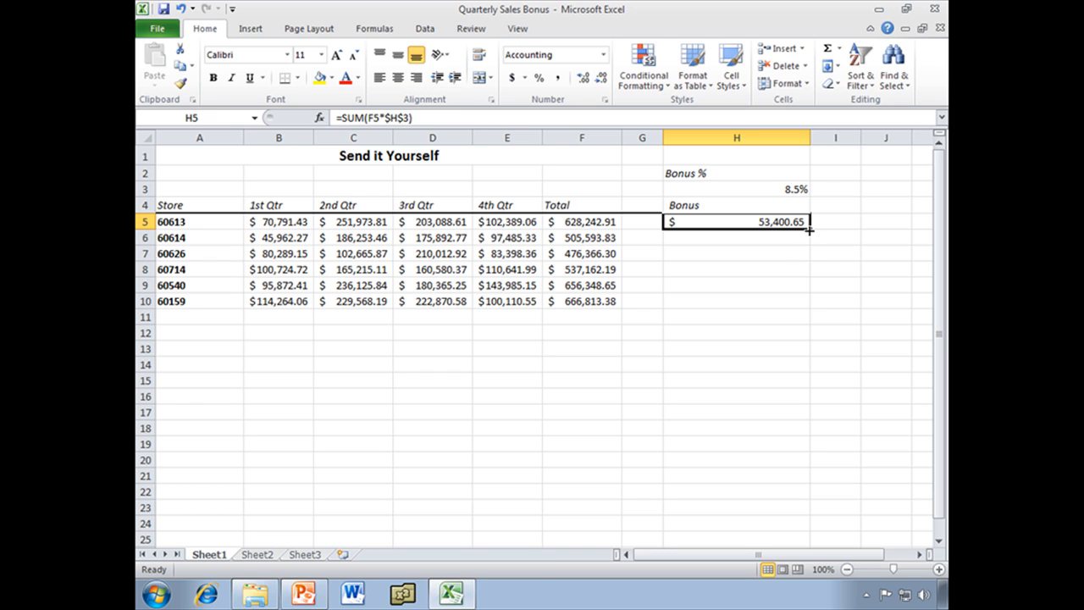
{"action": "left_click_drag", "start_coordinate": [809, 229], "coordinate": [809, 301]}
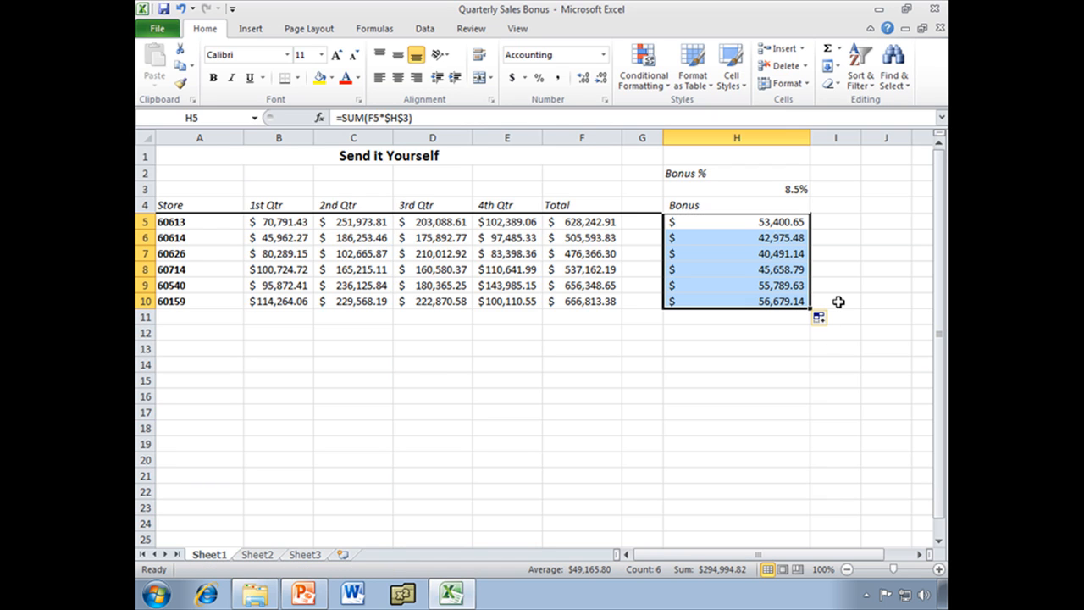